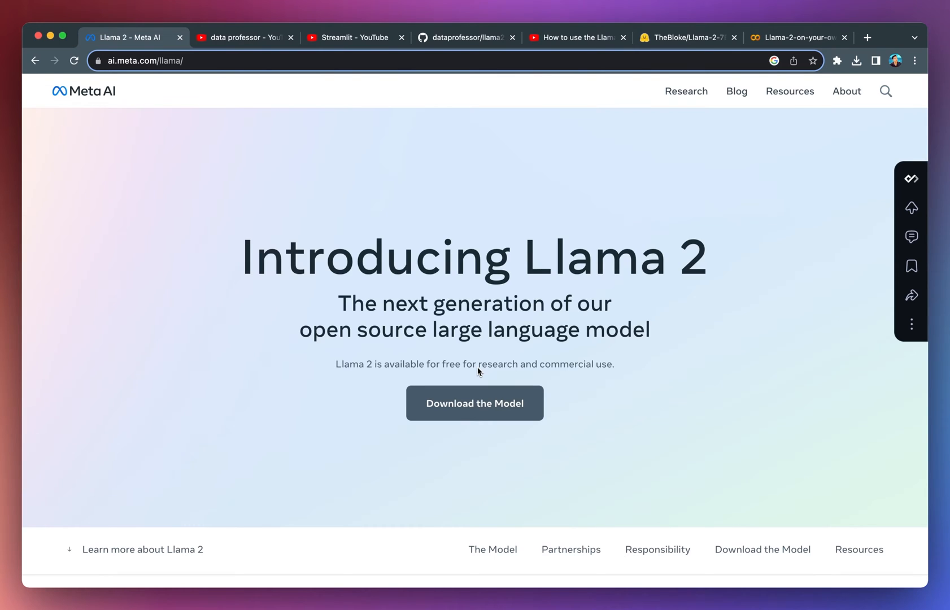
pyautogui.moveTo(555, 373)
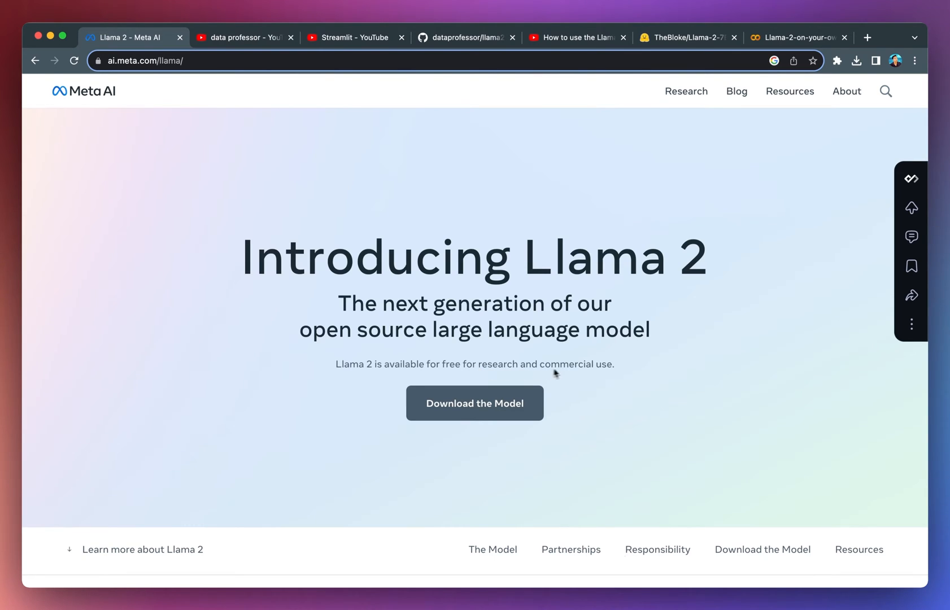
pyautogui.moveTo(568, 374)
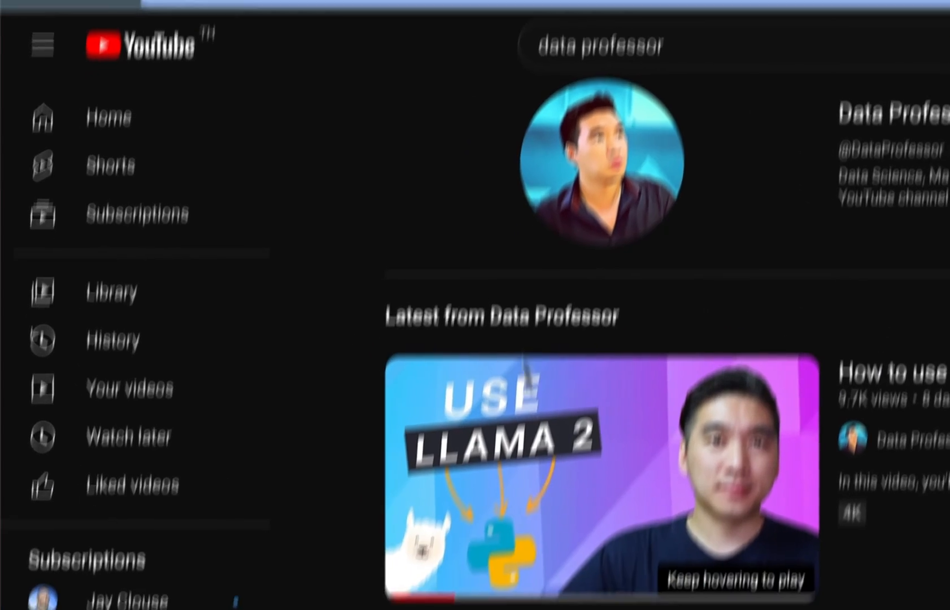
# Browse the channel pages and switch to the dataprofessor/llama2 GitHub repository
pyautogui.scroll(-3)
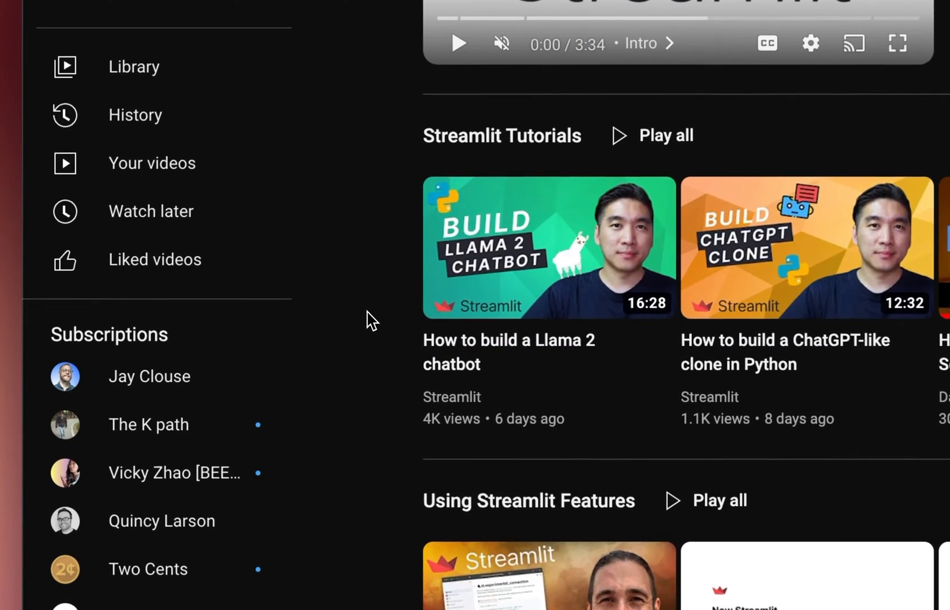
pyautogui.scroll(3)
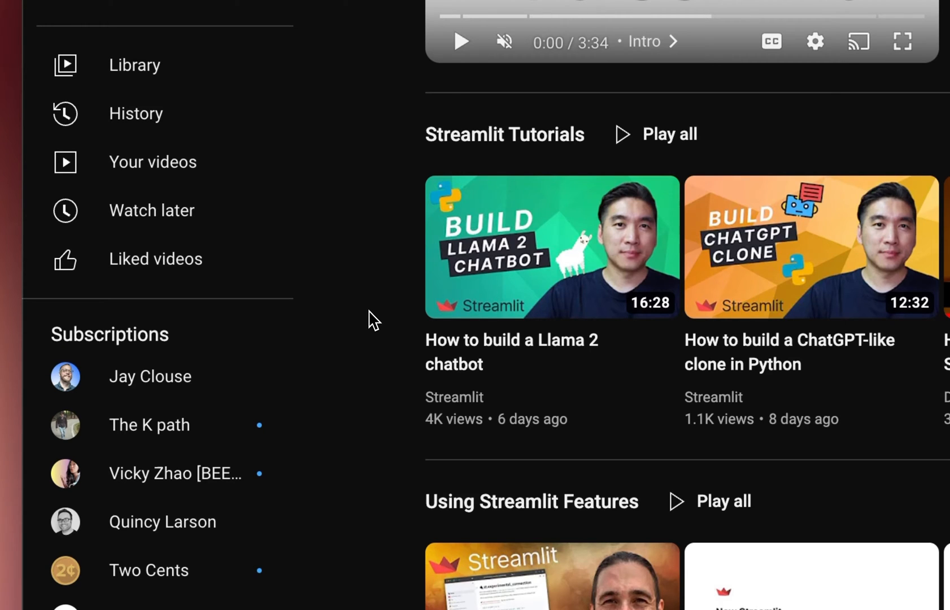
pyautogui.click(464, 37)
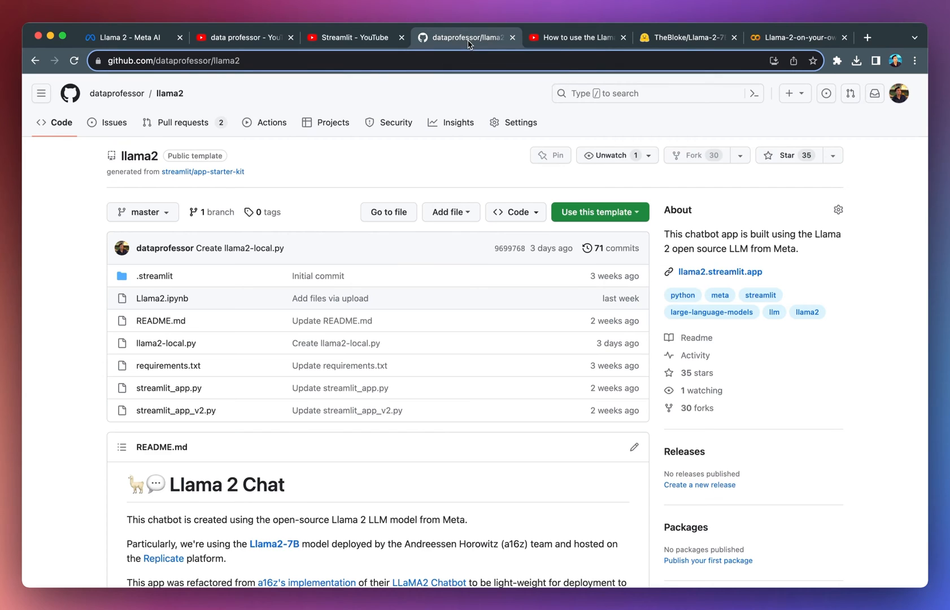
pyautogui.moveTo(447, 272)
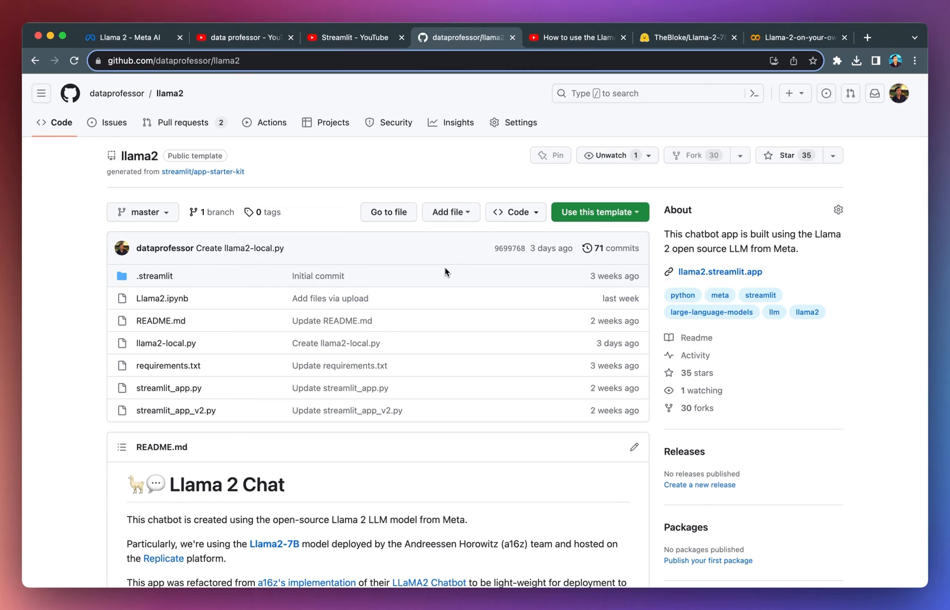
# Switch to the 'How to use the Llama 2 LLM in Python' video and view its page
pyautogui.click(576, 37)
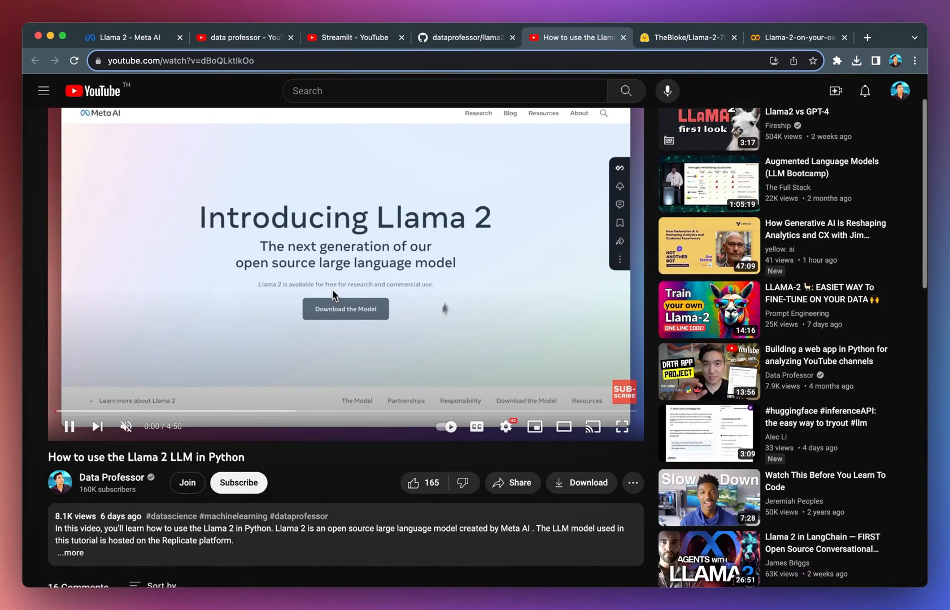
pyautogui.scroll(-3)
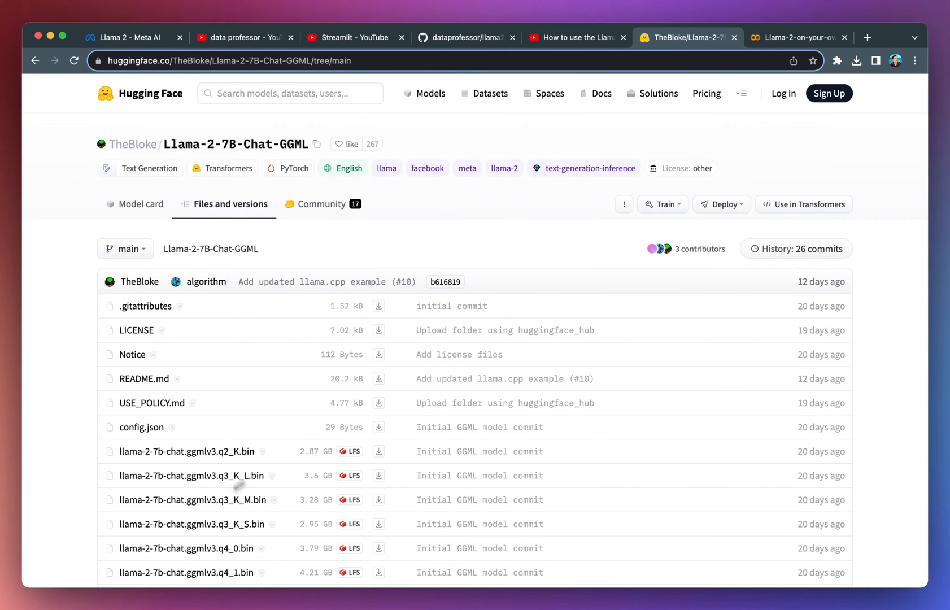
pyautogui.moveTo(248, 467)
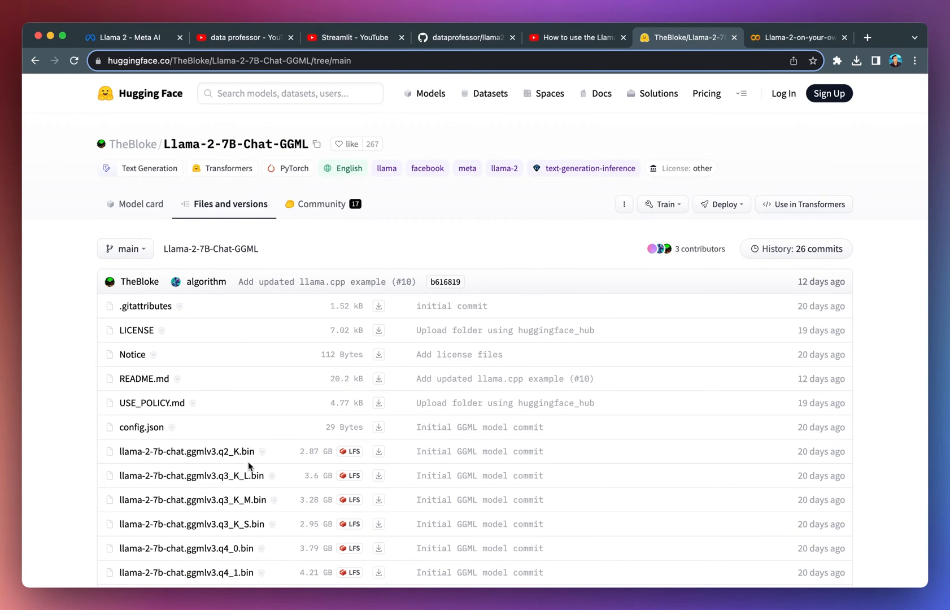
pyautogui.moveTo(391, 245)
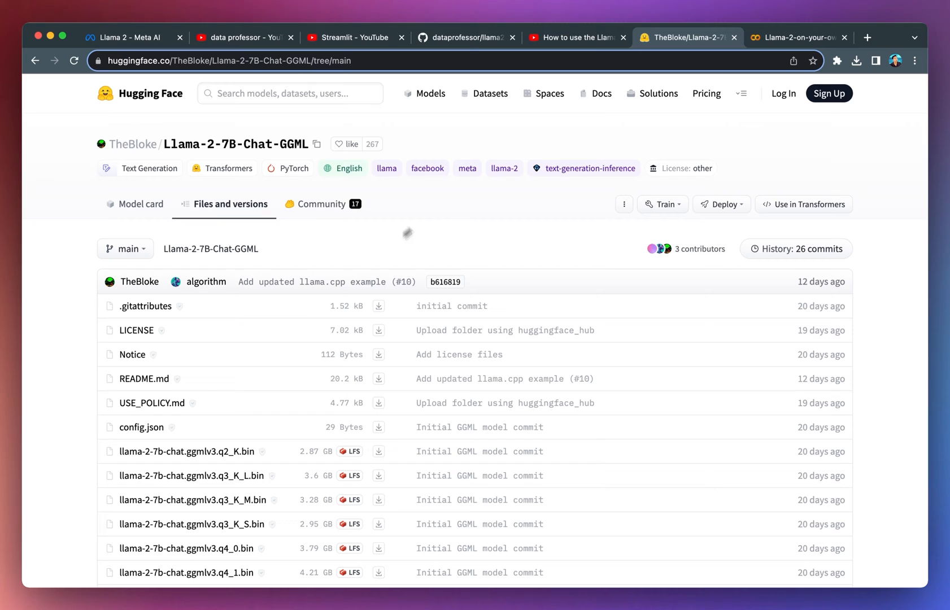
# Switch to the Llama 2 Colab notebook showing its TL;DR and install section
pyautogui.click(798, 37)
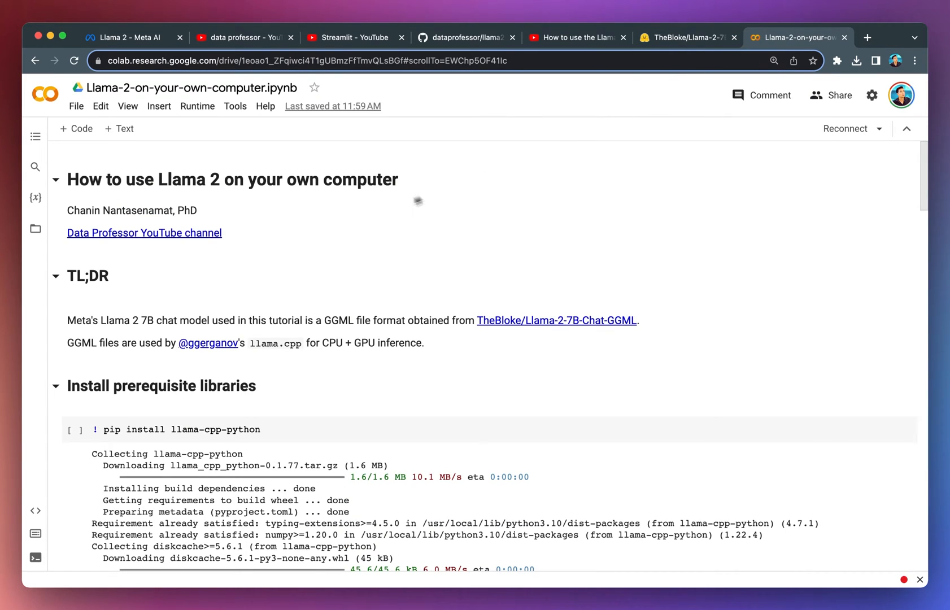
pyautogui.moveTo(235, 168)
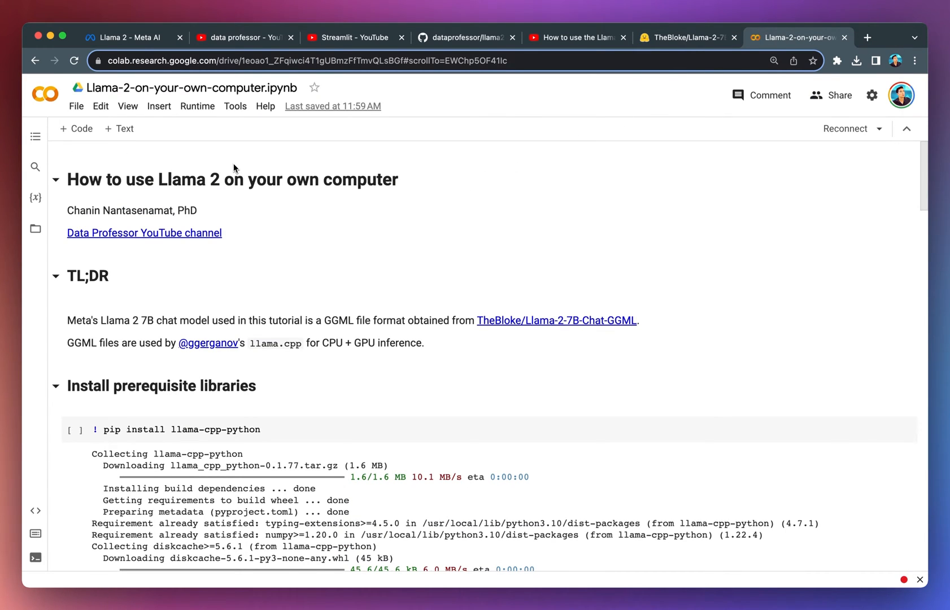
pyautogui.moveTo(324, 223)
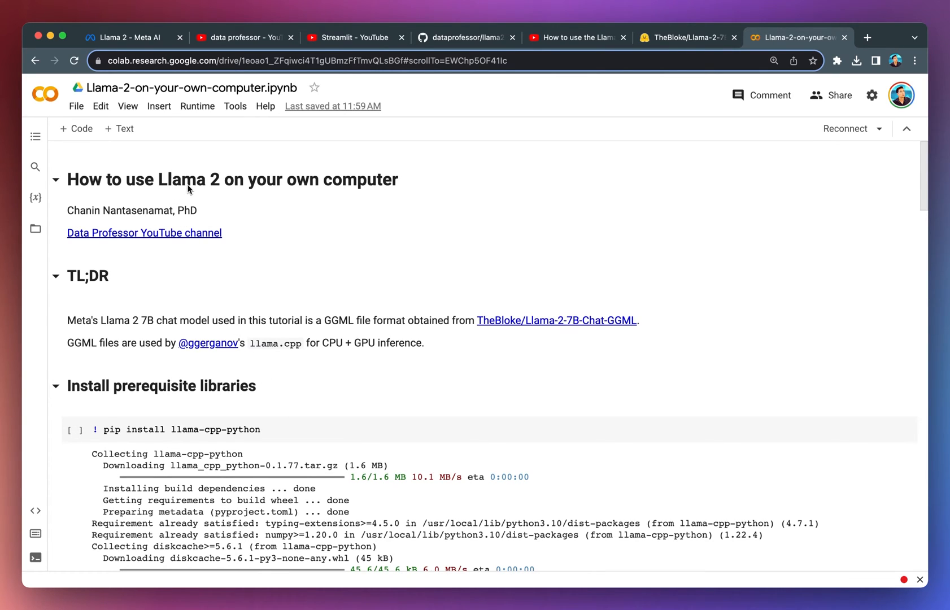
pyautogui.moveTo(296, 198)
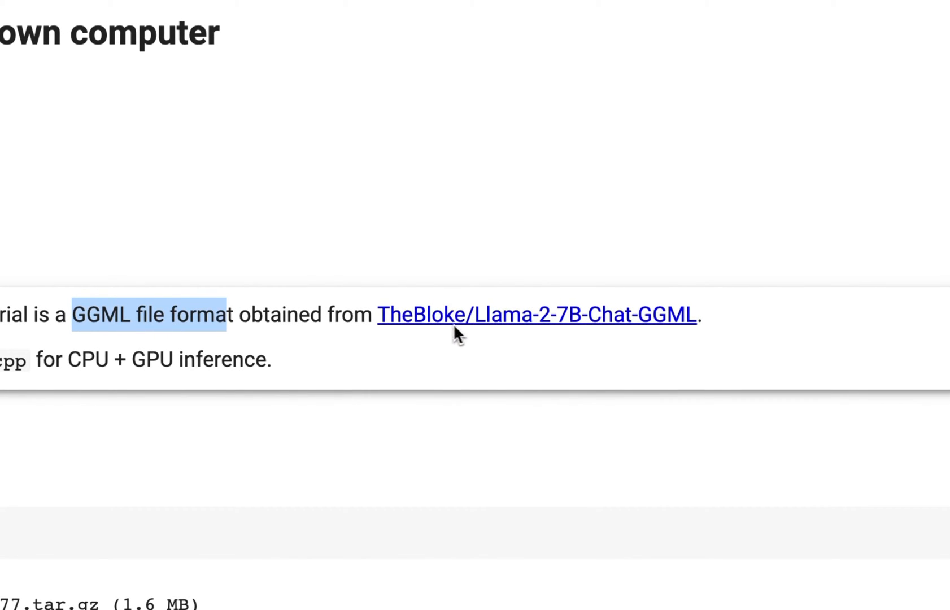
pyautogui.moveTo(545, 342)
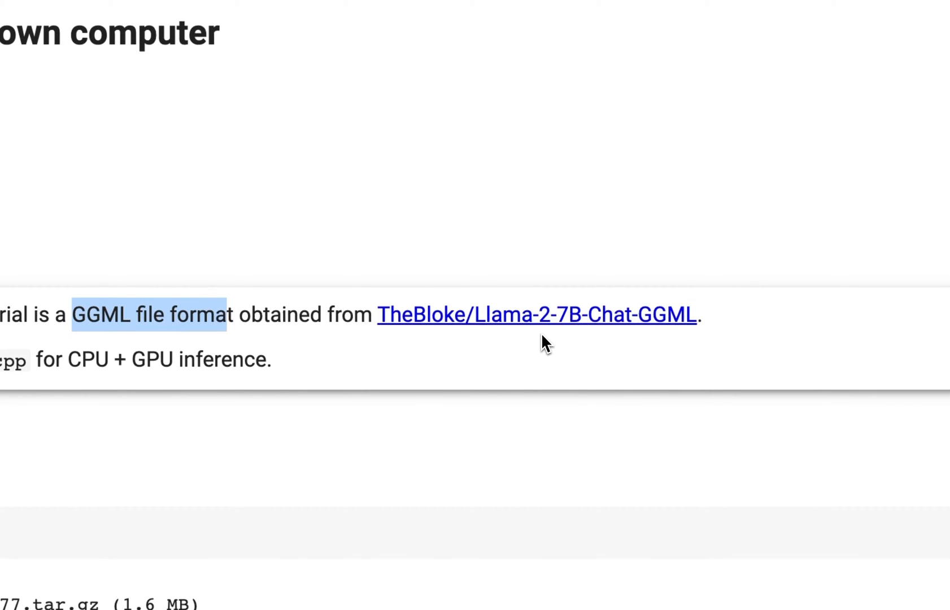
pyautogui.moveTo(414, 339)
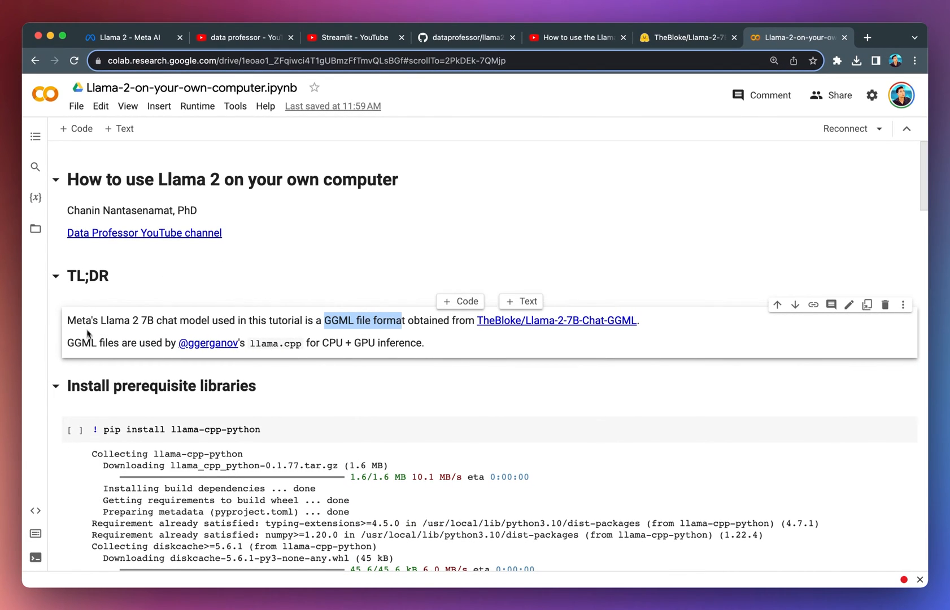
pyautogui.moveTo(270, 354)
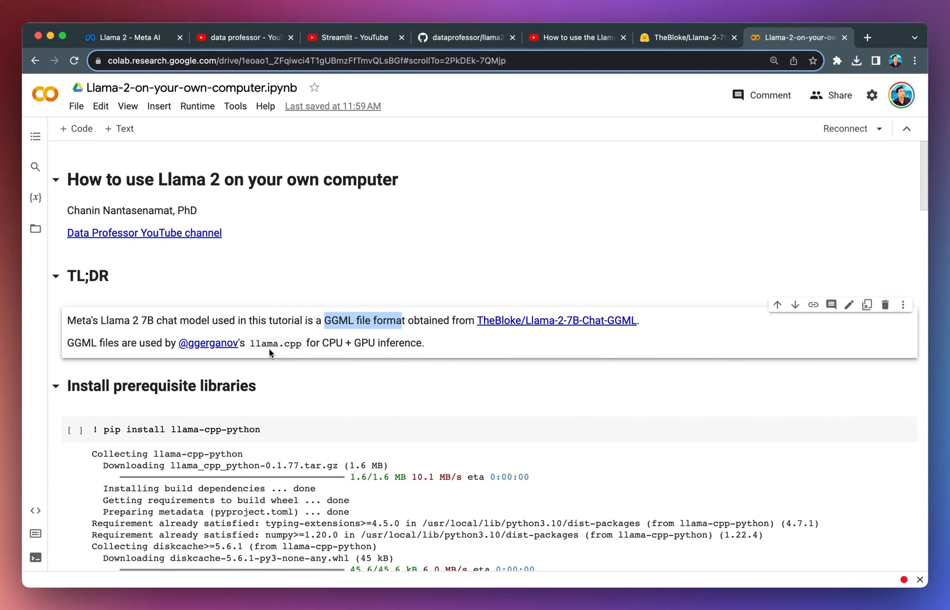
pyautogui.moveTo(297, 355)
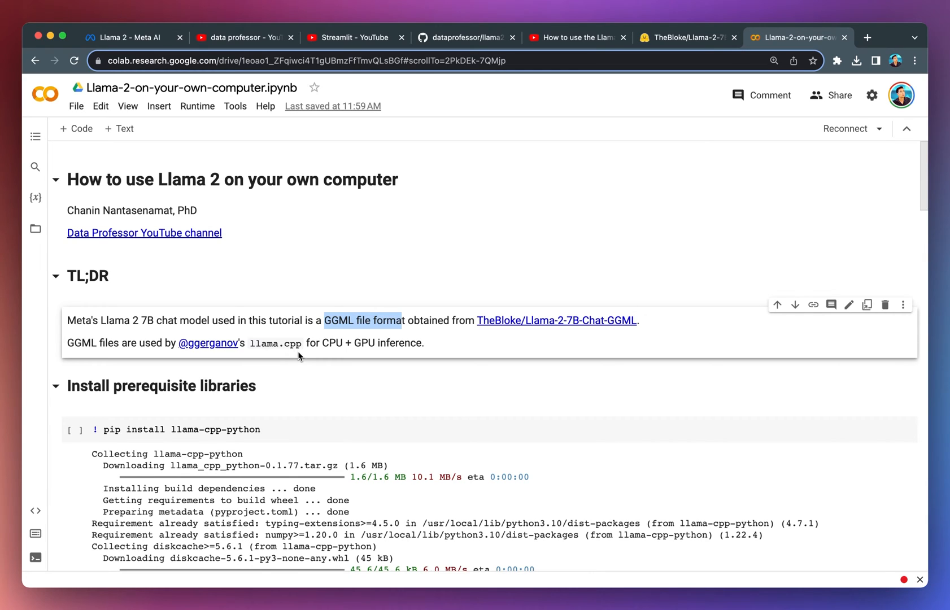
pyautogui.moveTo(186, 356)
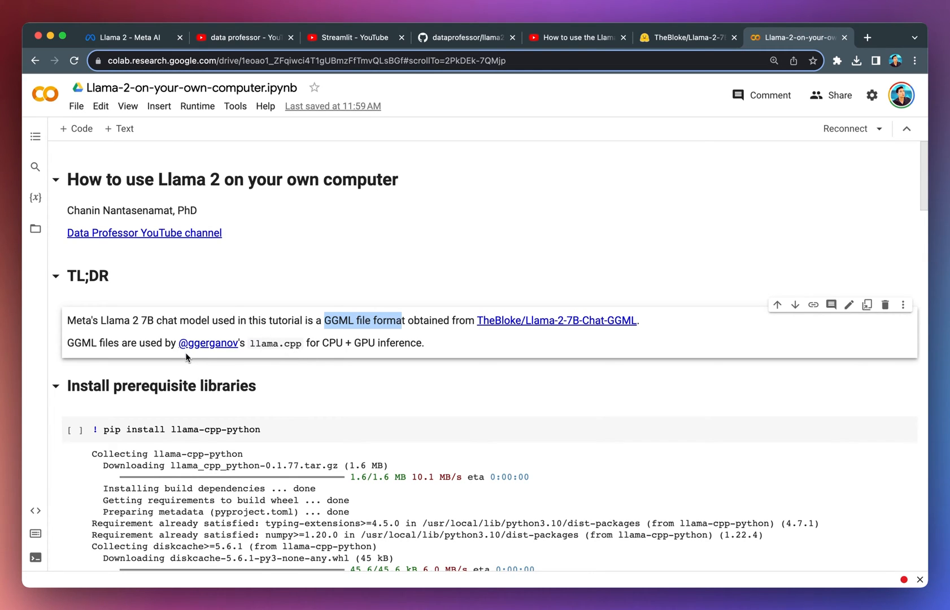
pyautogui.moveTo(246, 358)
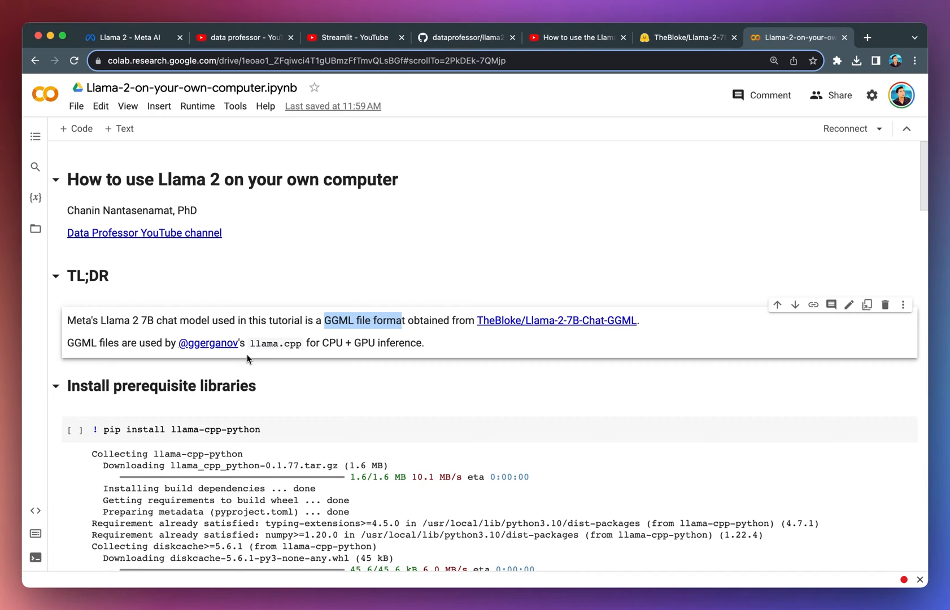
pyautogui.moveTo(276, 352)
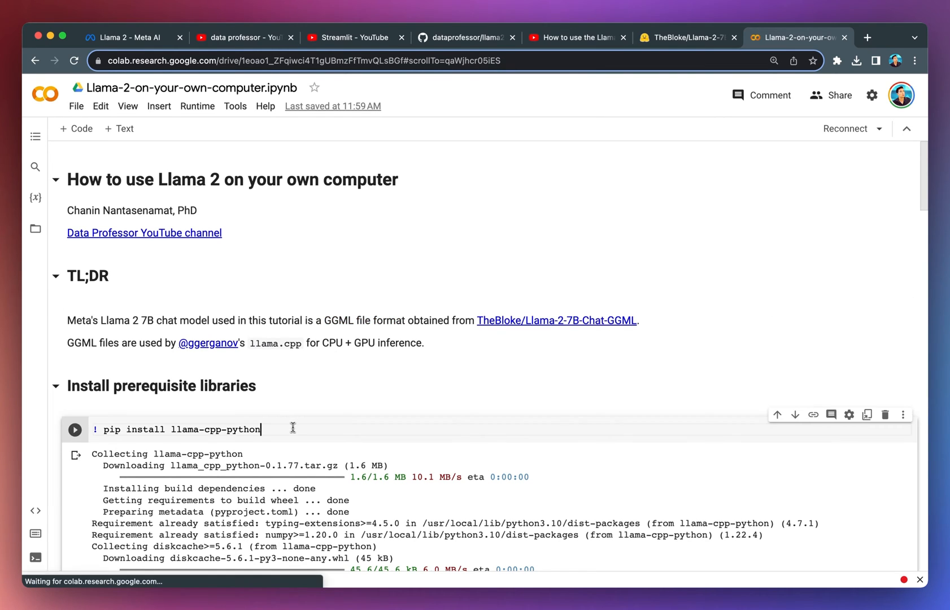
pyautogui.scroll(-3)
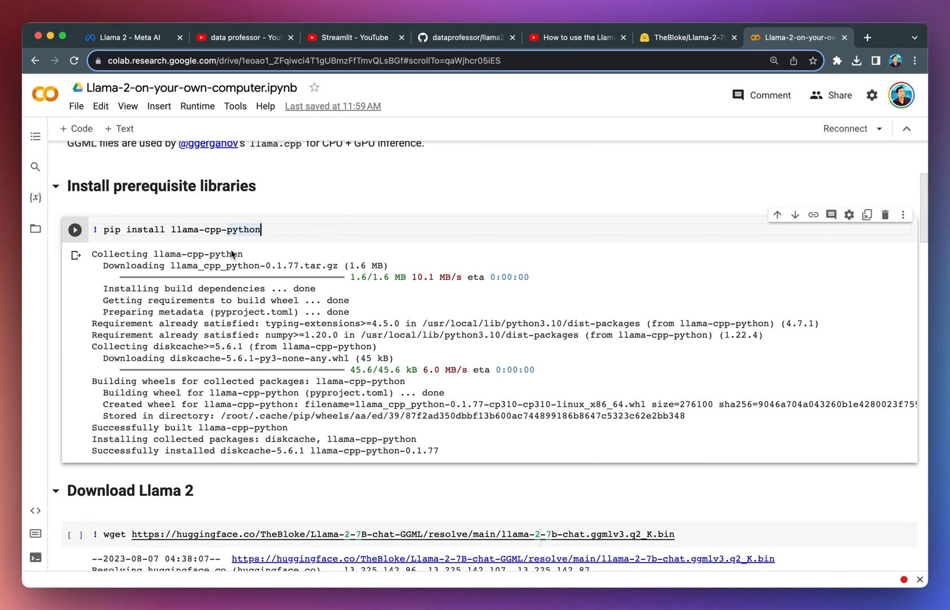
pyautogui.moveTo(200, 245)
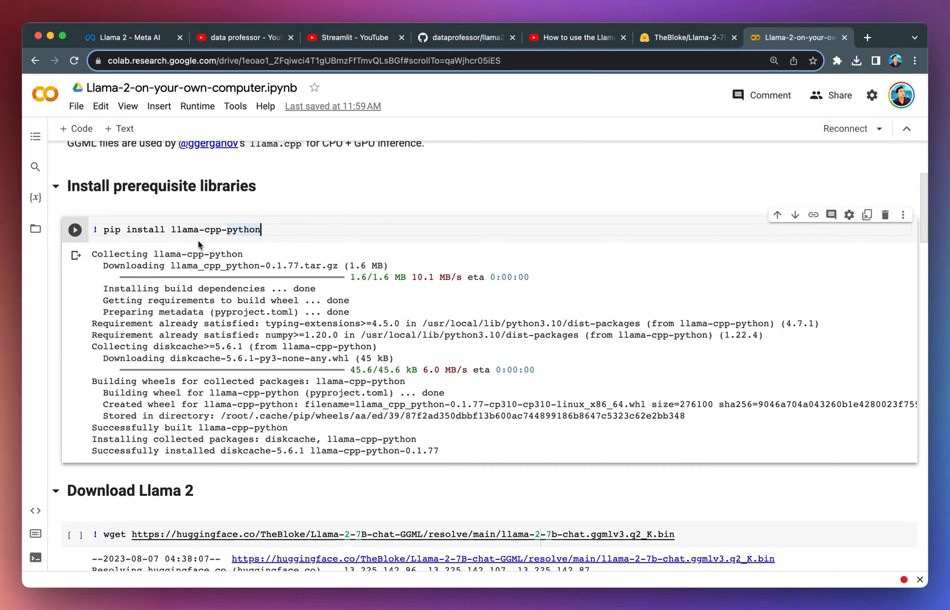
pyautogui.moveTo(217, 229)
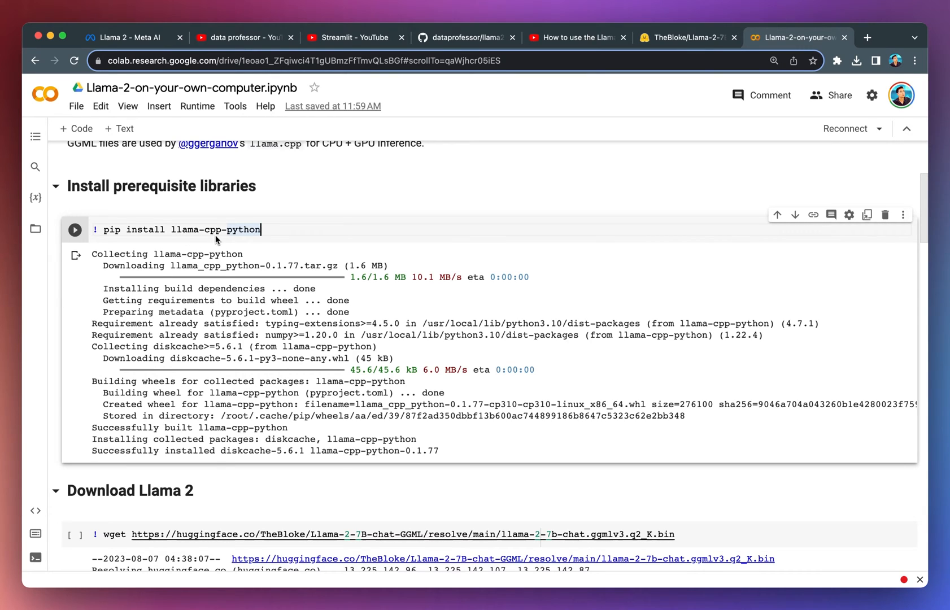
pyautogui.scroll(3)
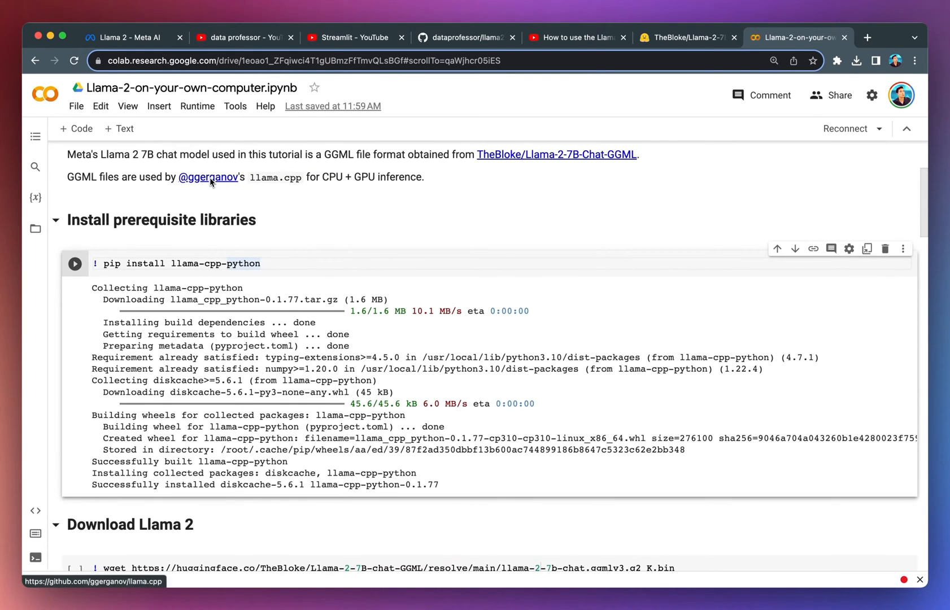
pyautogui.moveTo(213, 180)
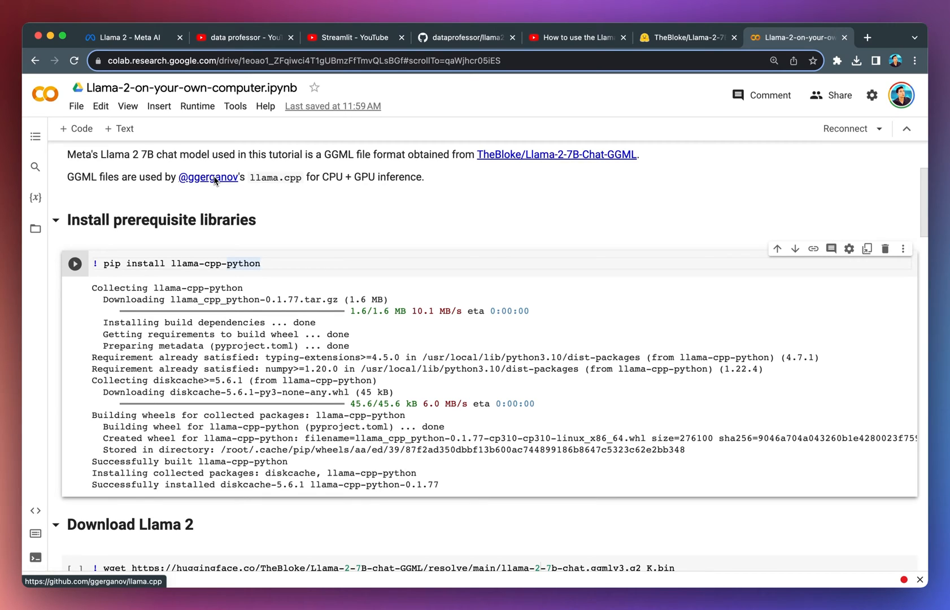
pyautogui.moveTo(105, 269)
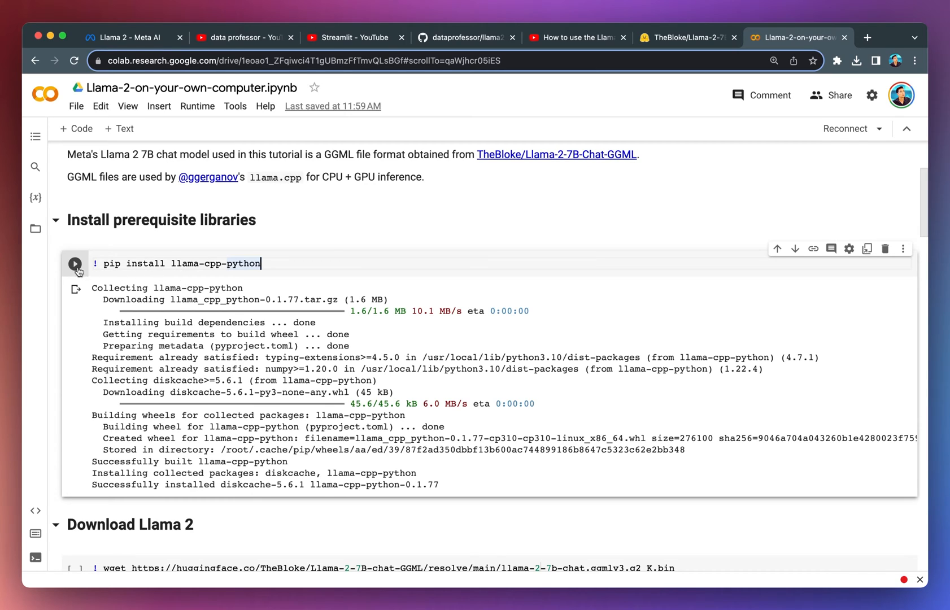
# Run the '! pip install llama-cpp-python' cell until it reports version 0.1.77 installed
pyautogui.click(75, 263)
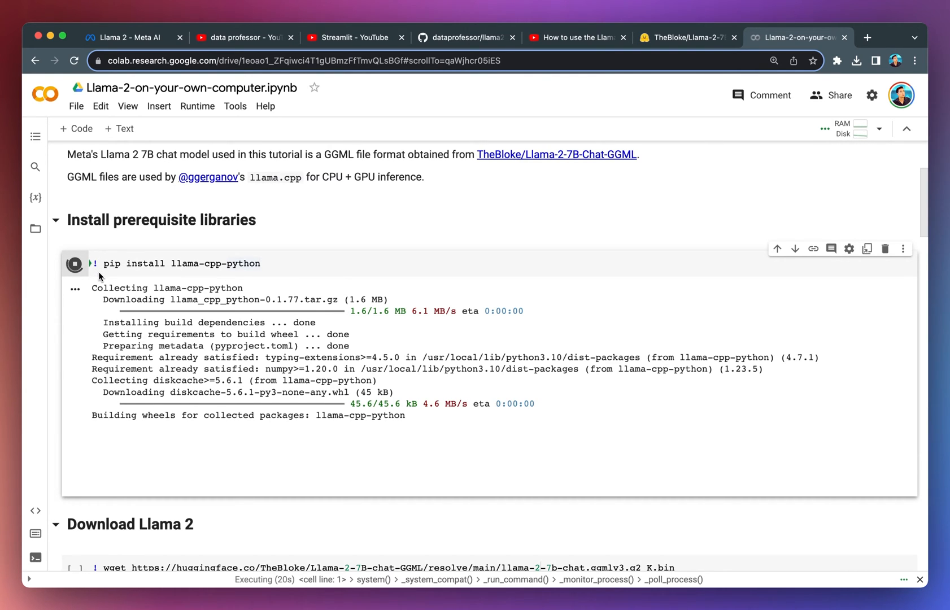
pyautogui.moveTo(96, 272)
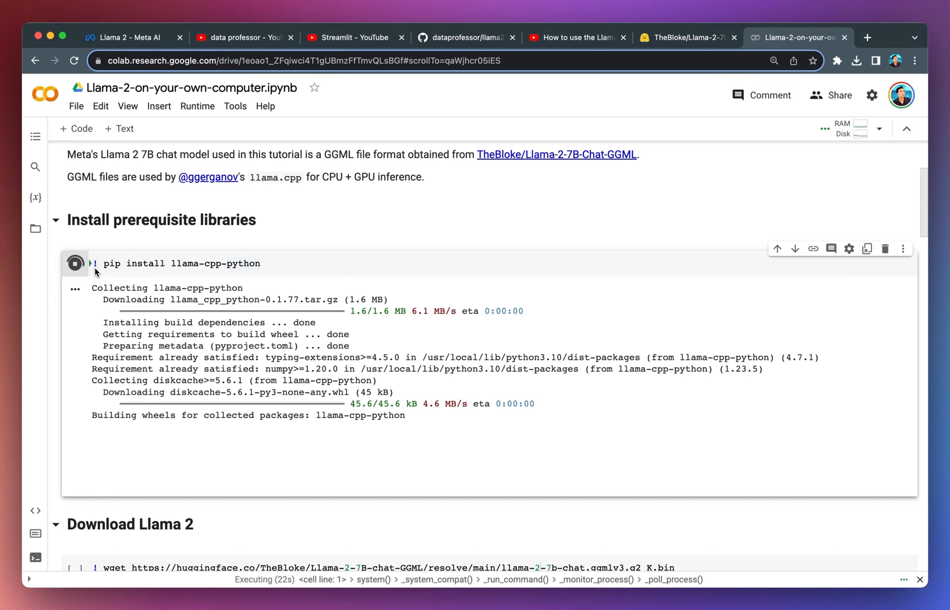
pyautogui.scroll(-3)
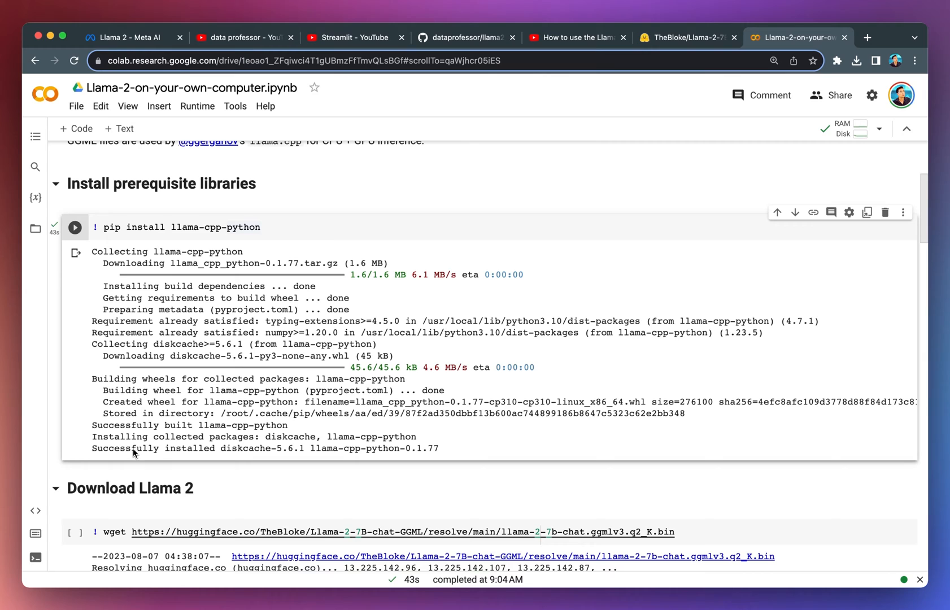
pyautogui.moveTo(222, 452)
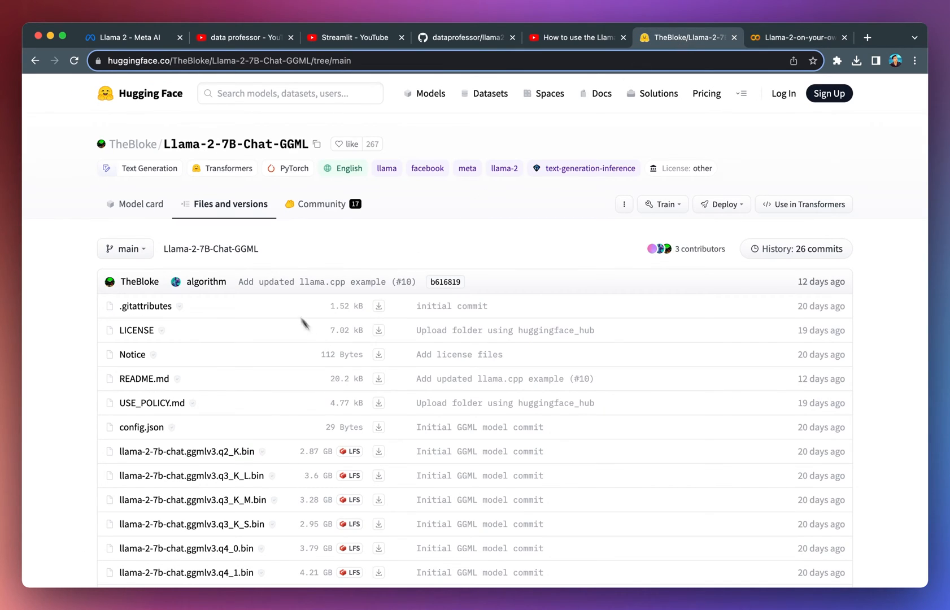
pyautogui.moveTo(784, 102)
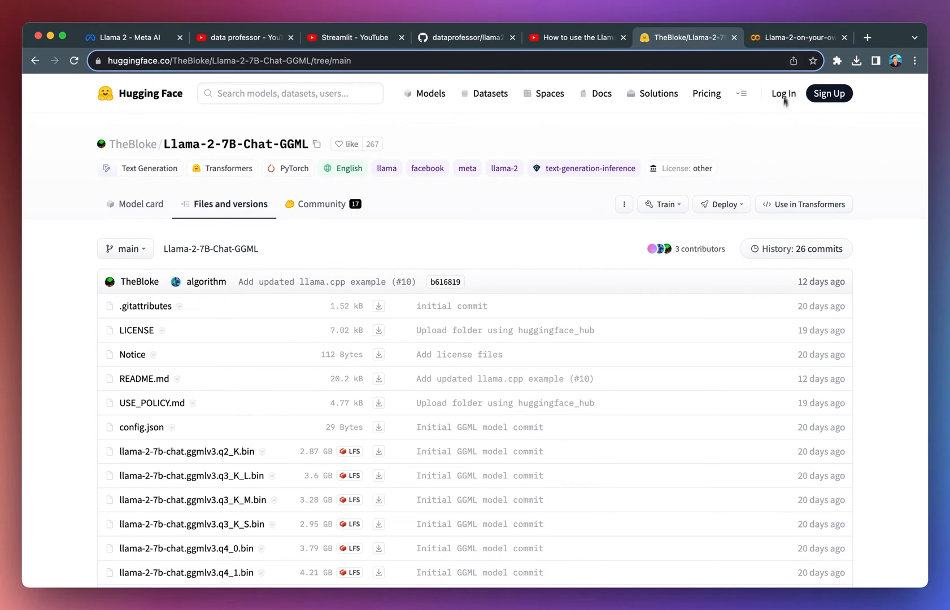
pyautogui.moveTo(297, 458)
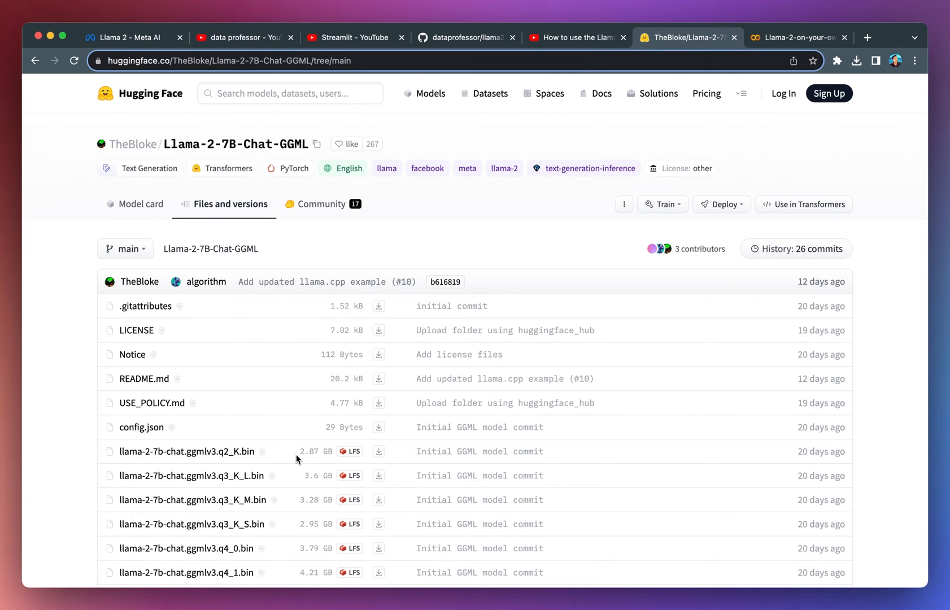
pyautogui.moveTo(186, 452)
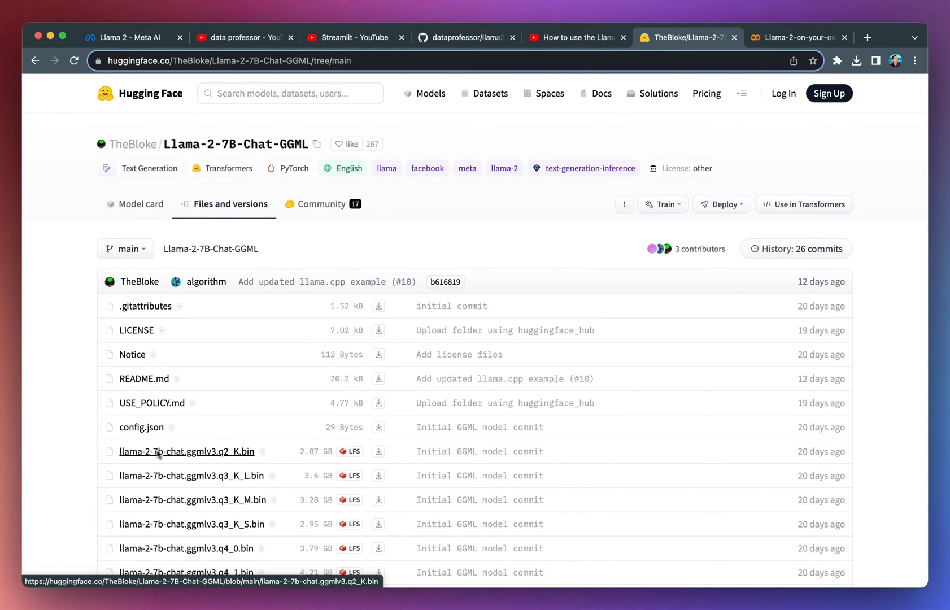
# Review TheBloke's quantized GGML file list, then switch to the data professor YouTube search results
pyautogui.scroll(-3)
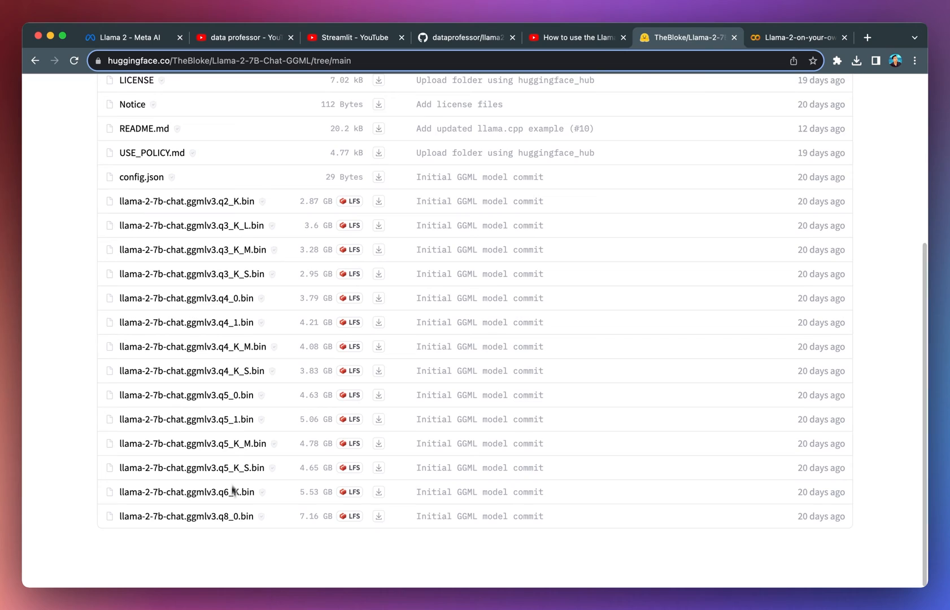
pyautogui.scroll(3)
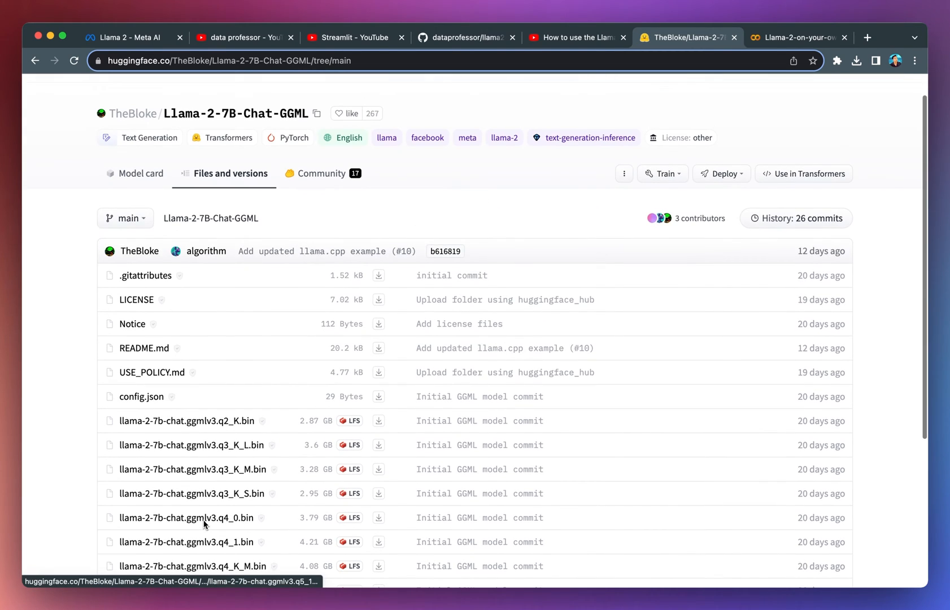
pyautogui.scroll(-3)
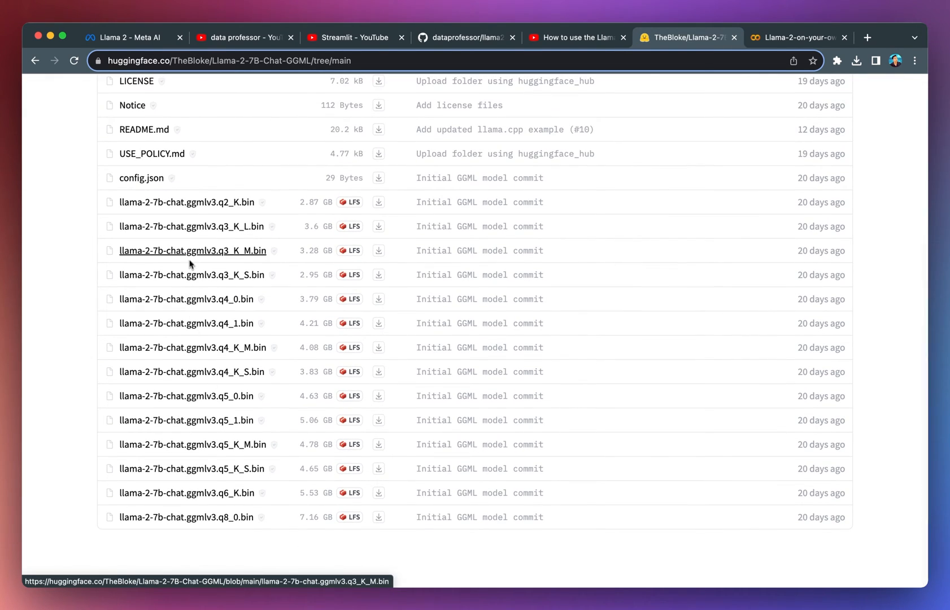
pyautogui.moveTo(172, 516)
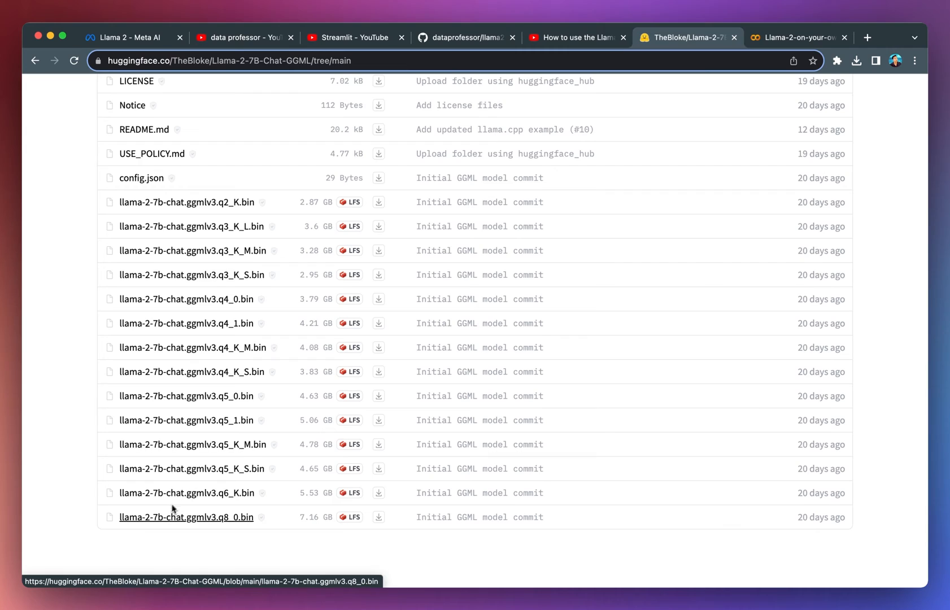
pyautogui.moveTo(157, 525)
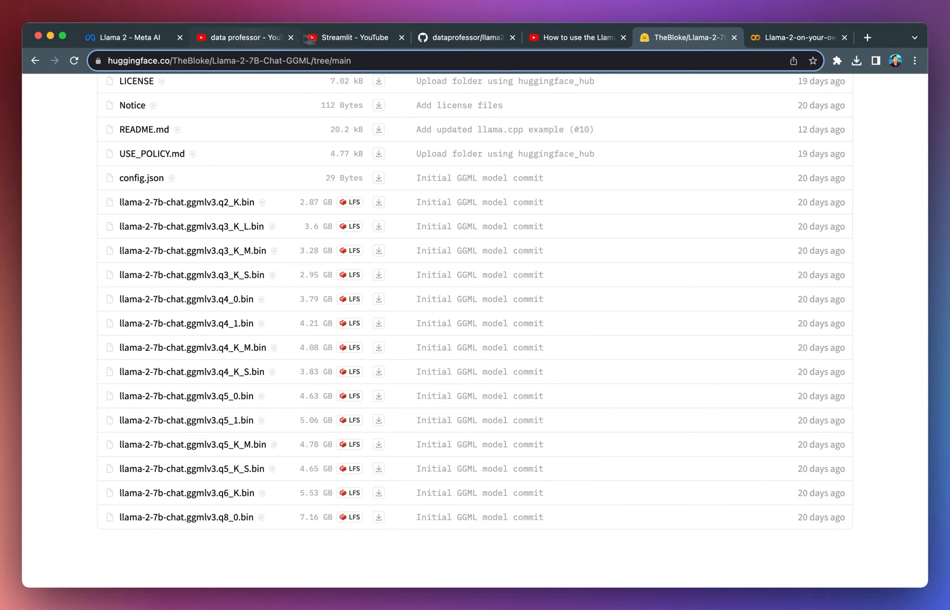
pyautogui.click(240, 37)
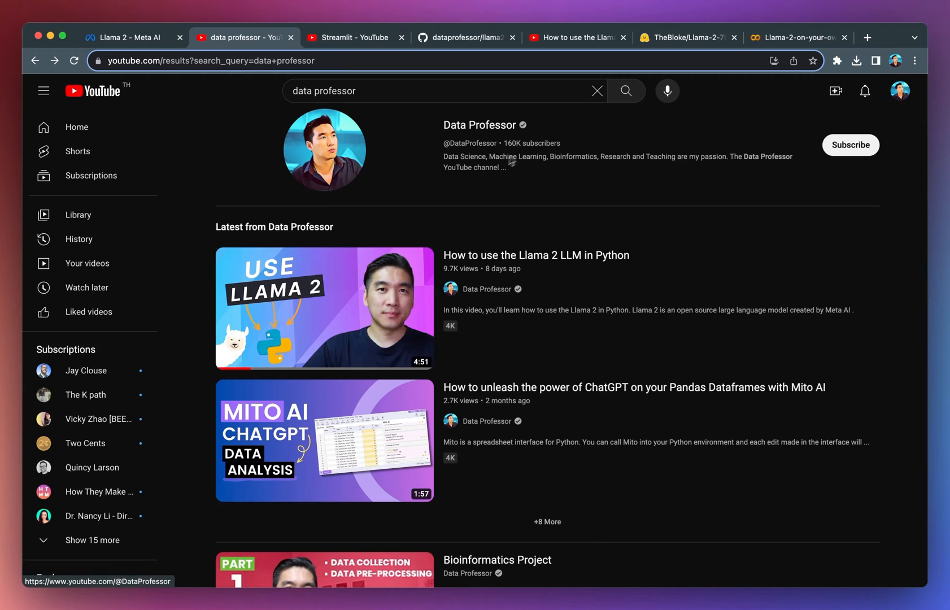
pyautogui.moveTo(690, 52)
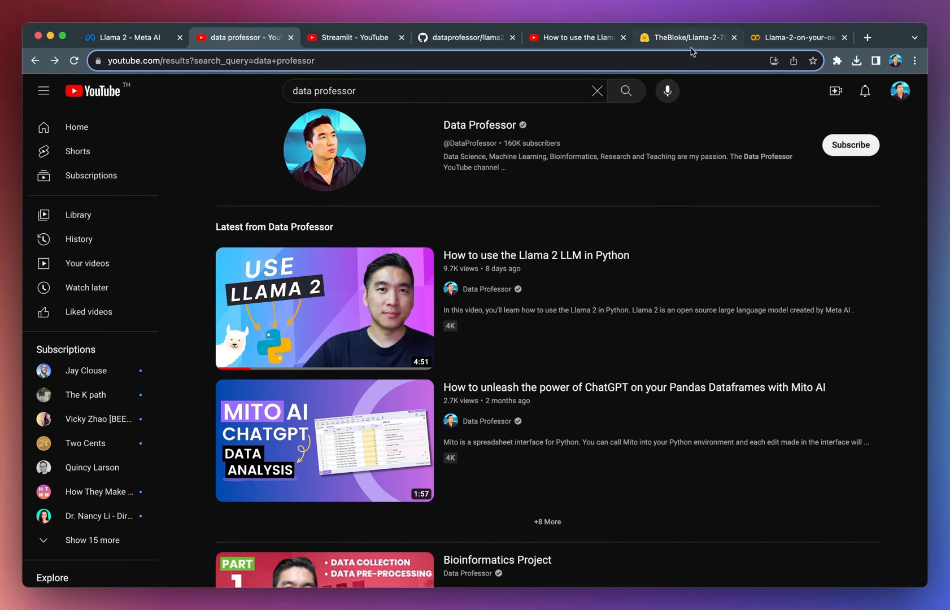
pyautogui.moveTo(688, 38)
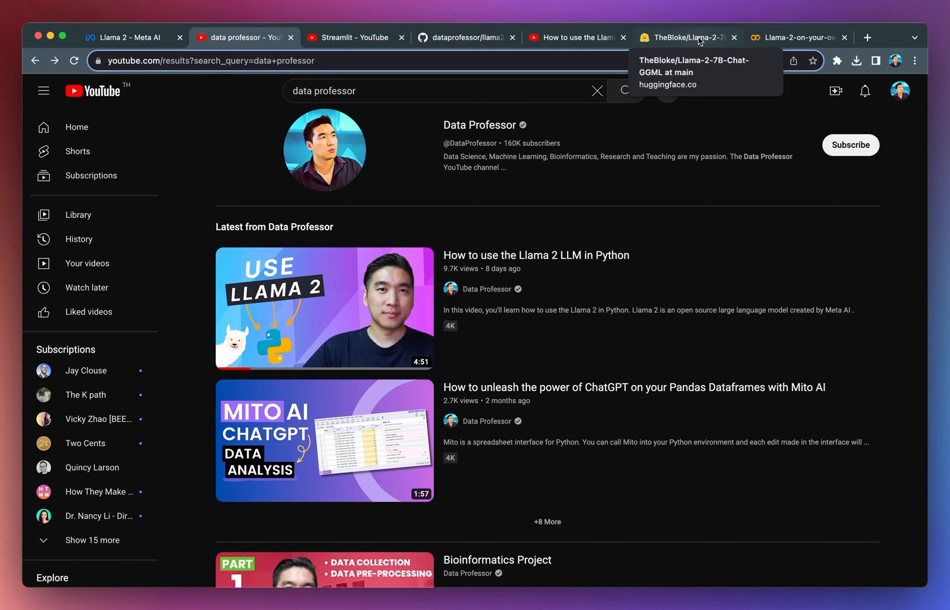
# Return to the TheBloke/Llama-2-7B-Chat-GGML files list with the q2_K download link
pyautogui.click(683, 37)
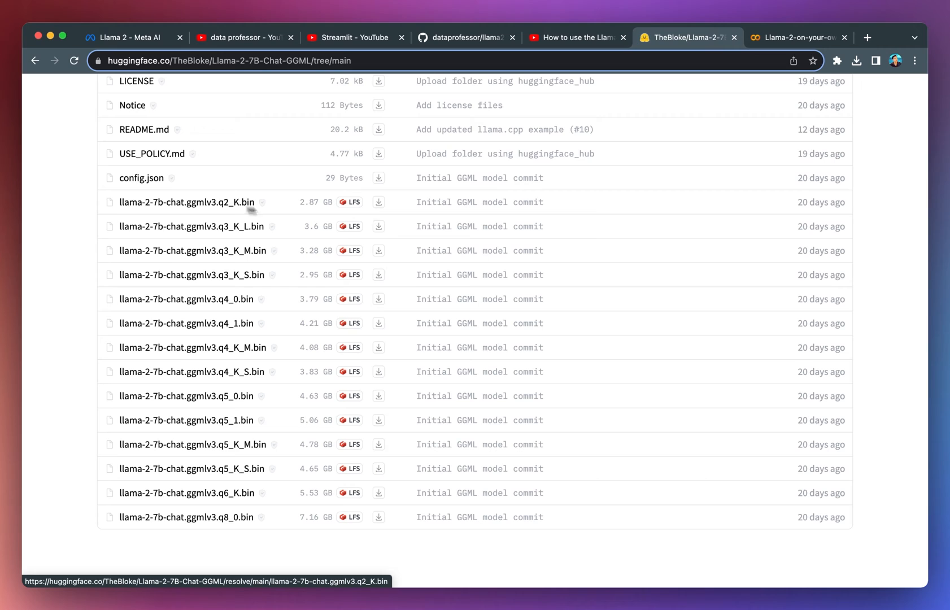
pyautogui.moveTo(378, 203)
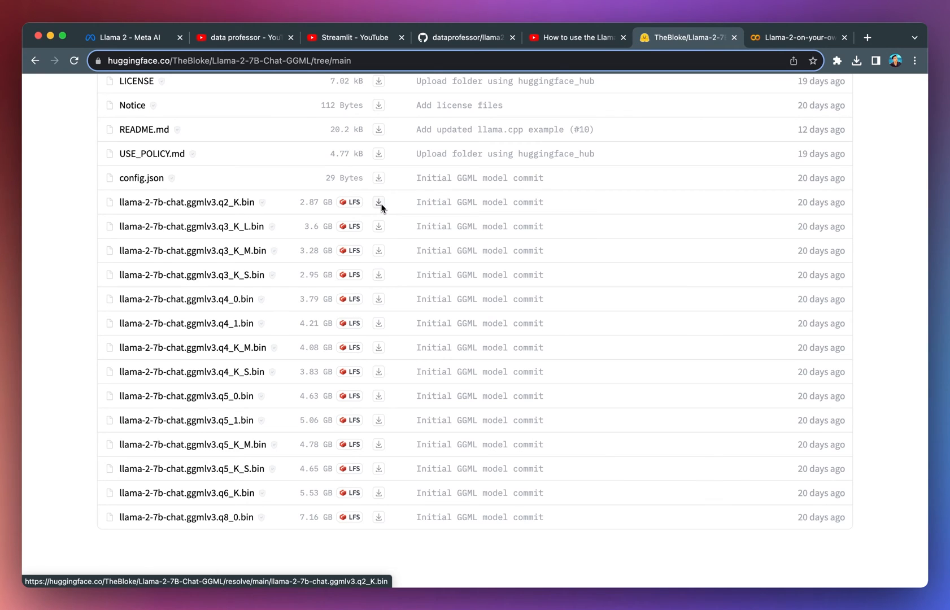
pyautogui.moveTo(778, 45)
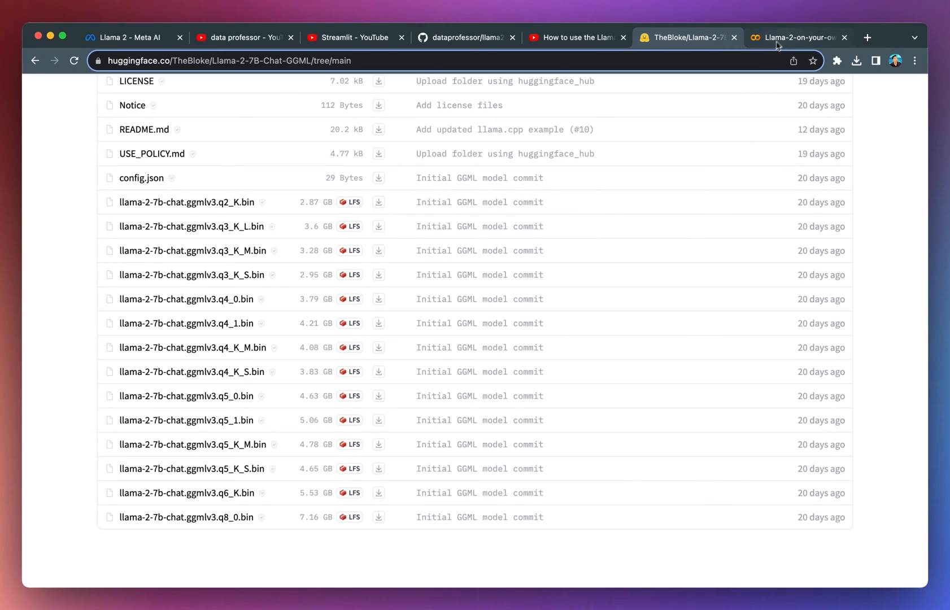
# Download llama-2-7b-chat.ggmlv3.q2_K.bin via the wget cell and check it in the Files sidebar
pyautogui.click(798, 37)
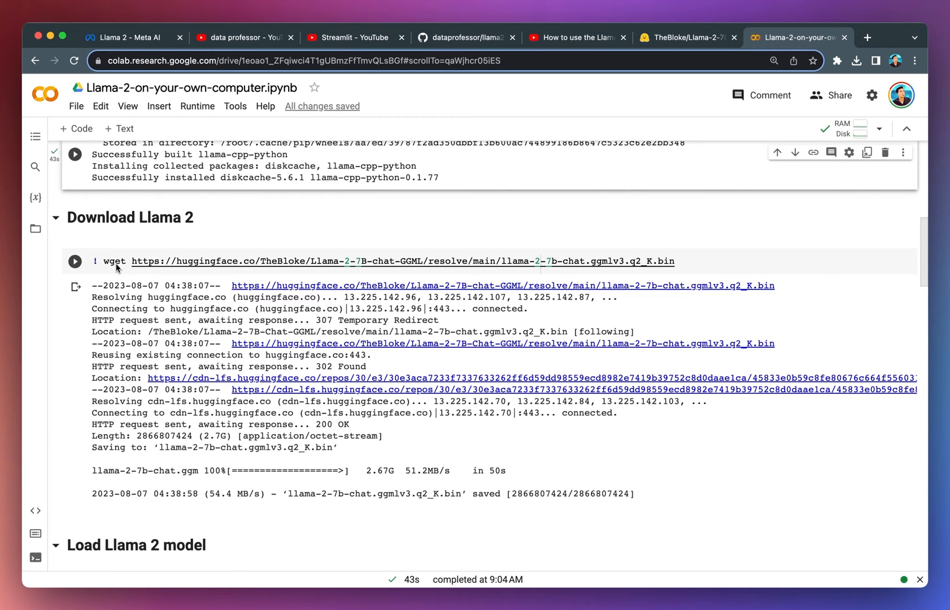
pyautogui.scroll(-3)
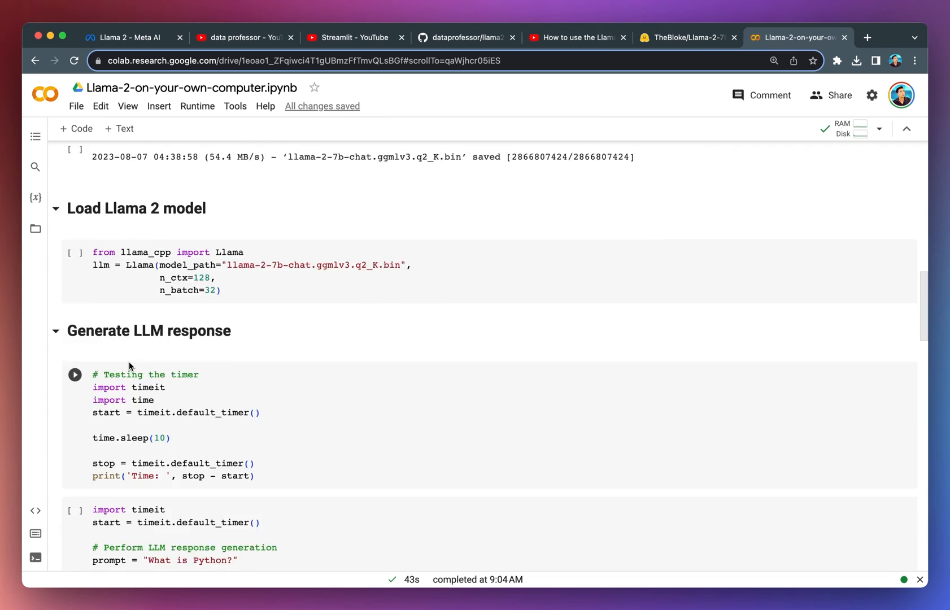
pyautogui.scroll(3)
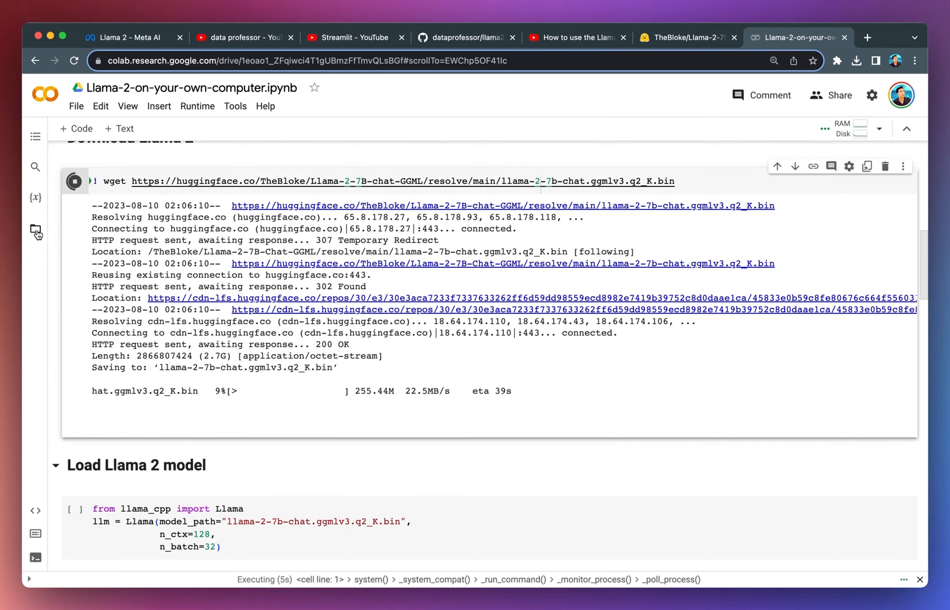
pyautogui.click(35, 232)
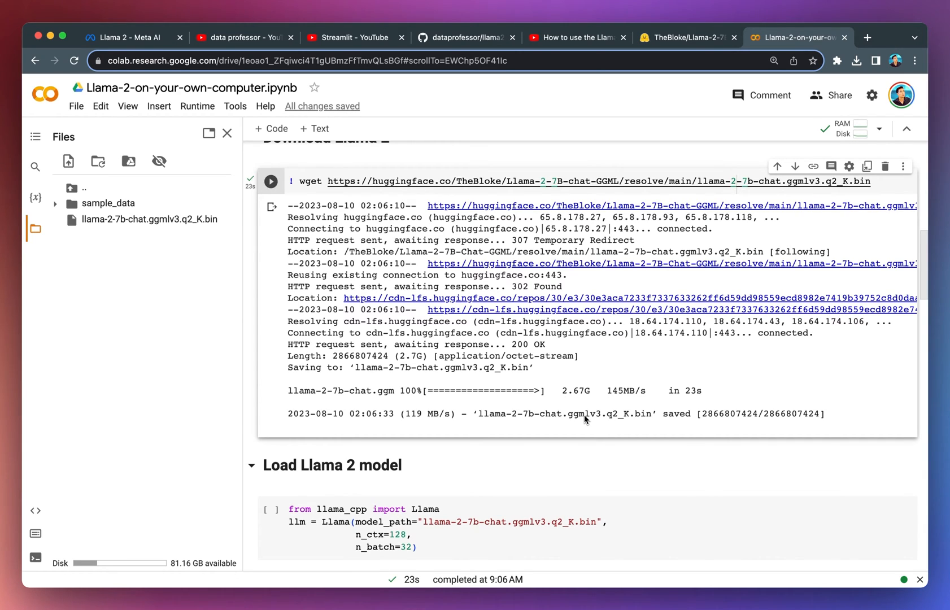
pyautogui.moveTo(586, 403)
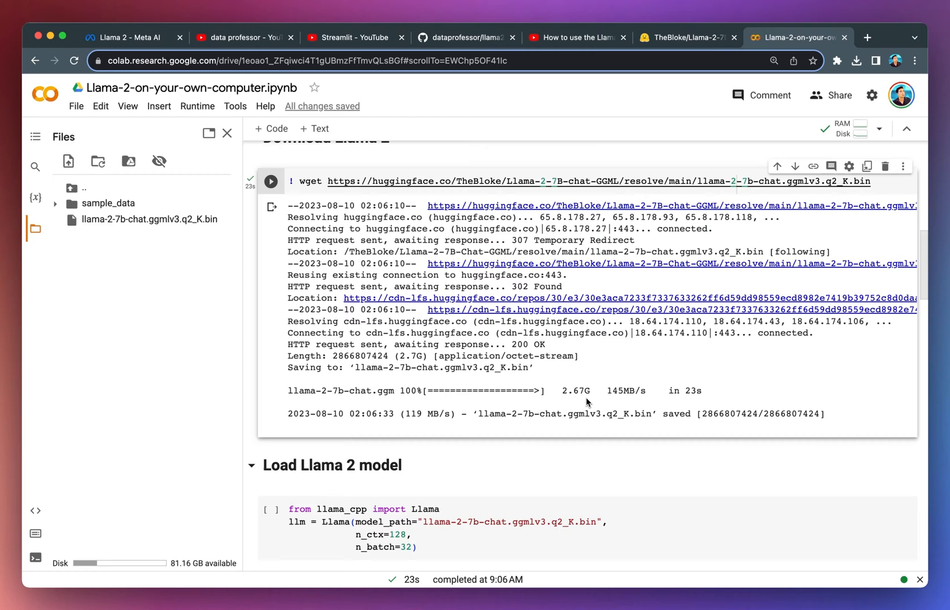
pyautogui.moveTo(619, 404)
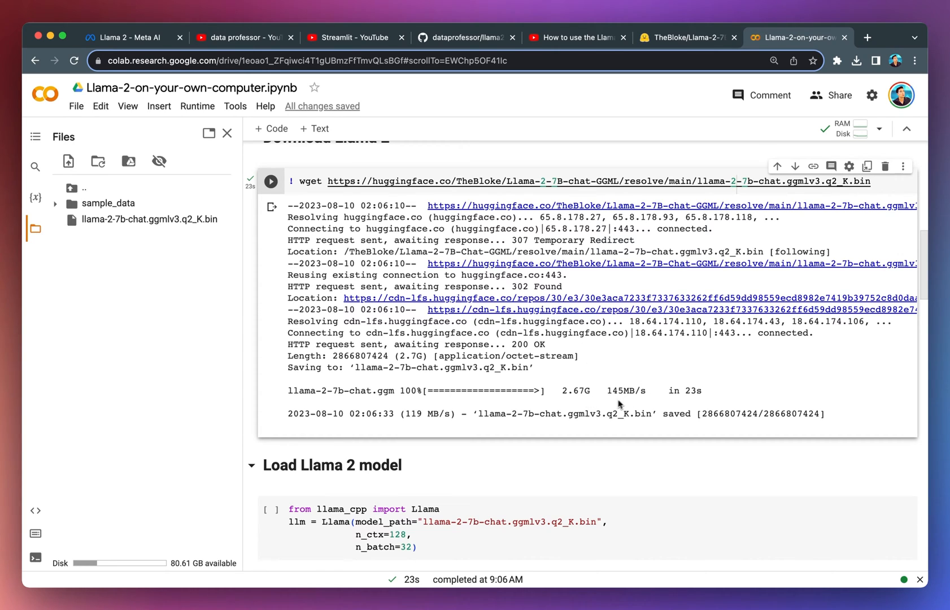
pyautogui.scroll(-3)
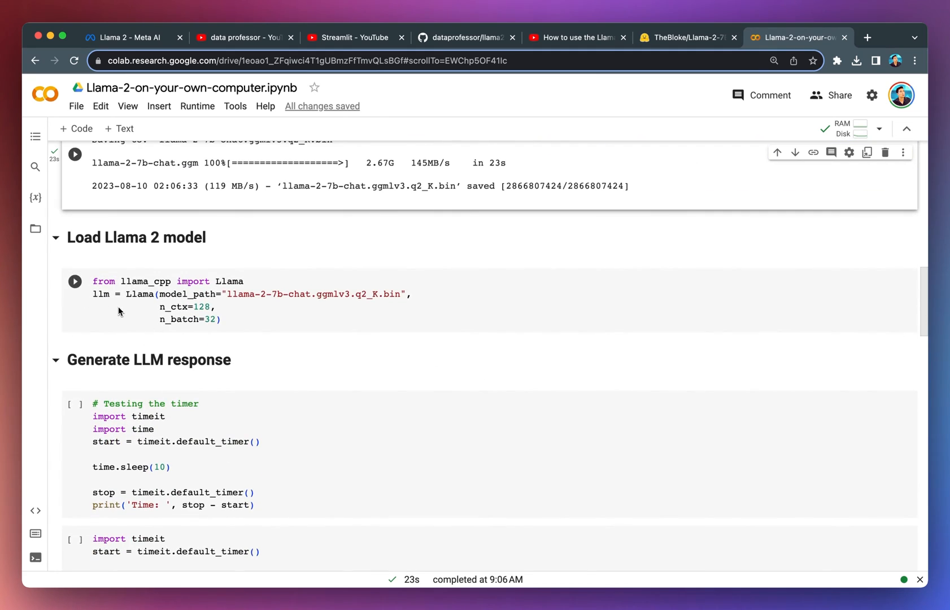
# Run the 'Load Llama 2 model' cell with 128-token context and batch size 32
pyautogui.click(74, 281)
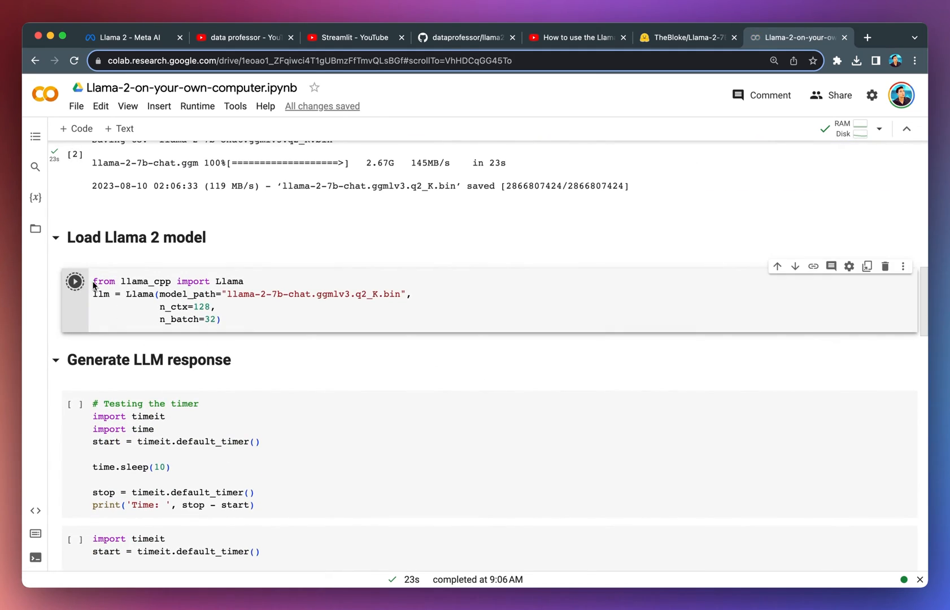
pyautogui.click(74, 282)
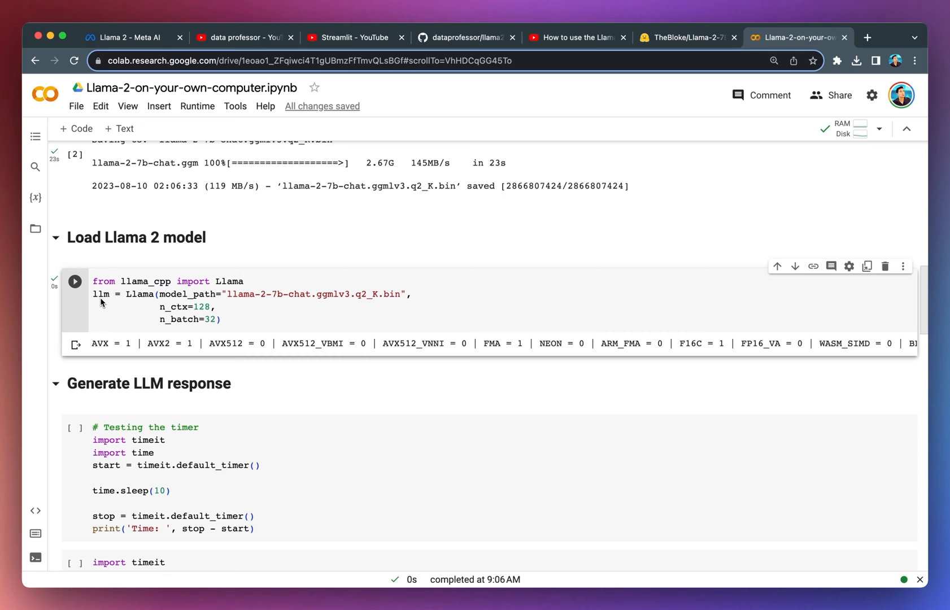
pyautogui.moveTo(118, 308)
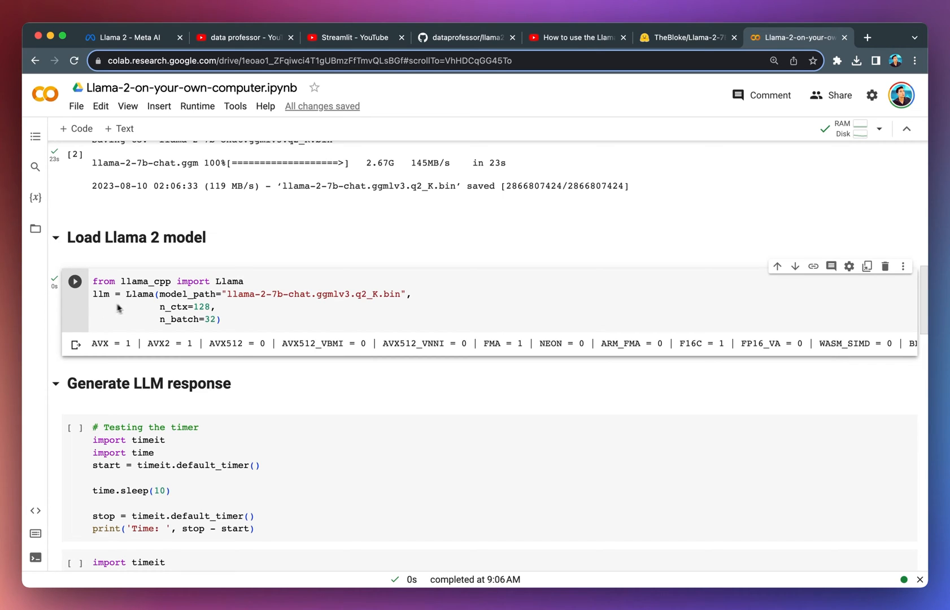
pyautogui.moveTo(138, 305)
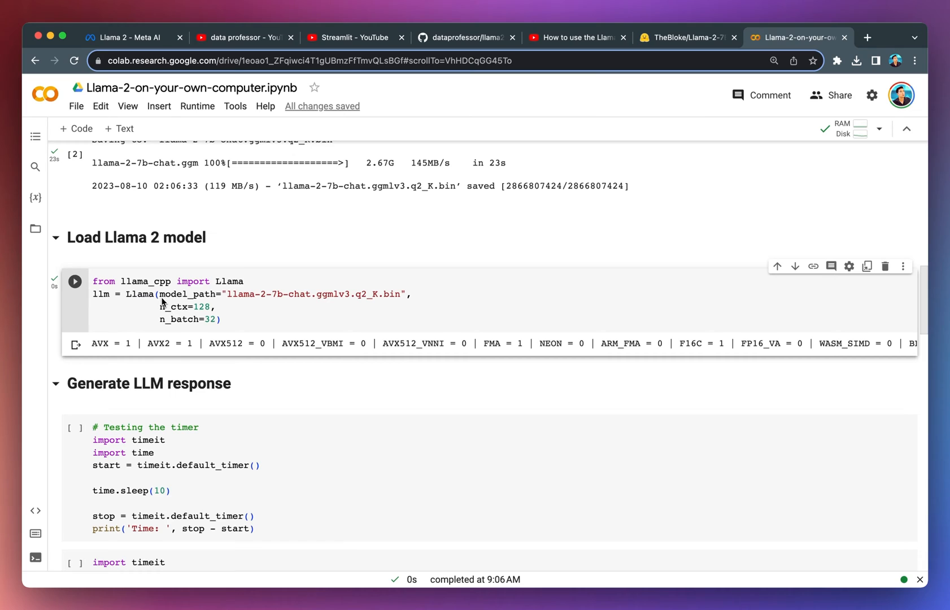
pyautogui.moveTo(253, 307)
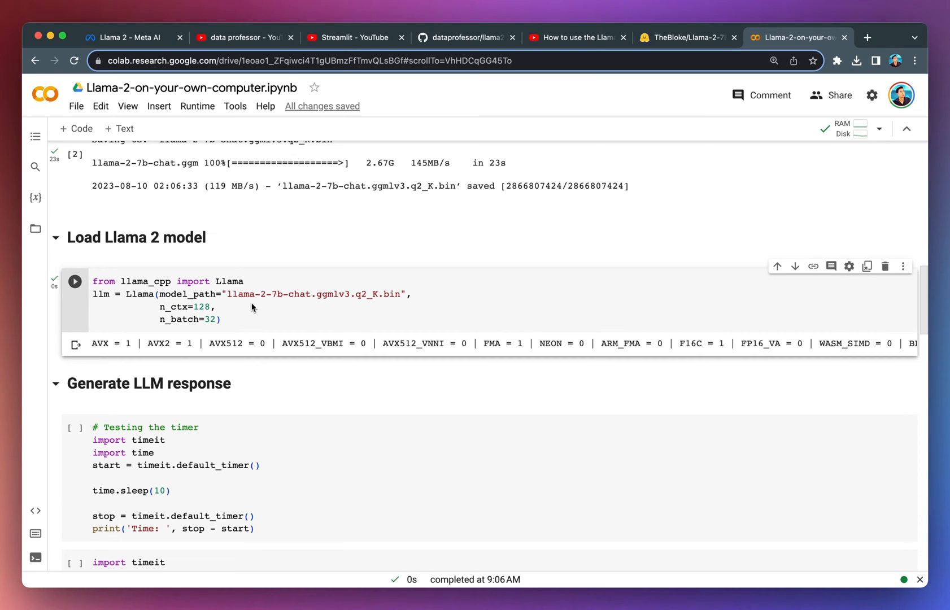
pyautogui.moveTo(263, 306)
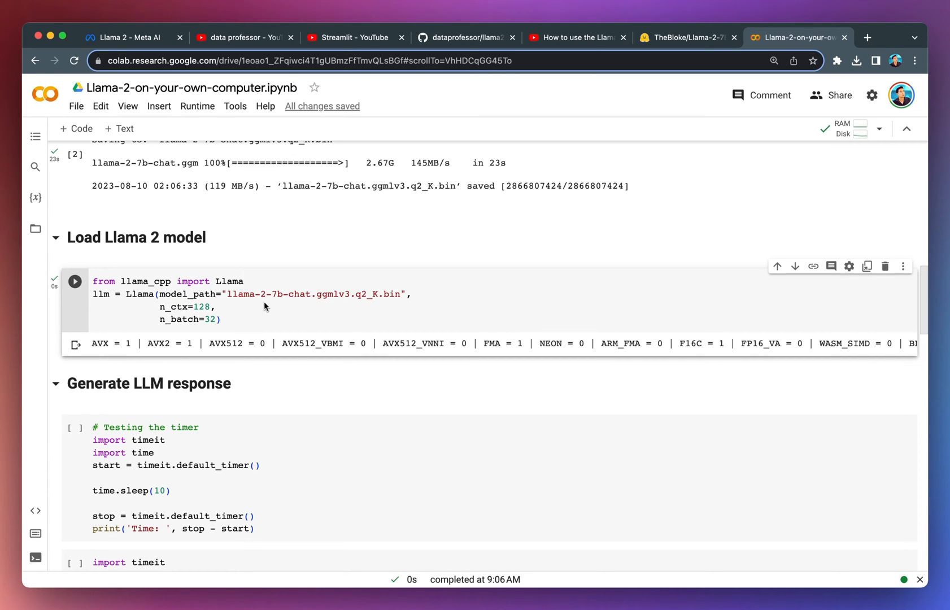
pyautogui.moveTo(160, 314)
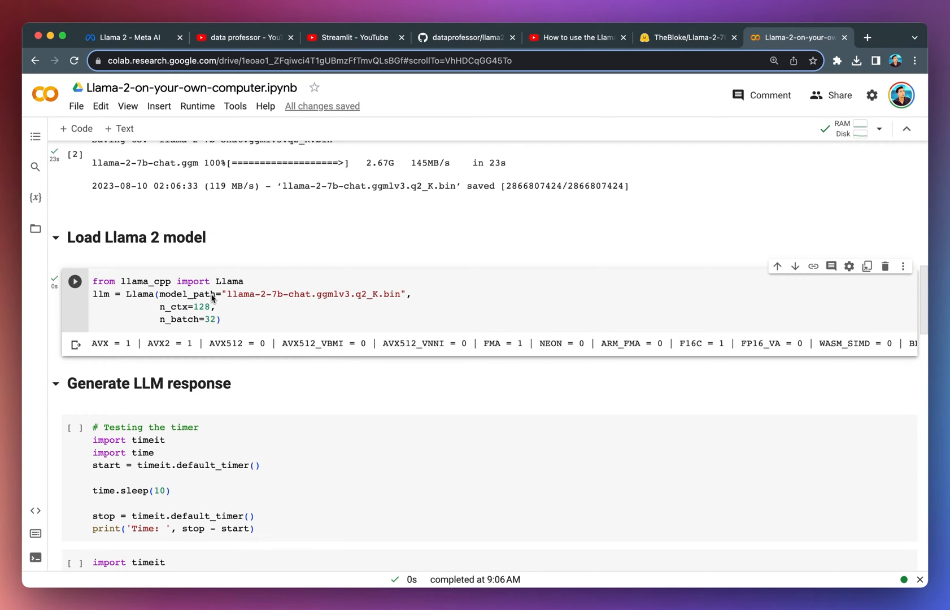
pyautogui.moveTo(204, 320)
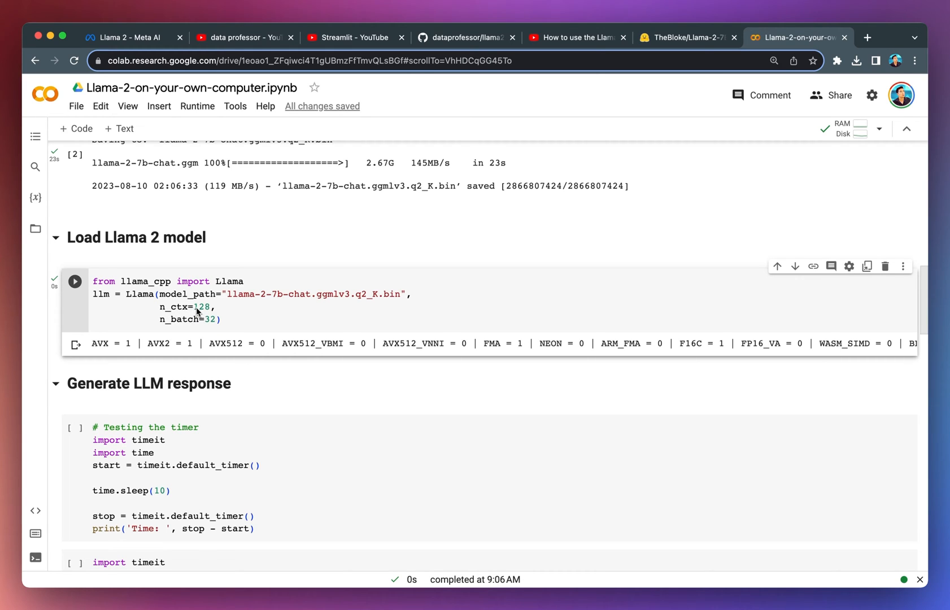
pyautogui.moveTo(204, 315)
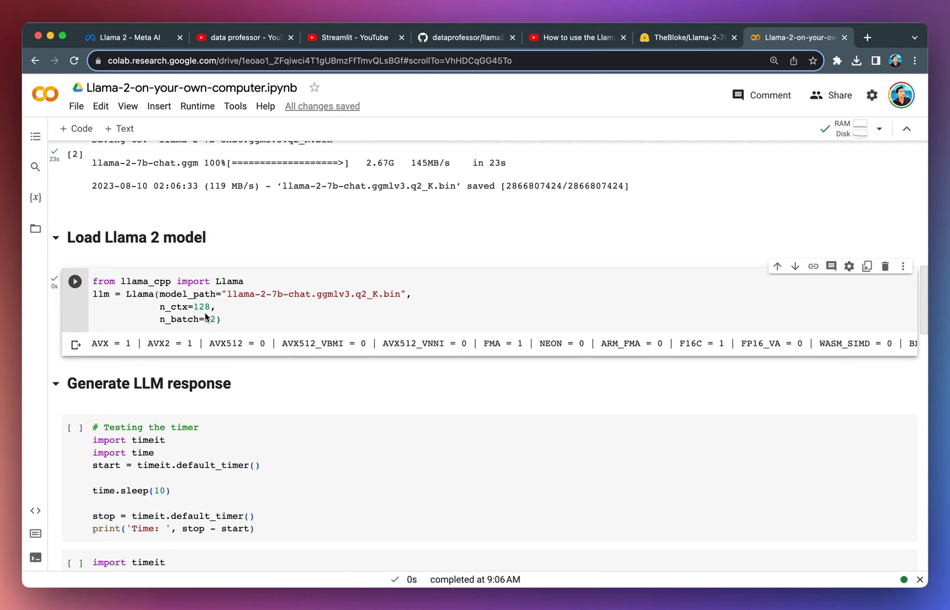
pyautogui.moveTo(196, 315)
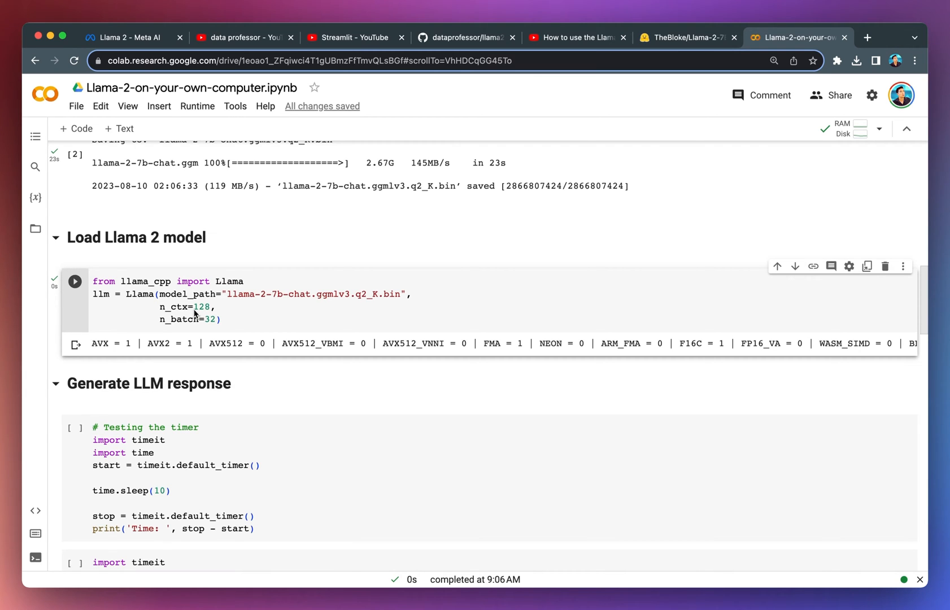
pyautogui.scroll(-3)
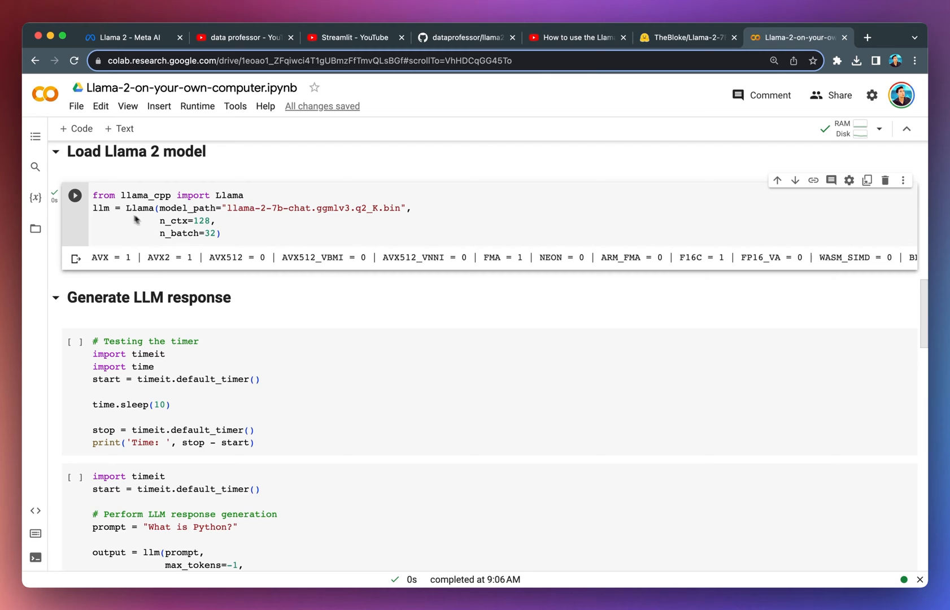
# Run the '# Testing the timer' cell, printing about 10.01 seconds elapsed
pyautogui.scroll(-3)
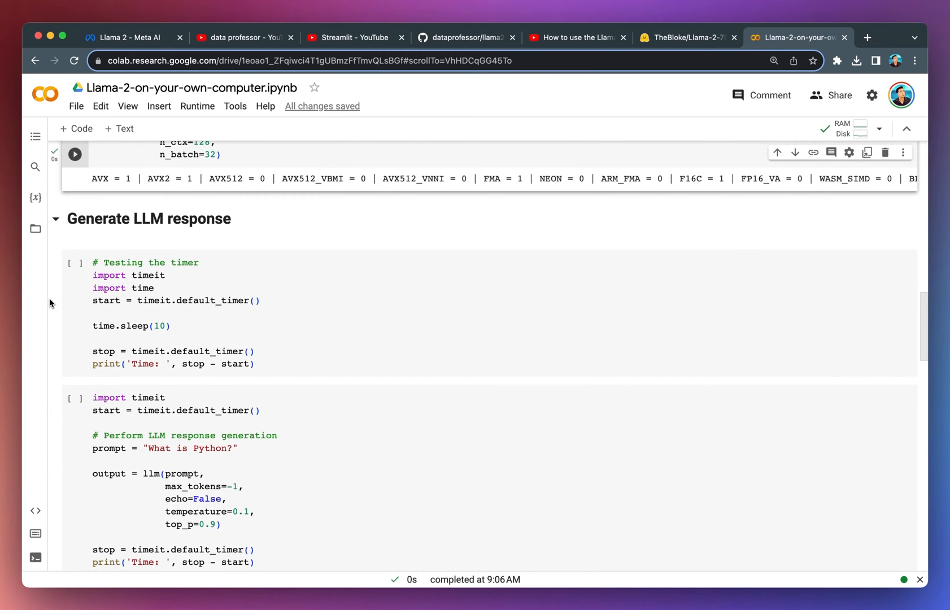
pyautogui.moveTo(190, 232)
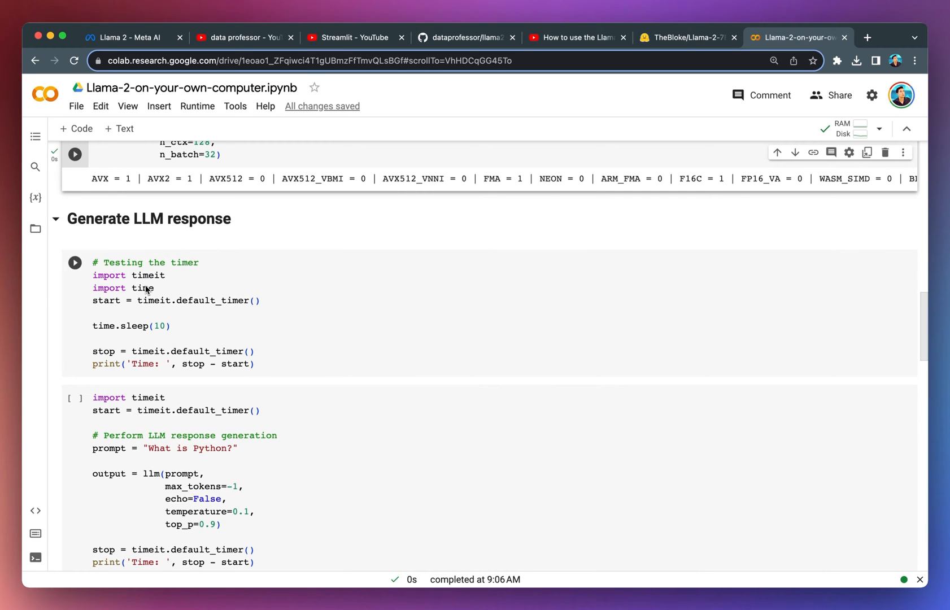
pyautogui.moveTo(164, 288)
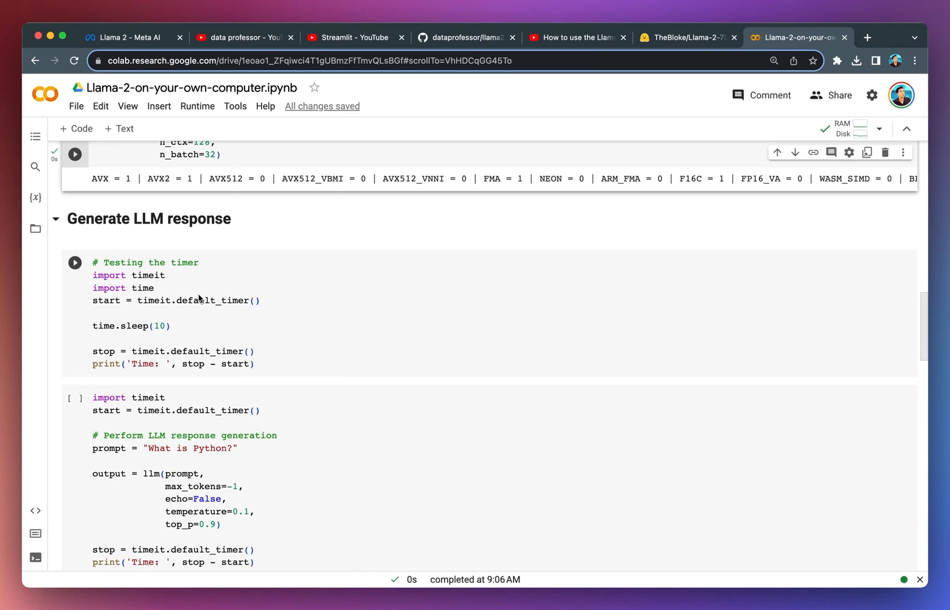
pyautogui.moveTo(87, 311)
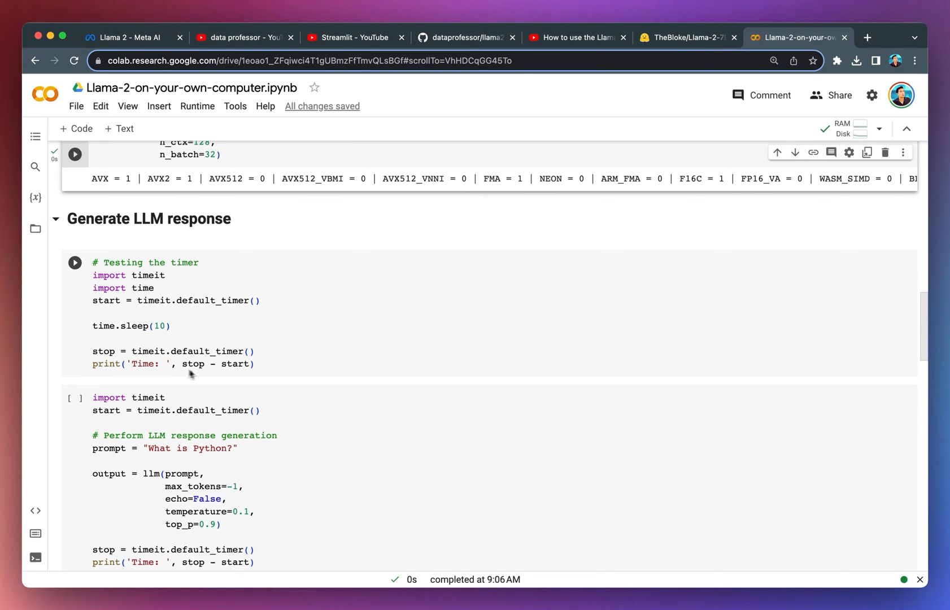
pyautogui.moveTo(156, 373)
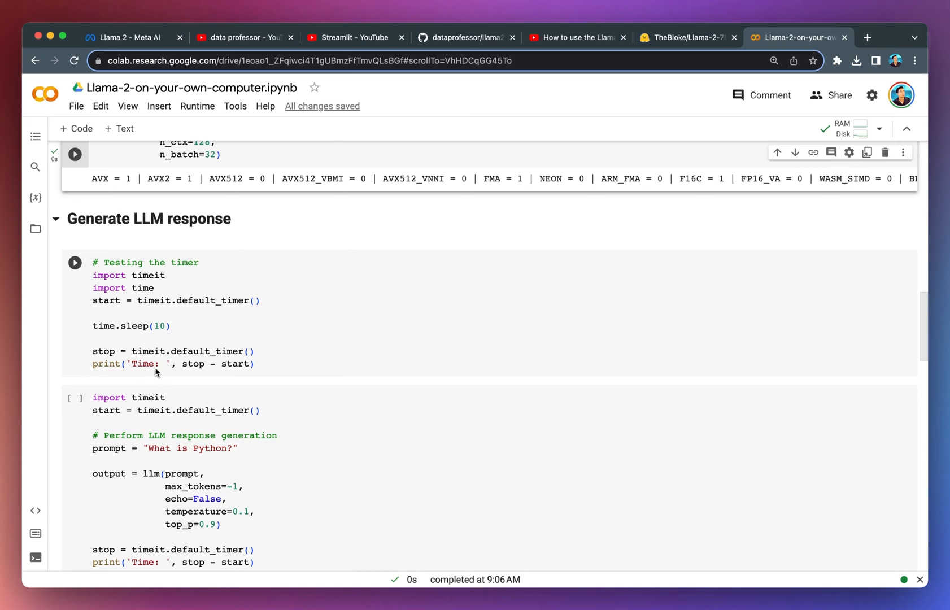
pyautogui.moveTo(162, 369)
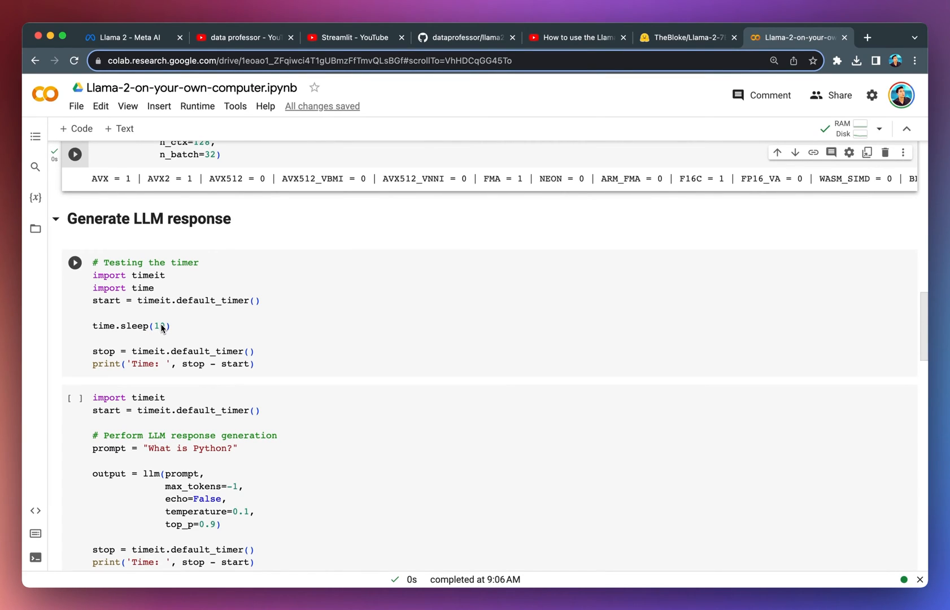
pyautogui.click(75, 262)
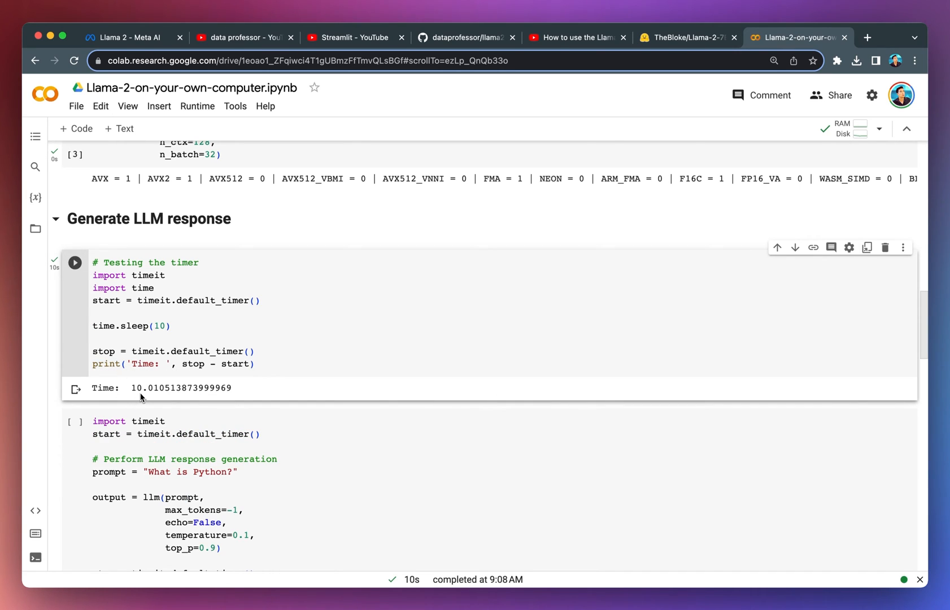
pyautogui.moveTo(118, 404)
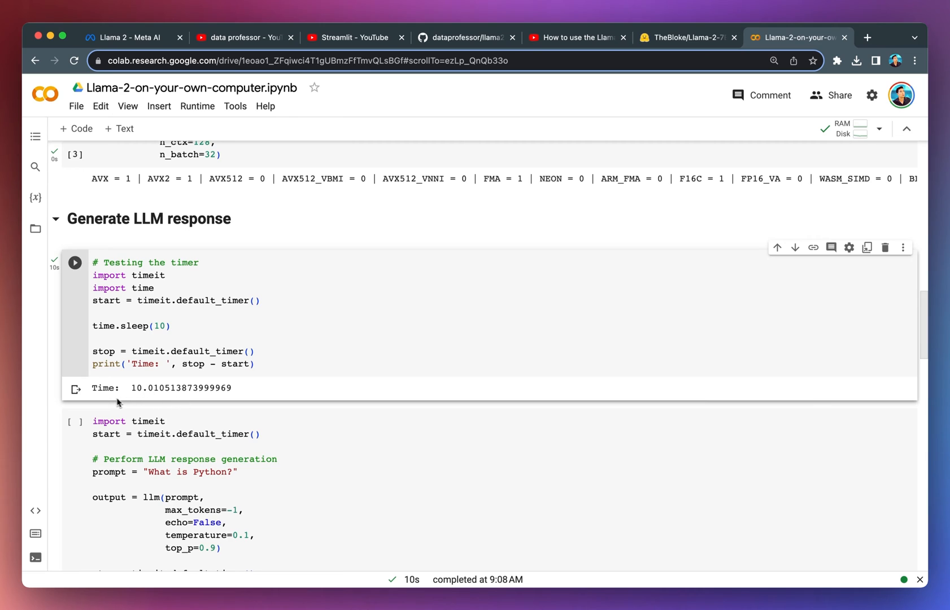
# Run the cell generating the model's answer to "What is Python?"
pyautogui.scroll(-3)
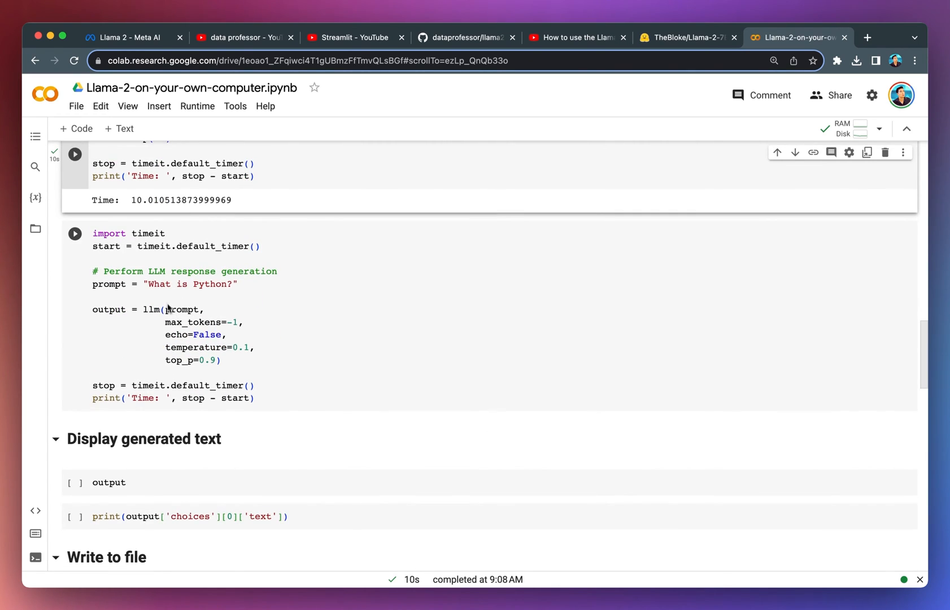
pyautogui.moveTo(146, 290)
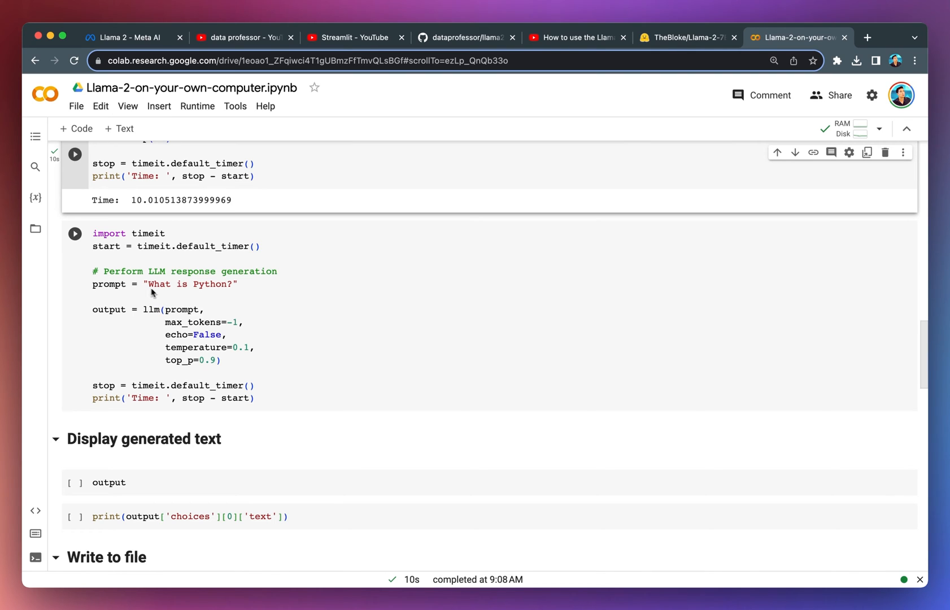
pyautogui.click(75, 234)
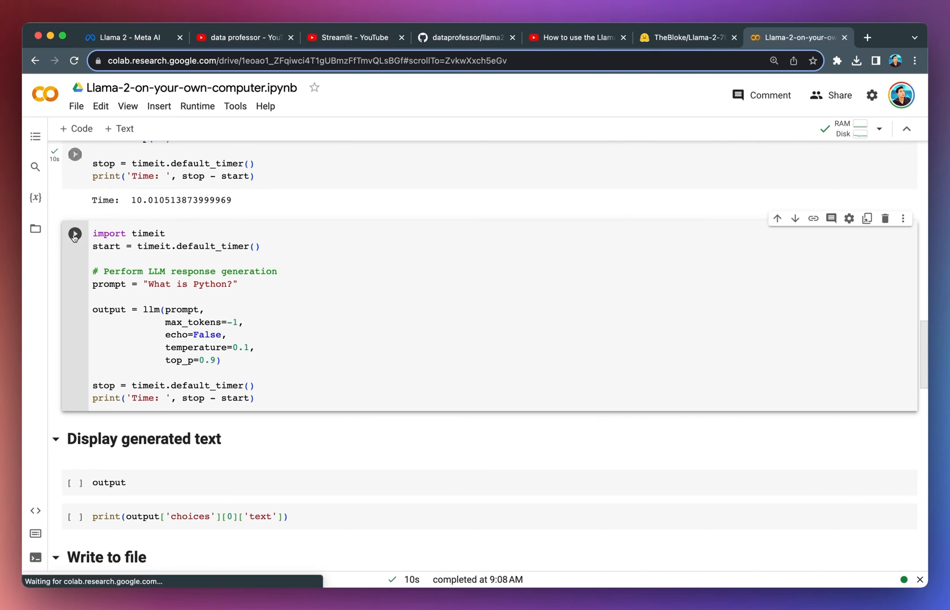
pyautogui.click(75, 235)
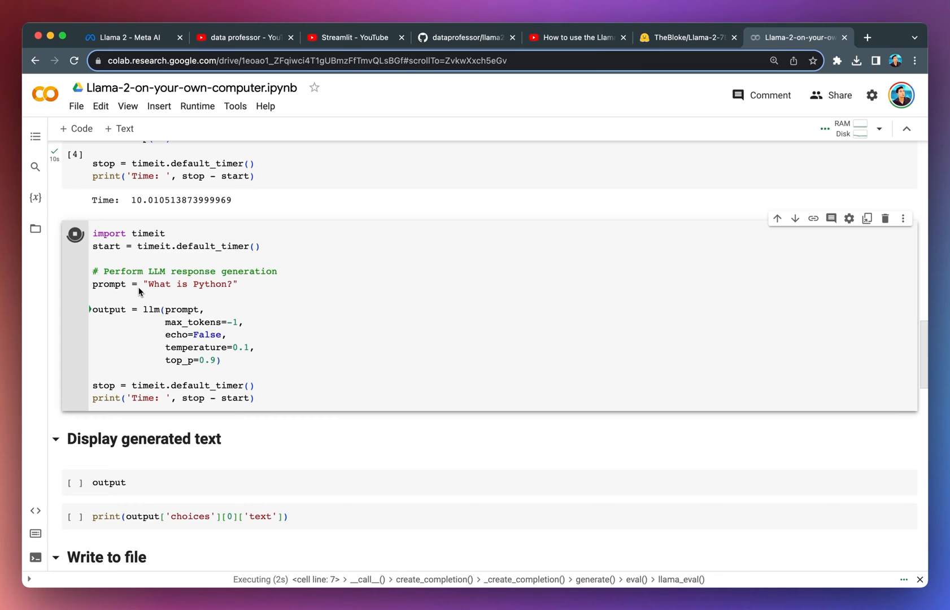
pyautogui.moveTo(170, 300)
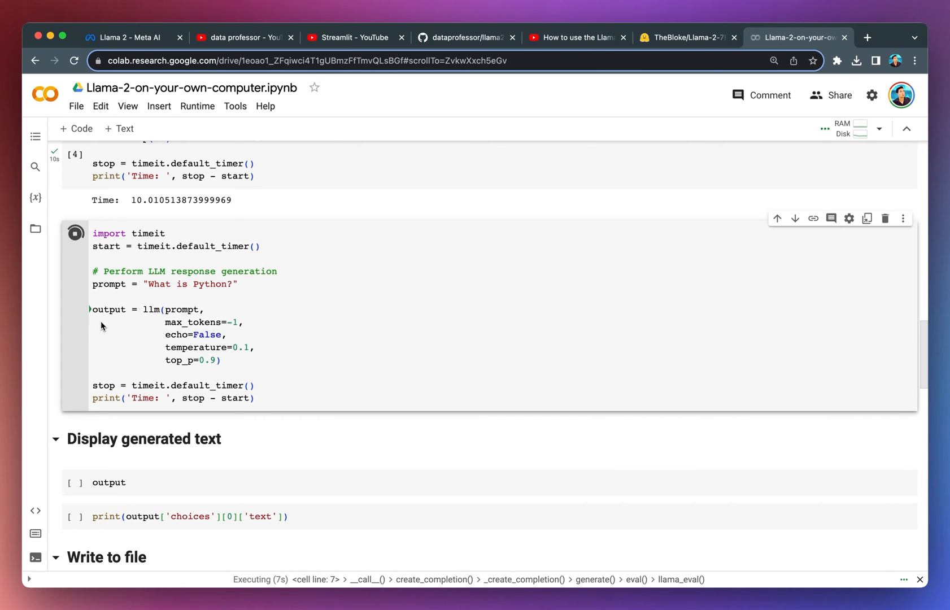
pyautogui.moveTo(153, 330)
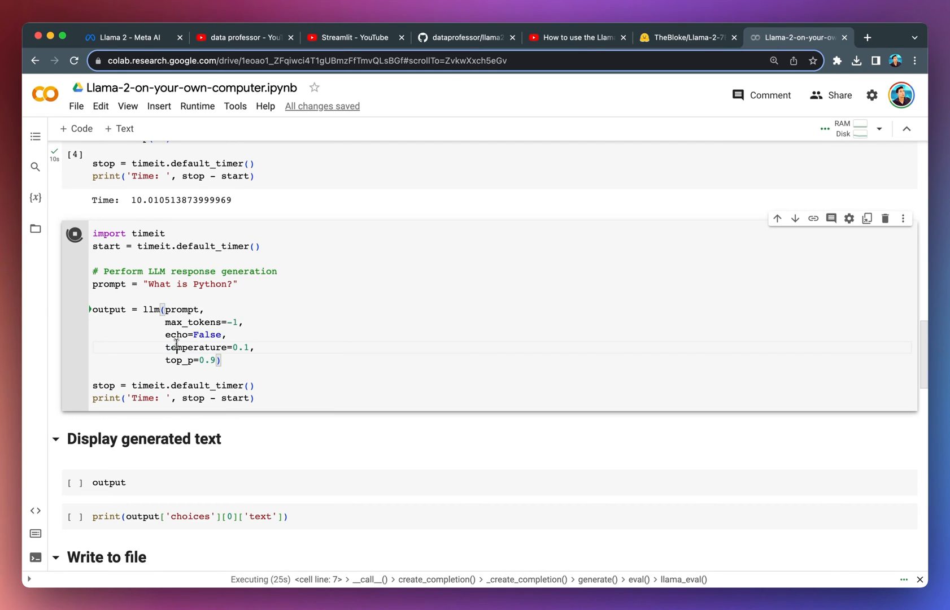
pyautogui.moveTo(251, 360)
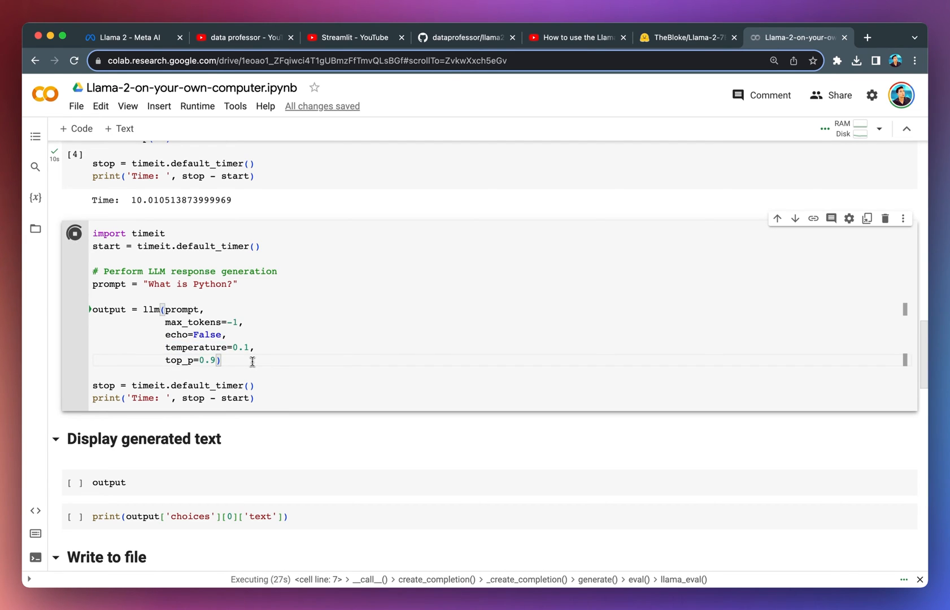
pyautogui.moveTo(272, 428)
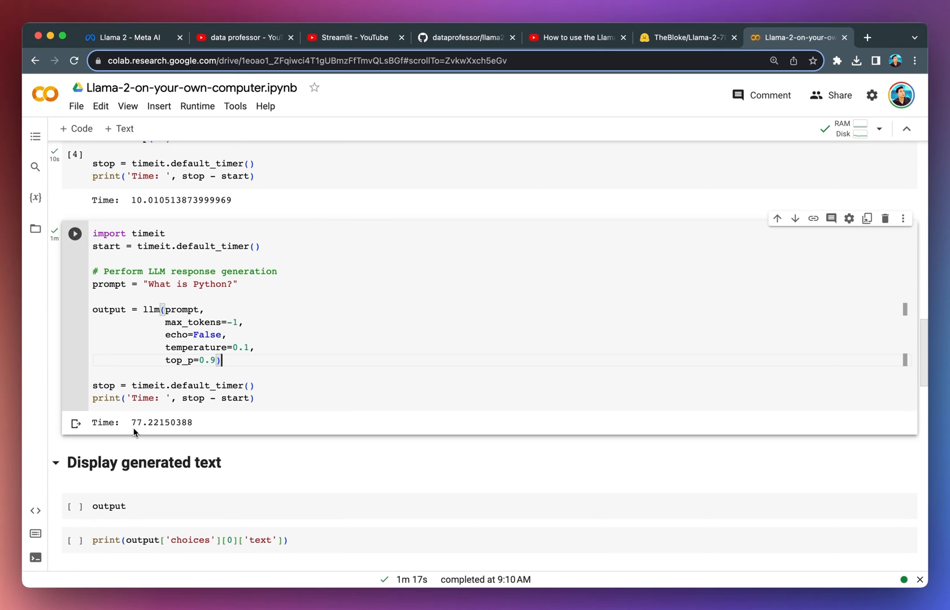
pyautogui.moveTo(201, 418)
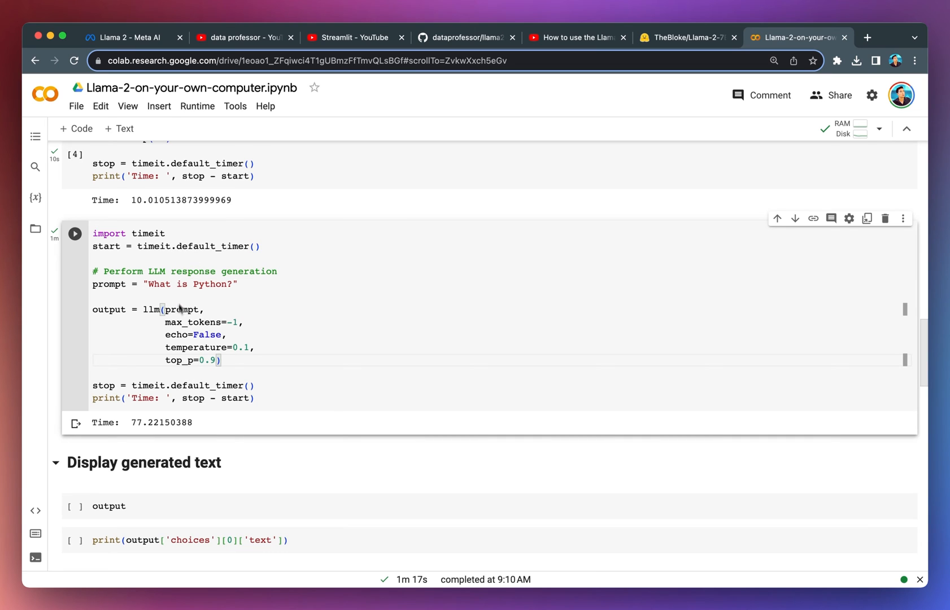
pyautogui.scroll(3)
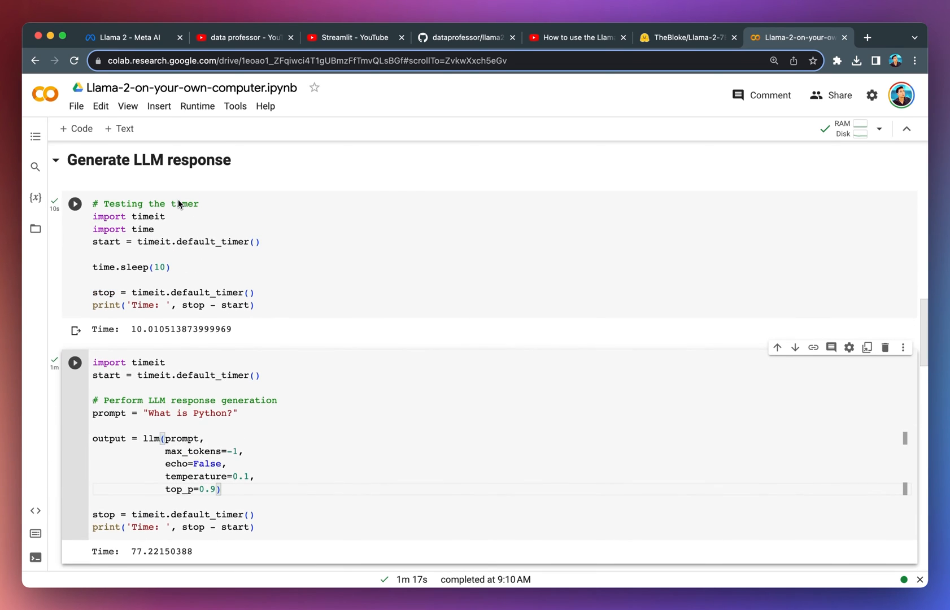
pyautogui.scroll(3)
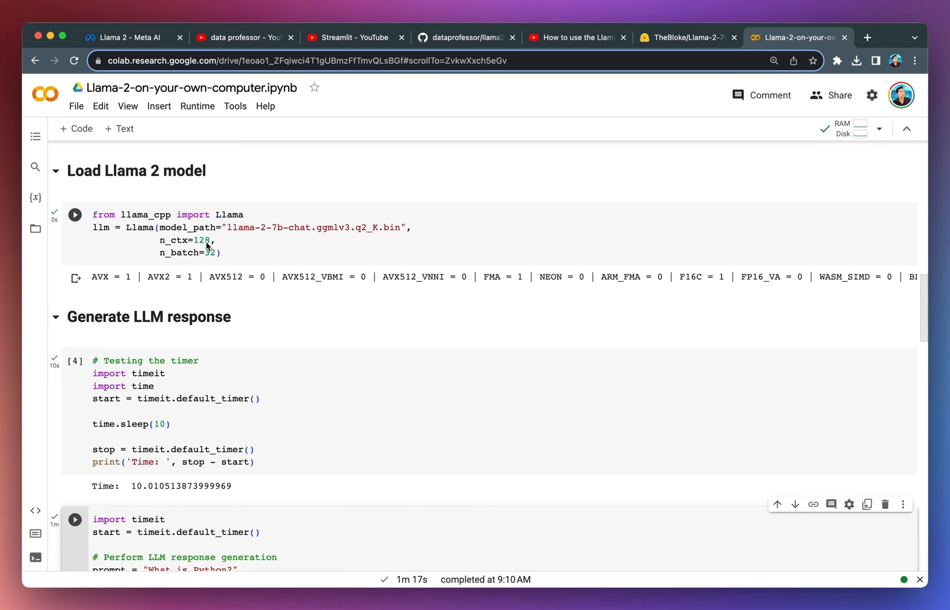
pyautogui.moveTo(209, 248)
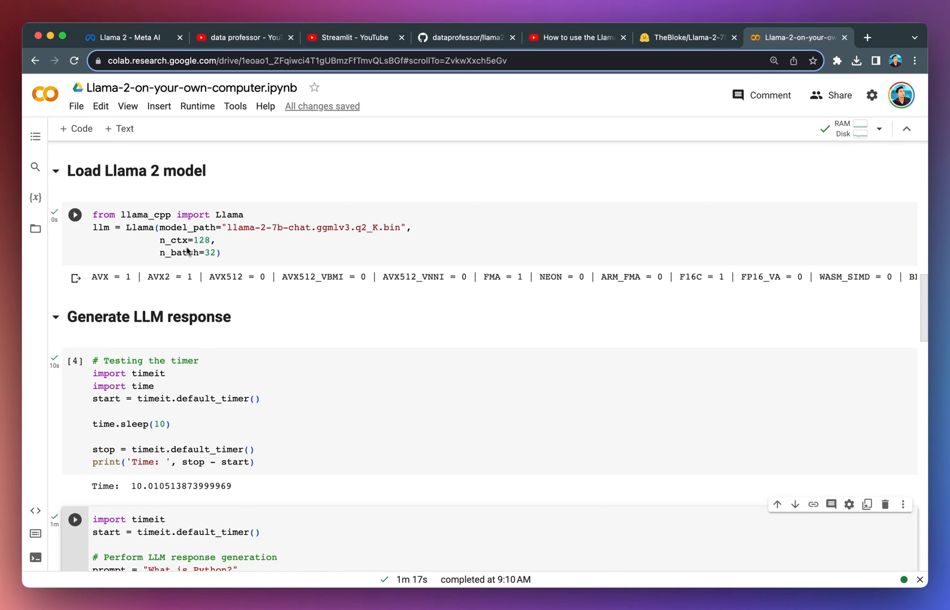
pyautogui.scroll(-3)
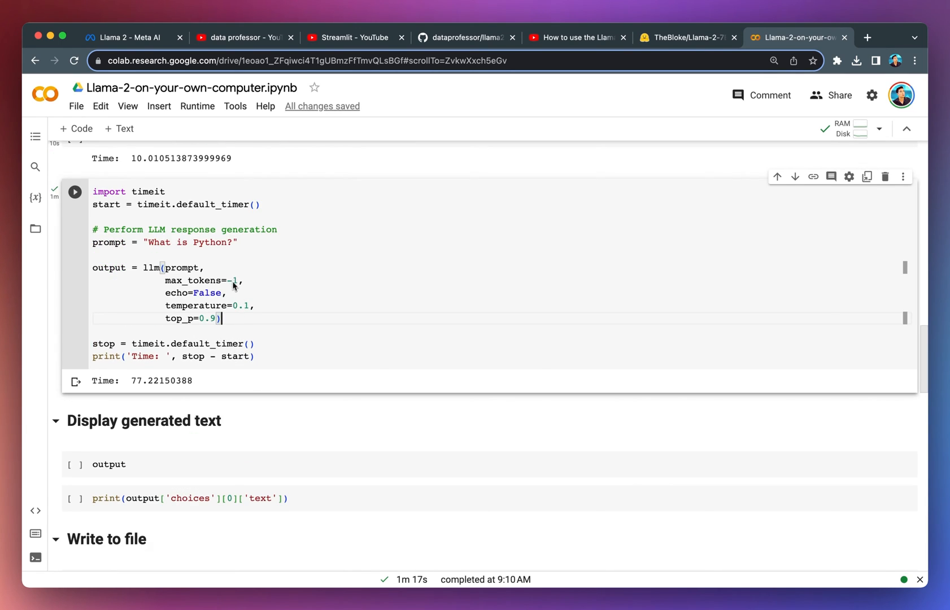
pyautogui.moveTo(231, 295)
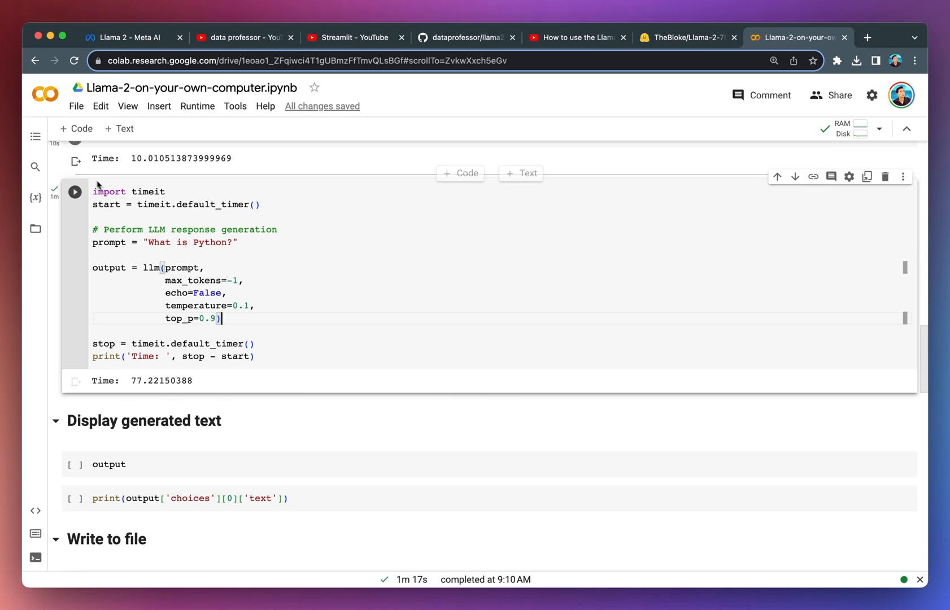
pyautogui.scroll(-3)
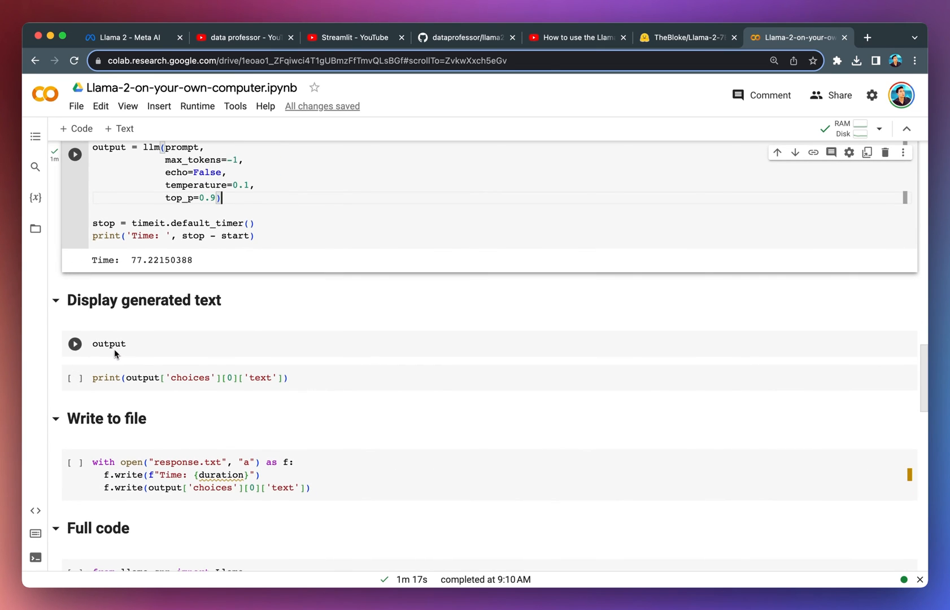
pyautogui.click(75, 344)
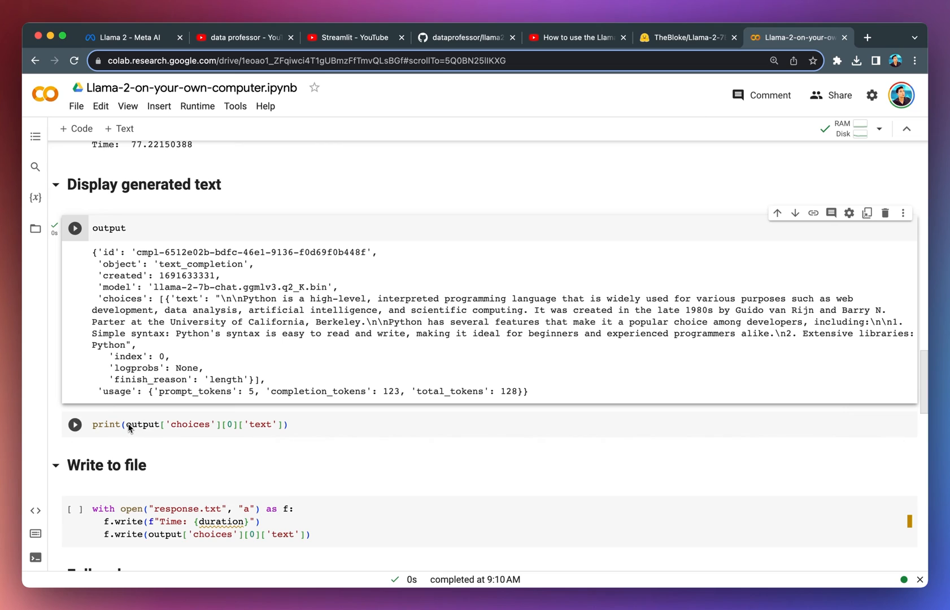
pyautogui.moveTo(98, 429)
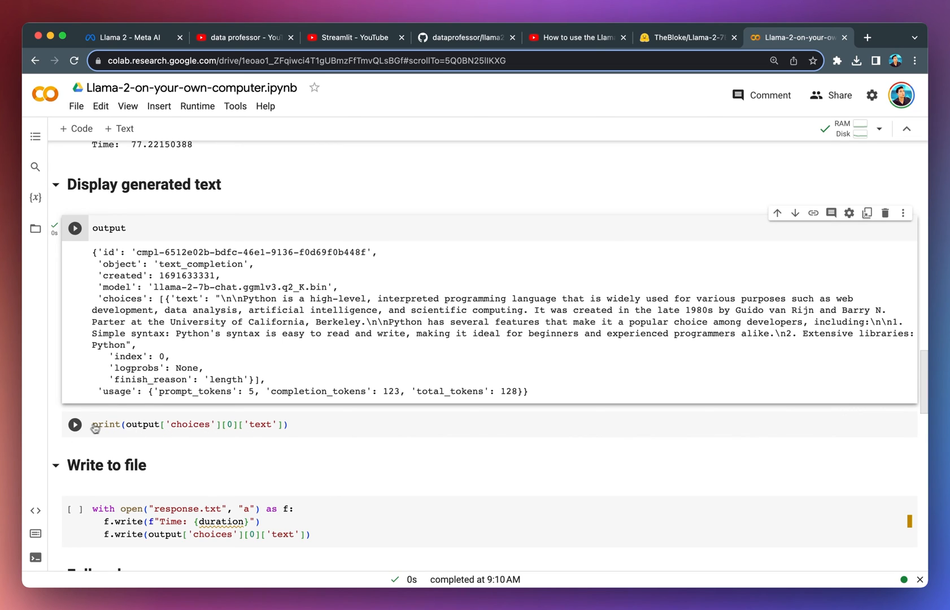
pyautogui.click(75, 423)
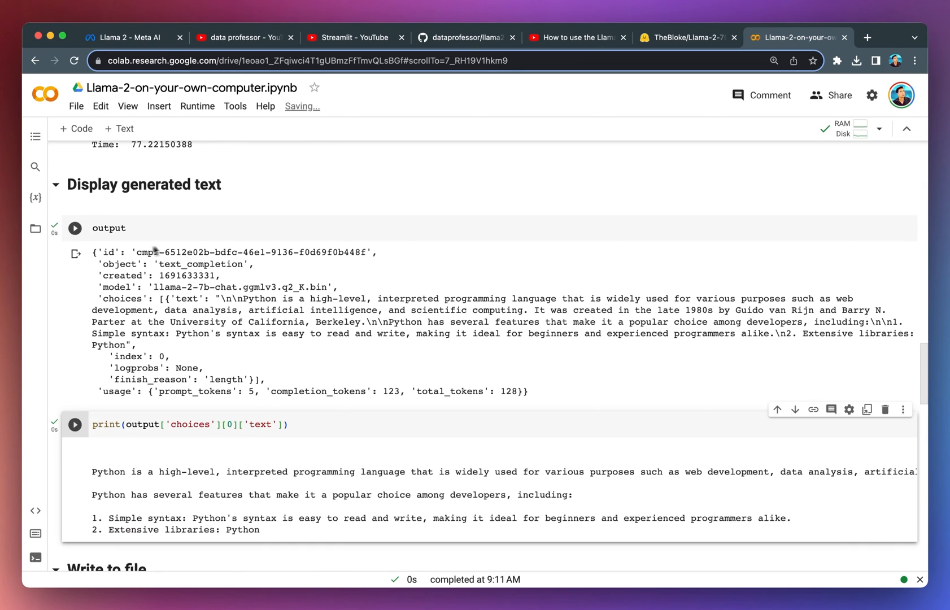
pyautogui.scroll(-3)
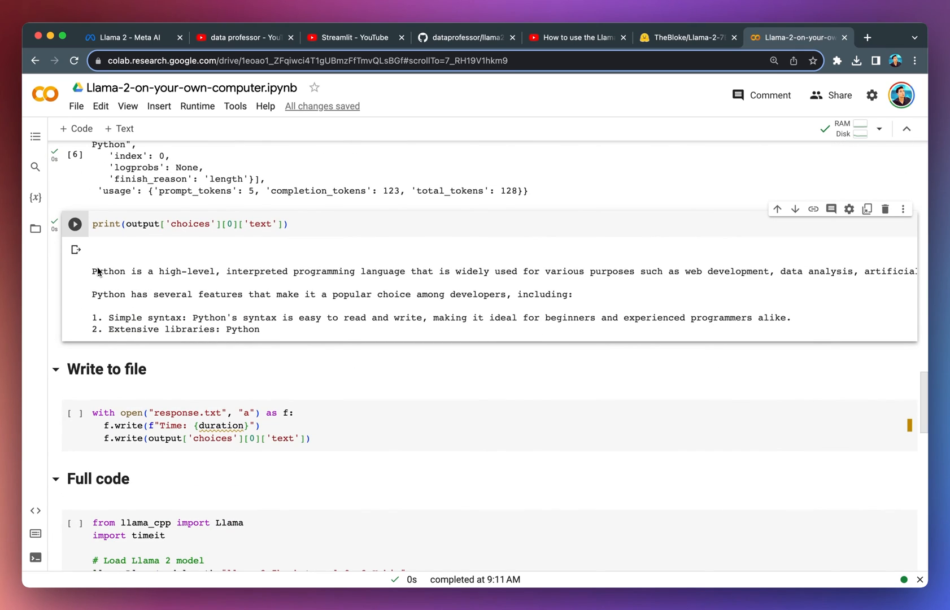
pyautogui.moveTo(83, 283)
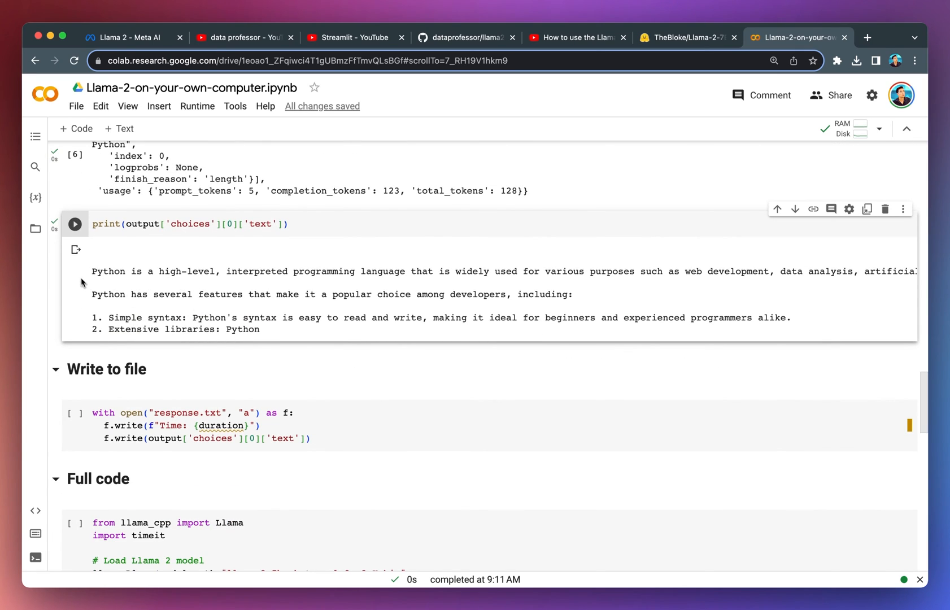
pyautogui.scroll(3)
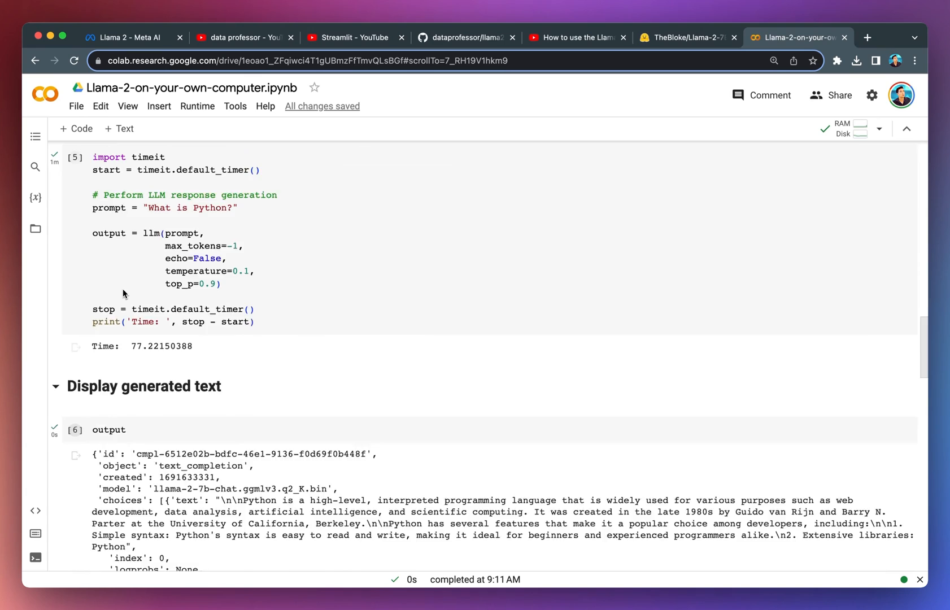
pyautogui.scroll(3)
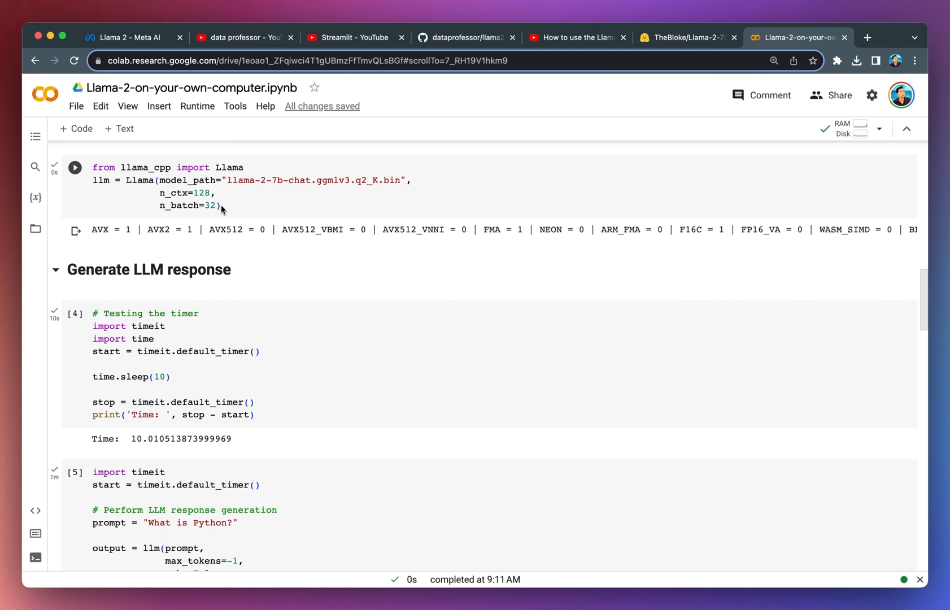
pyautogui.scroll(-3)
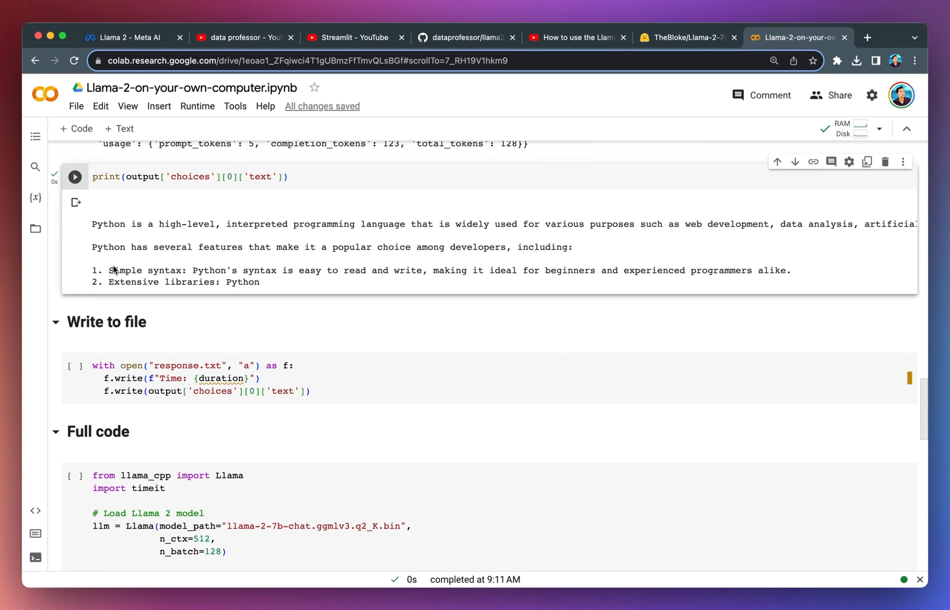
pyautogui.scroll(-3)
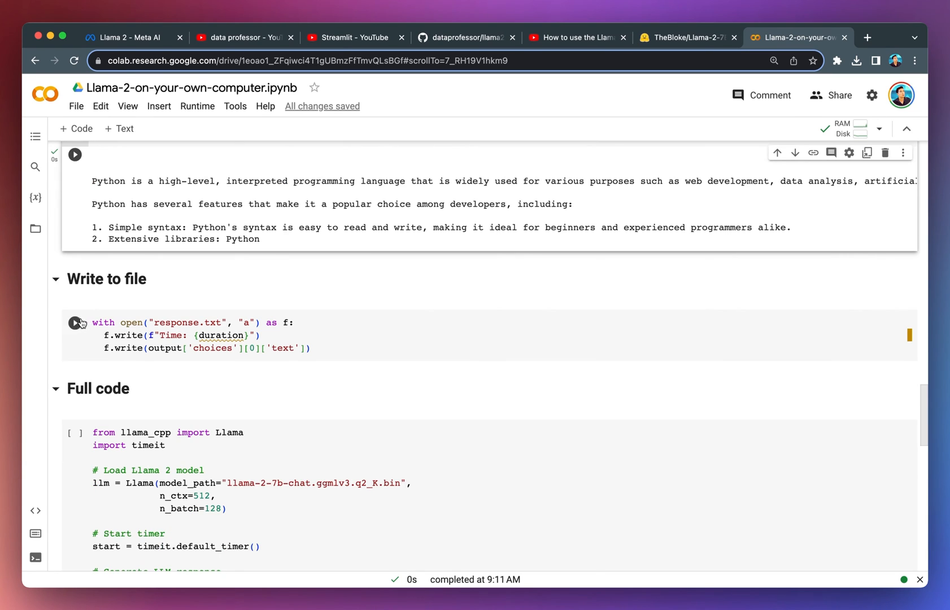
# Complete the new cell as duration = stop - start above the write-to-file cell
pyautogui.scroll(3)
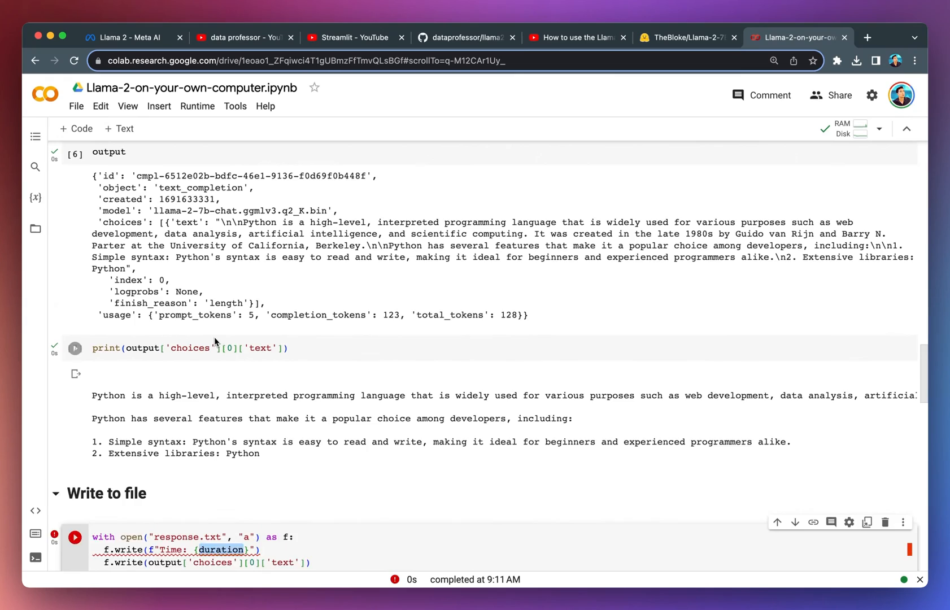
pyautogui.scroll(3)
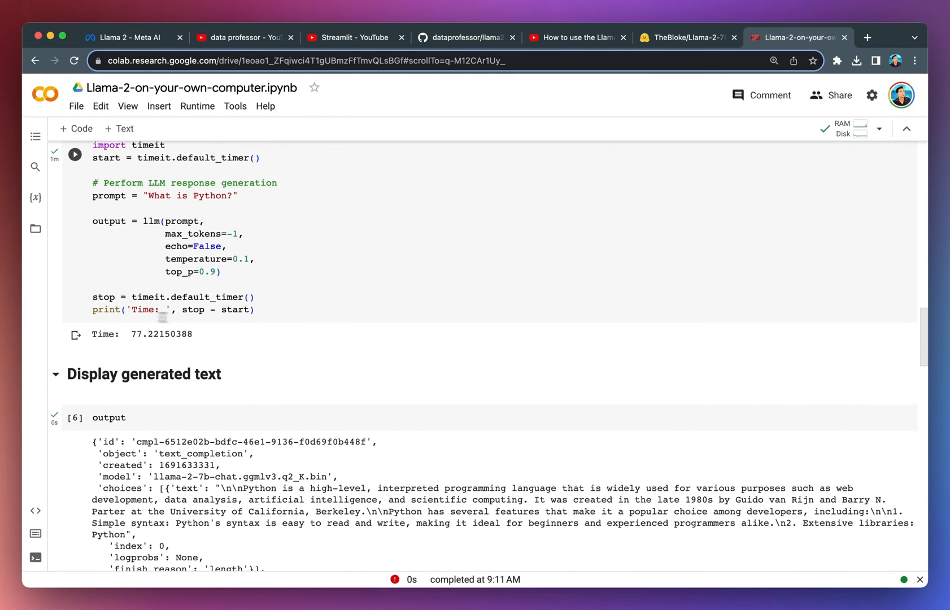
pyautogui.scroll(-3)
pyautogui.write('duration')
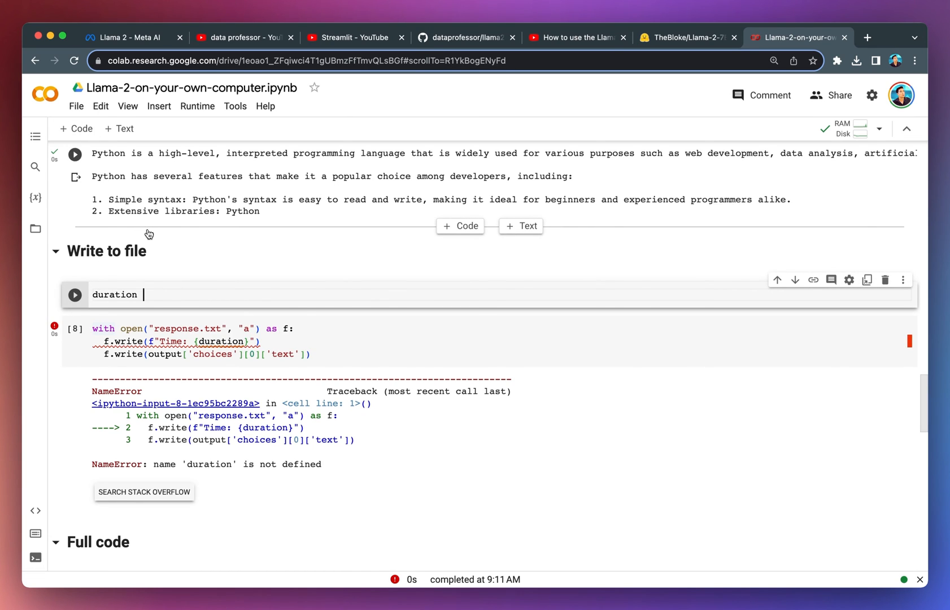
pyautogui.write('= stop - start')
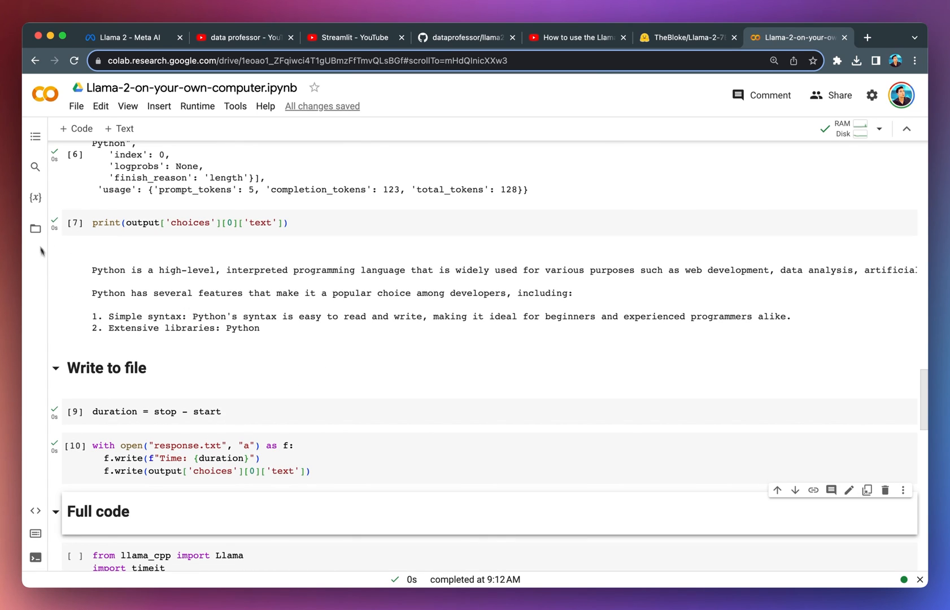
# Show the session files in the sidebar and try viewing response.txt from there
pyautogui.click(35, 228)
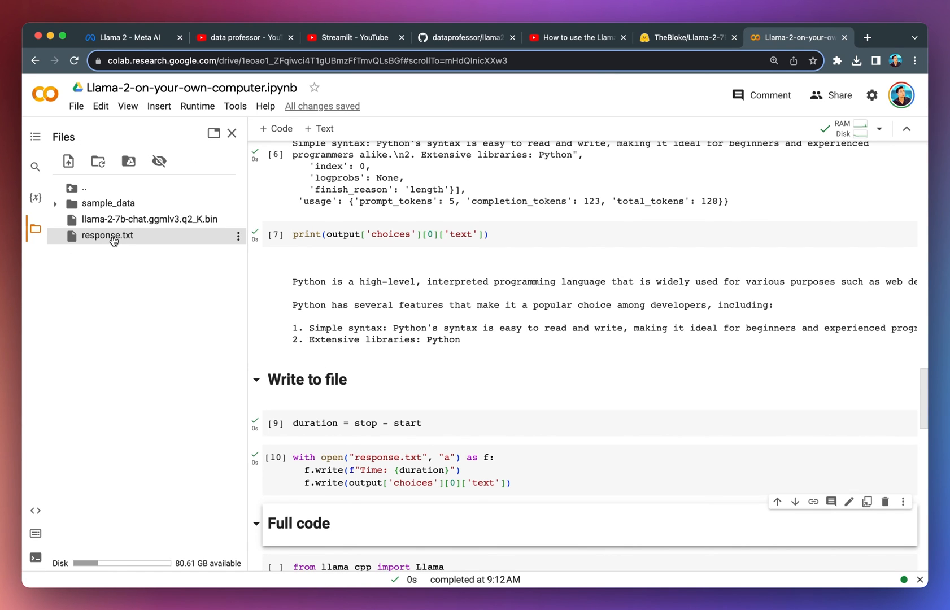
pyautogui.doubleClick(108, 236)
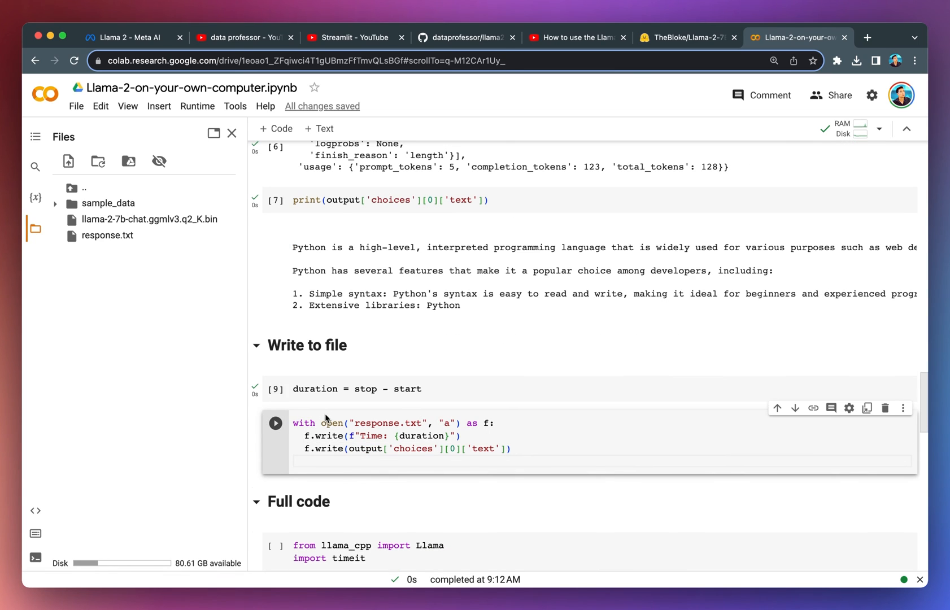
# Run ! cat response.txt in a new cell, printing Time: 77.22 and the Python answer
pyautogui.click(275, 129)
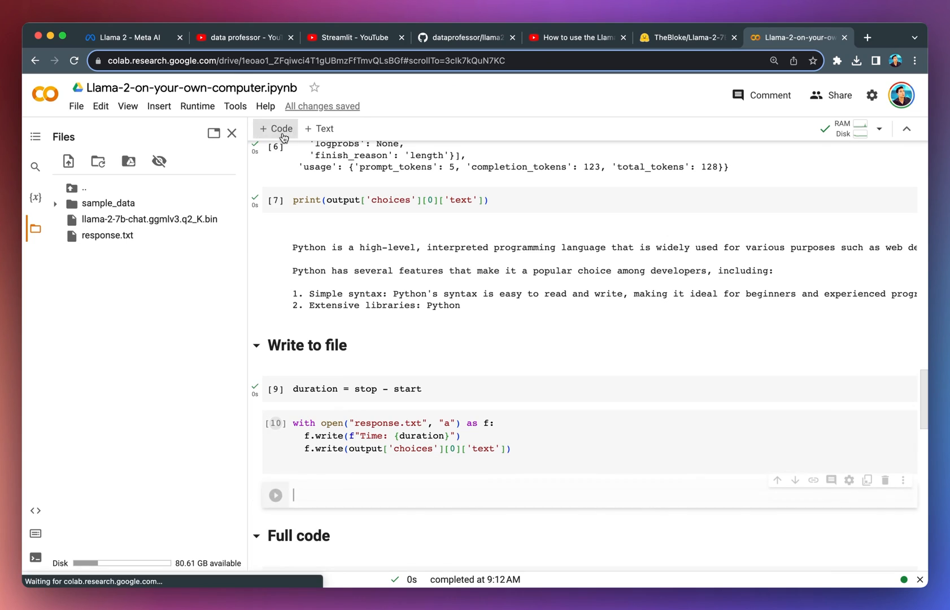
pyautogui.write('! cat')
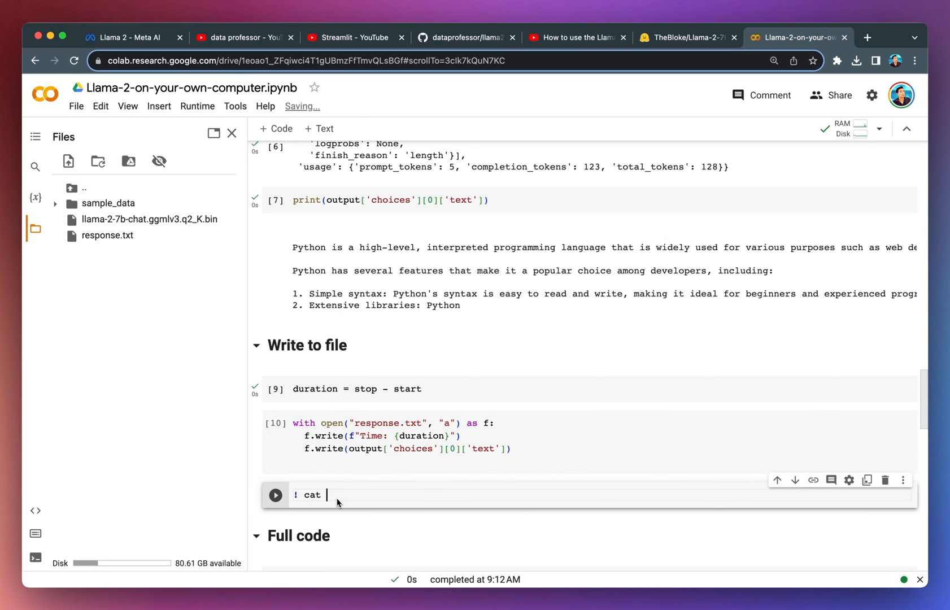
pyautogui.write('response.txt')
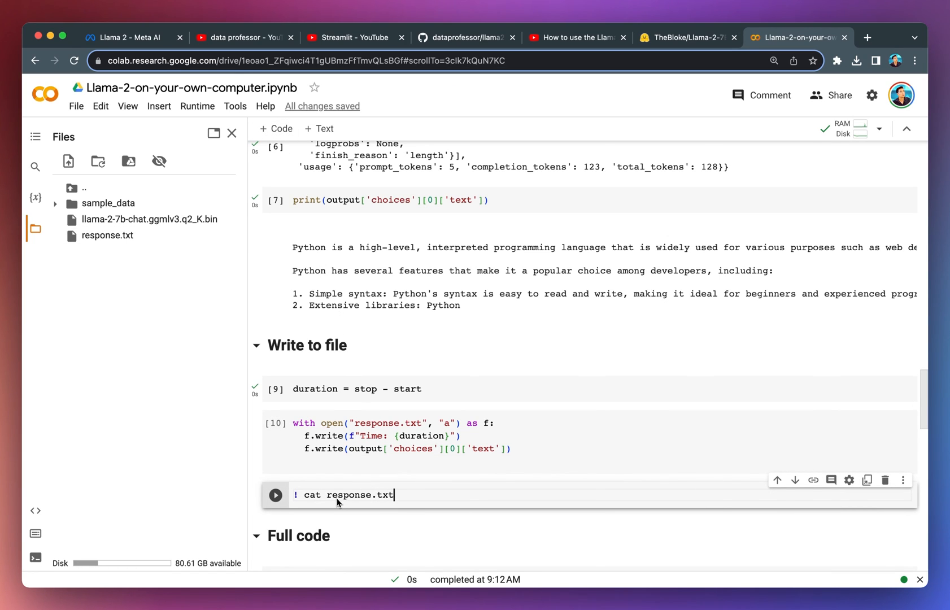
pyautogui.click(275, 495)
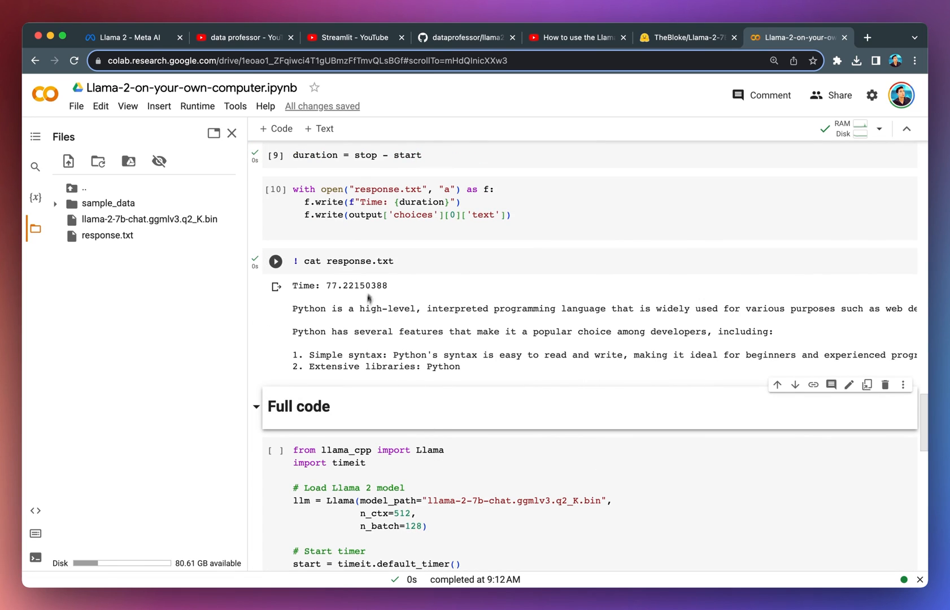
# Scroll through the full-code cell's output (Time: 271.18, ten-point Python answer) and back up to the introduction
pyautogui.scroll(-3)
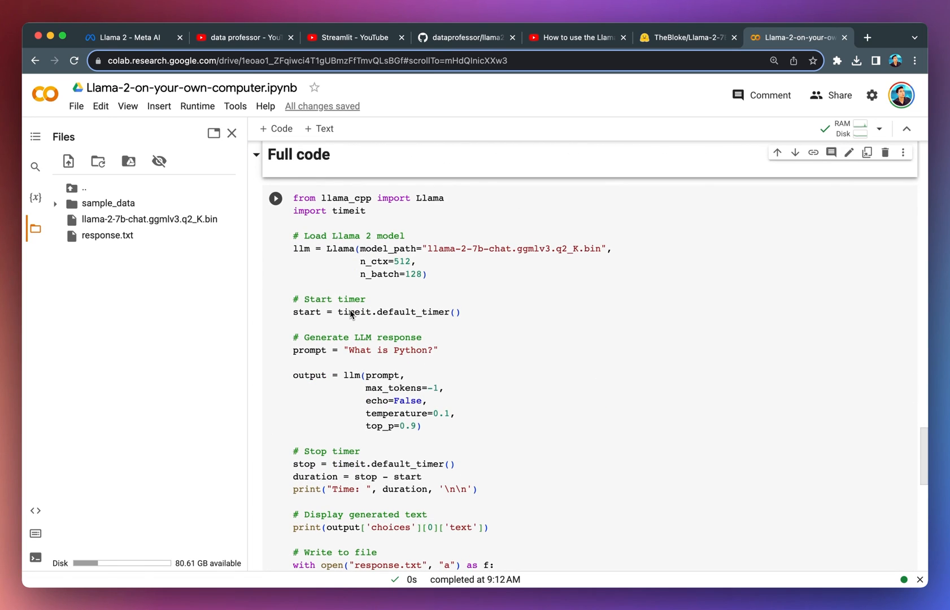
pyautogui.scroll(-3)
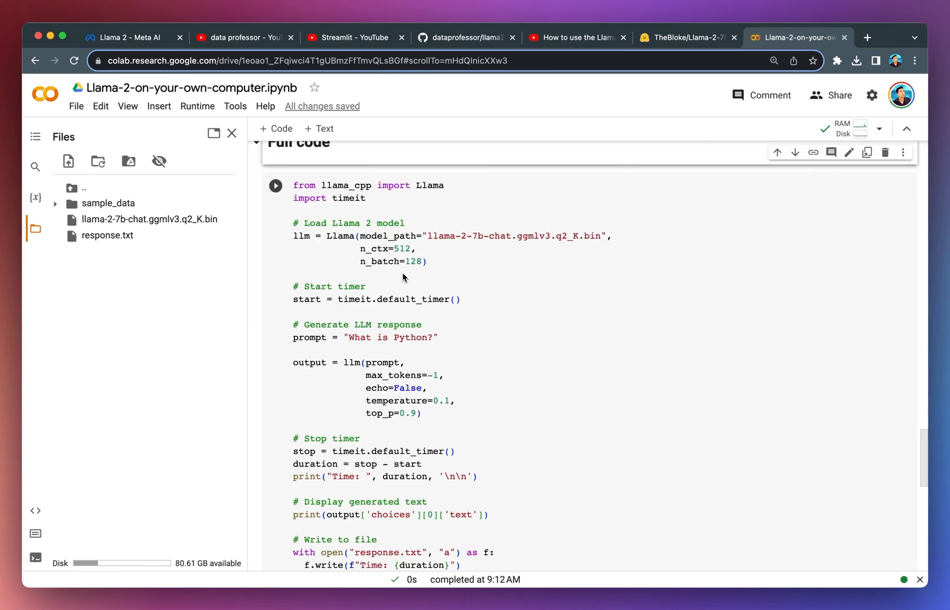
pyautogui.scroll(-3)
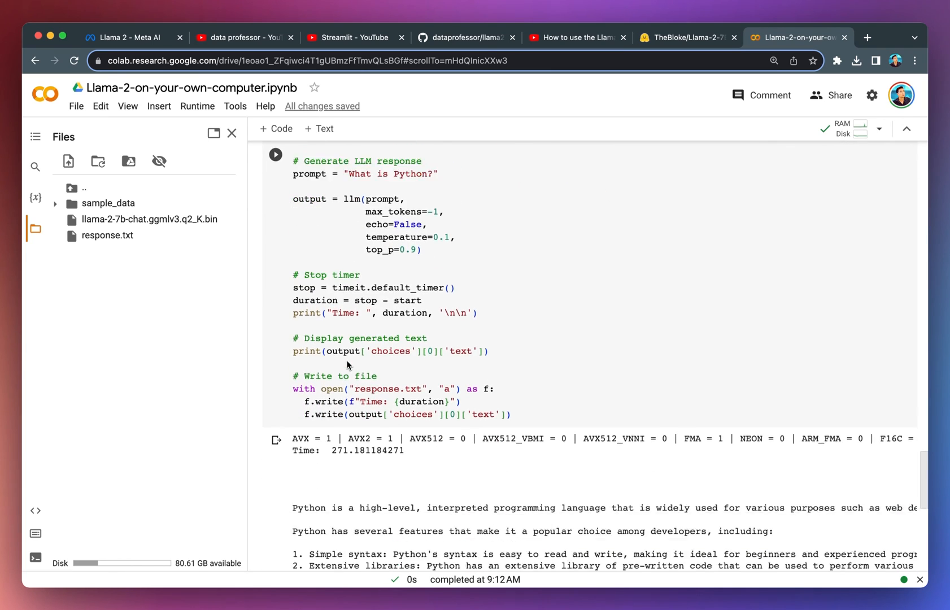
pyautogui.scroll(-3)
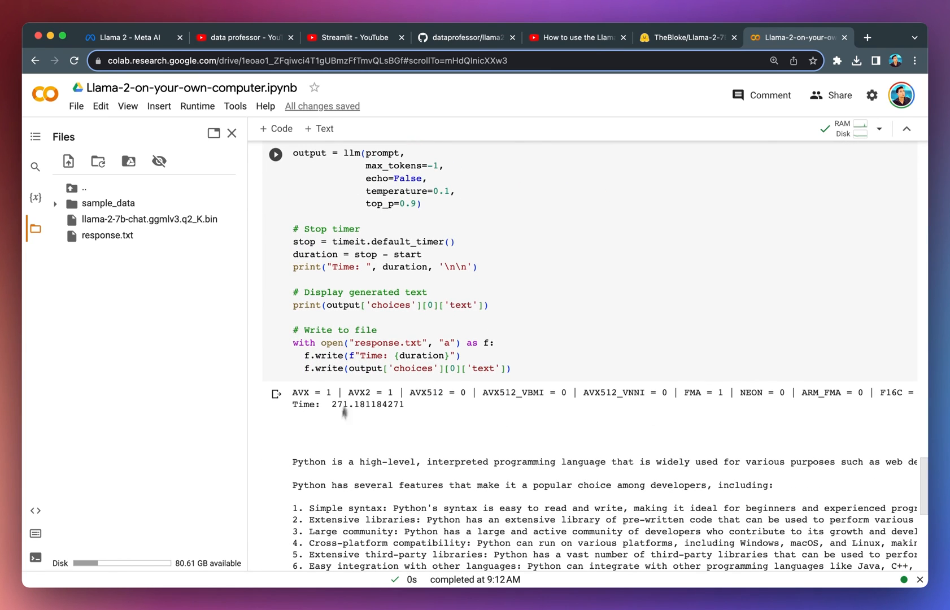
pyautogui.scroll(-3)
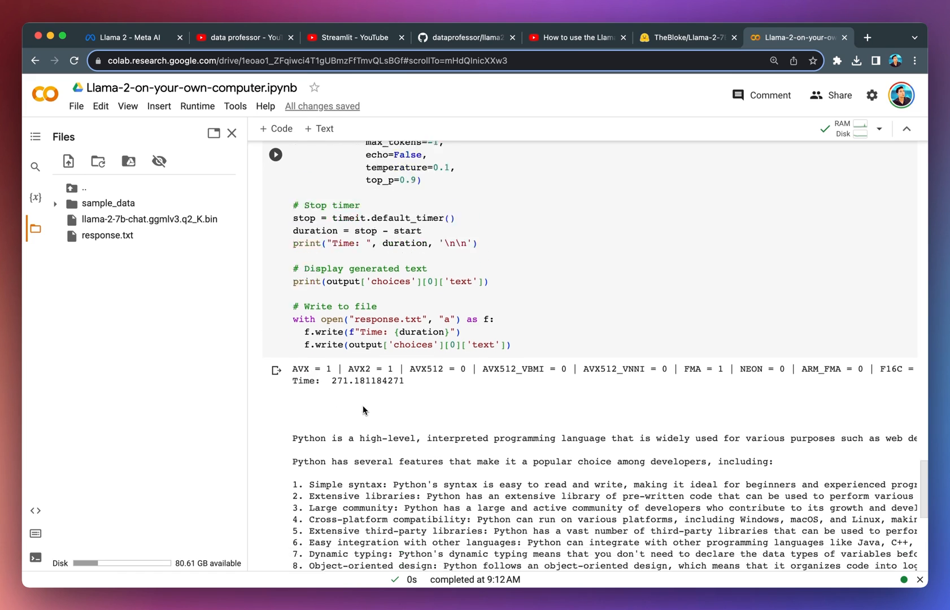
pyautogui.scroll(3)
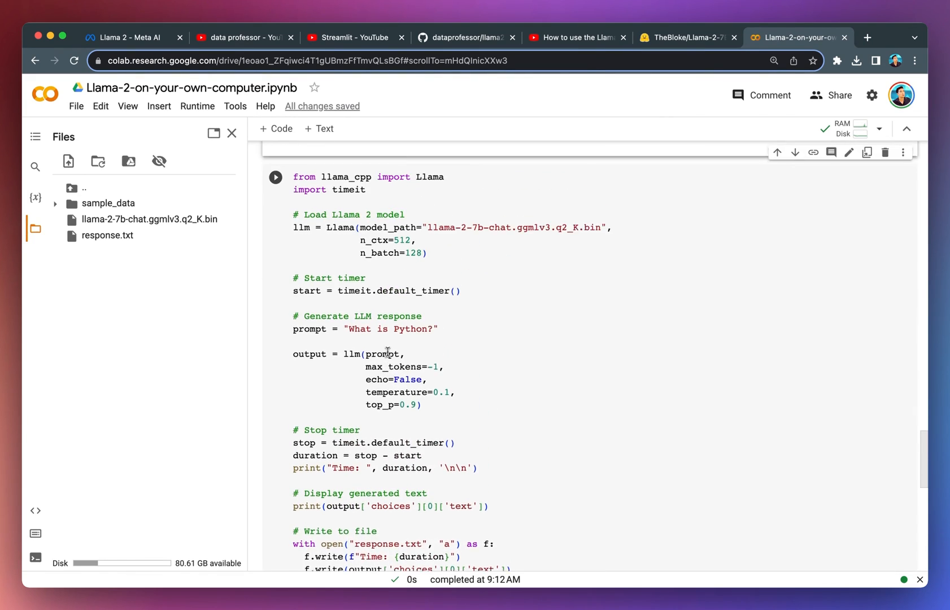
pyautogui.scroll(3)
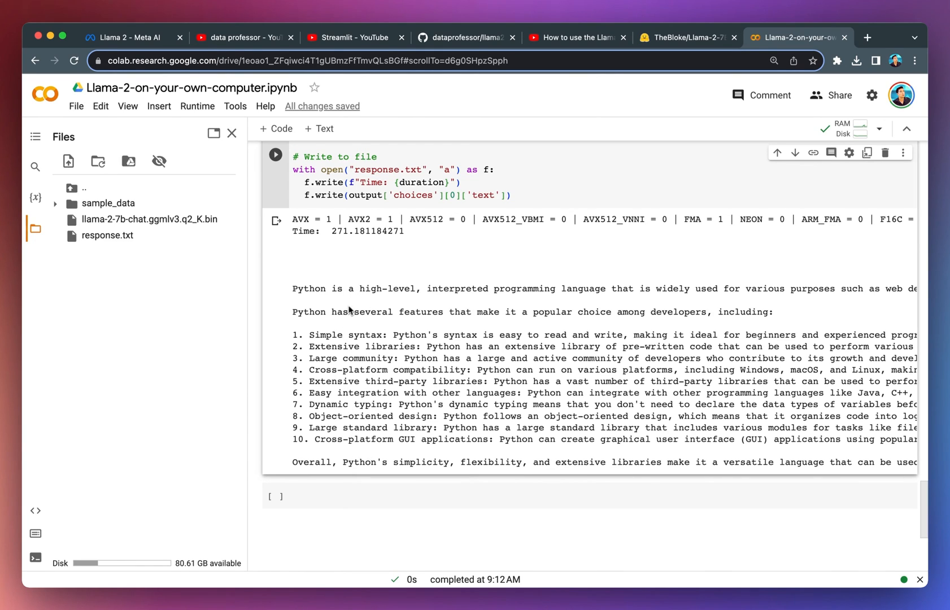
pyautogui.moveTo(293, 344)
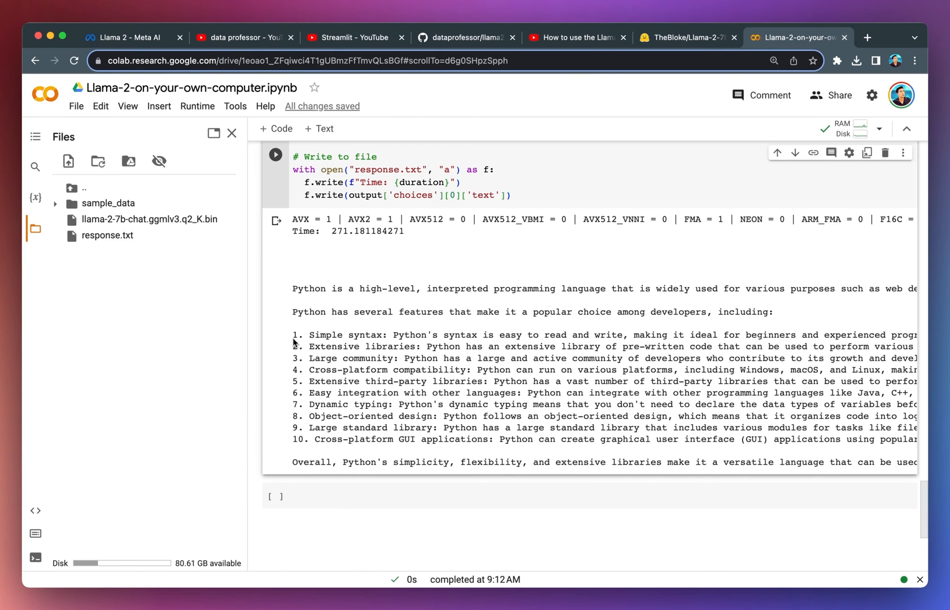
pyautogui.moveTo(340, 344)
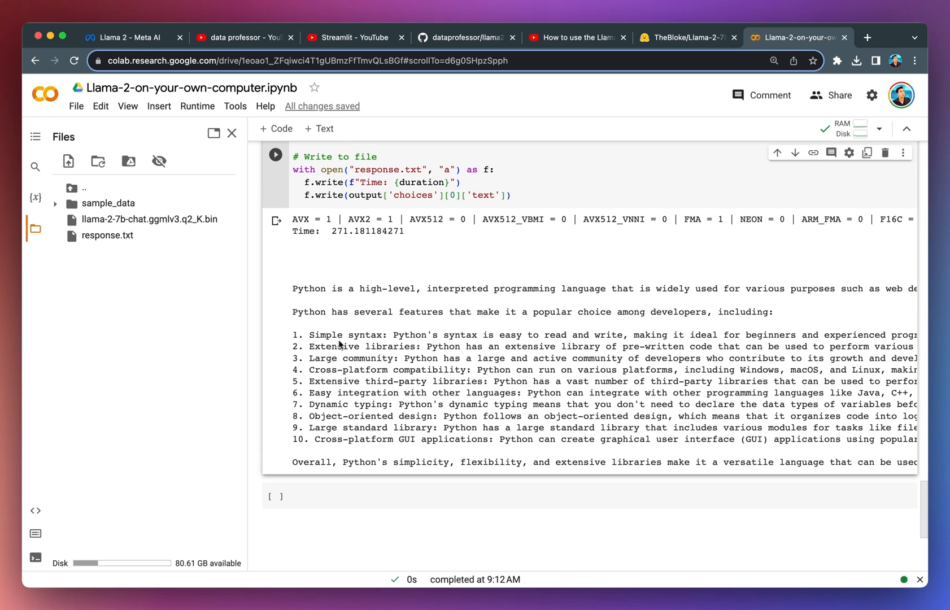
pyautogui.moveTo(388, 441)
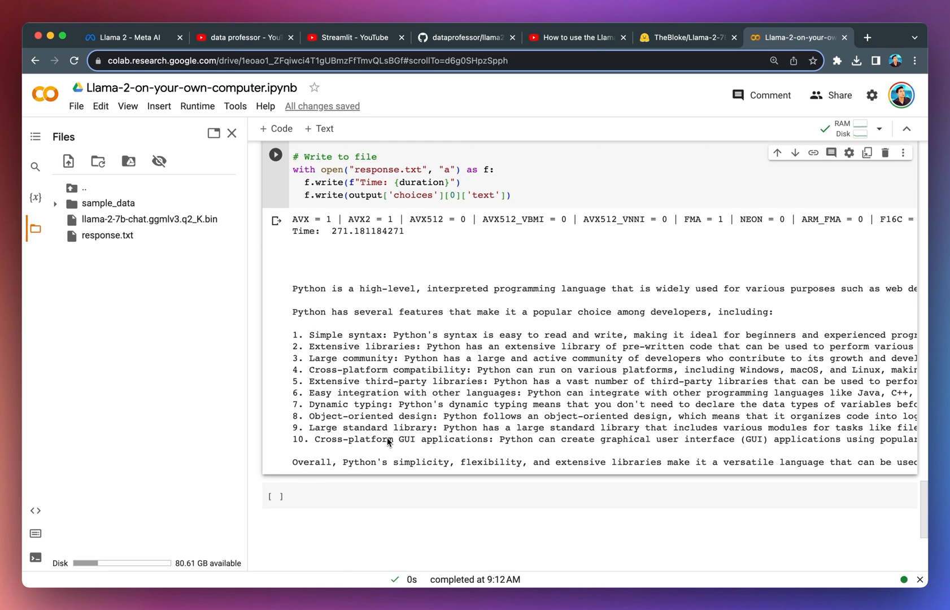
pyautogui.scroll(3)
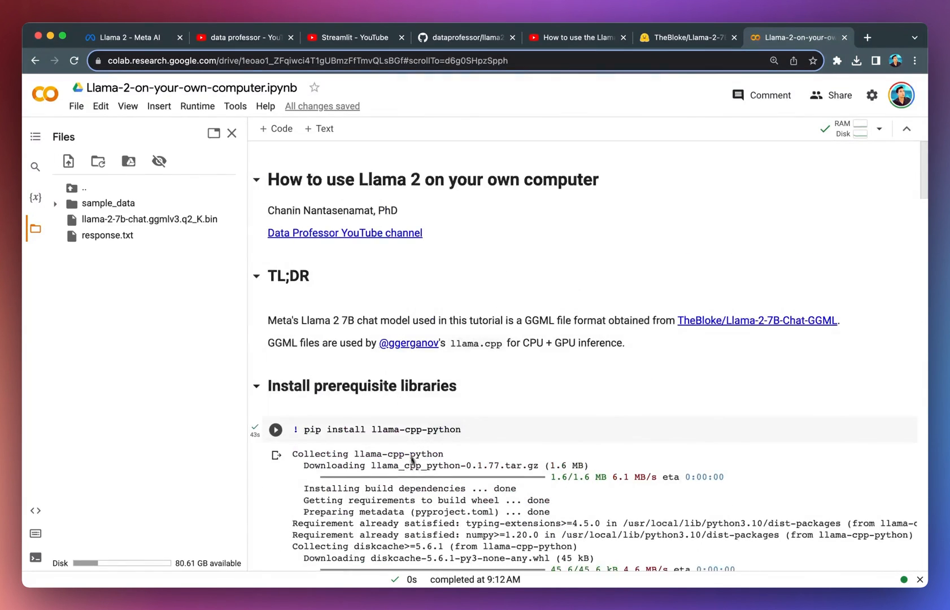
pyautogui.scroll(-3)
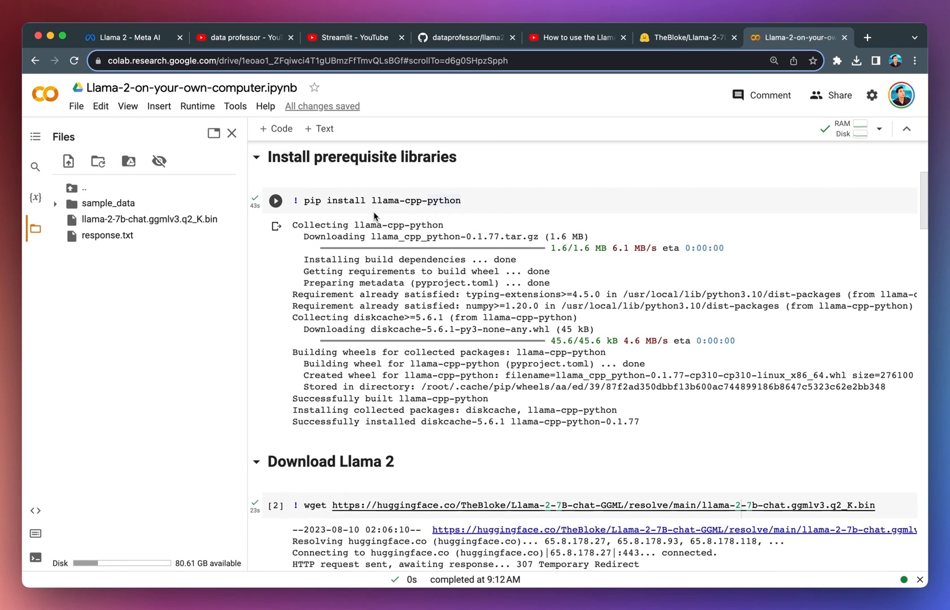
pyautogui.moveTo(399, 200)
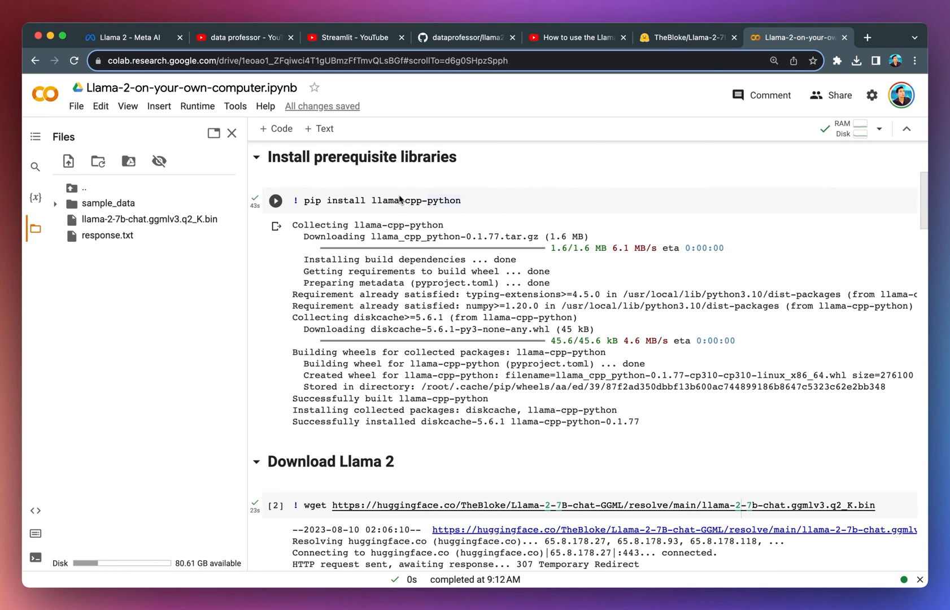
pyautogui.scroll(-3)
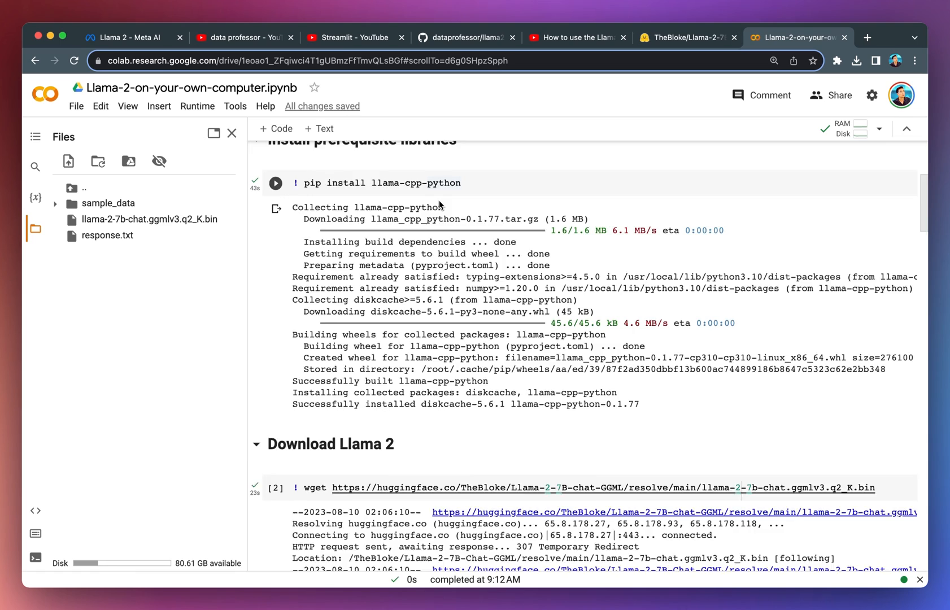
pyautogui.scroll(-3)
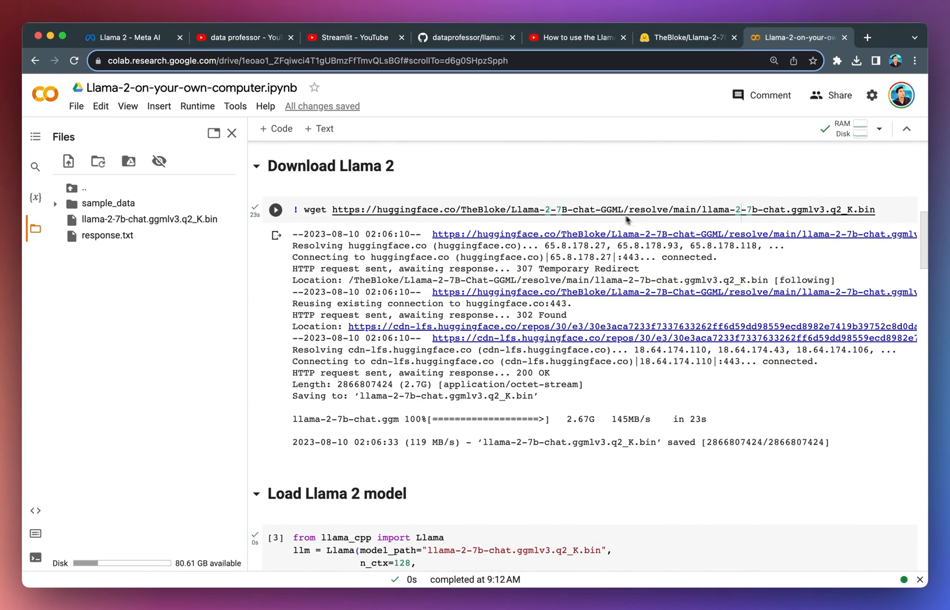
pyautogui.scroll(-3)
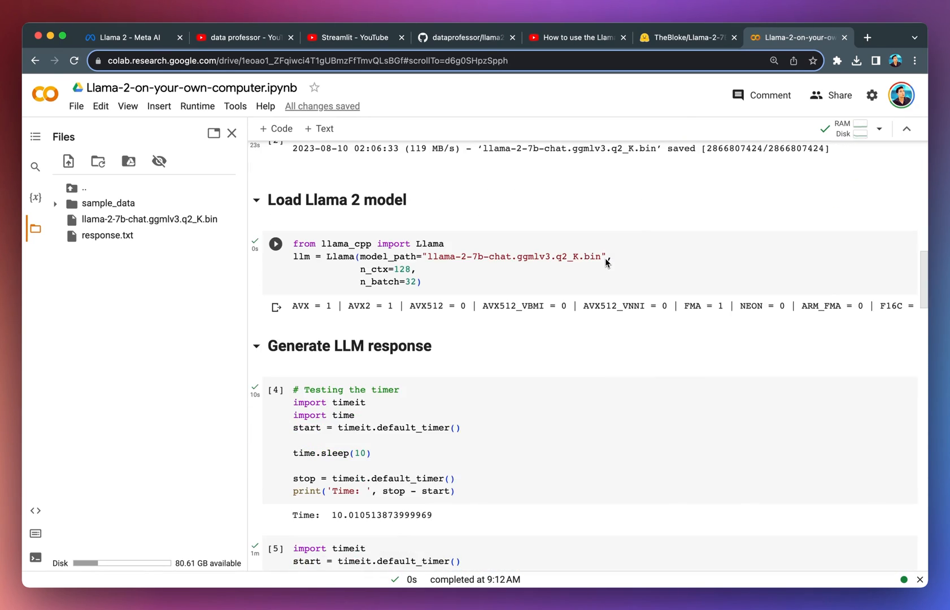